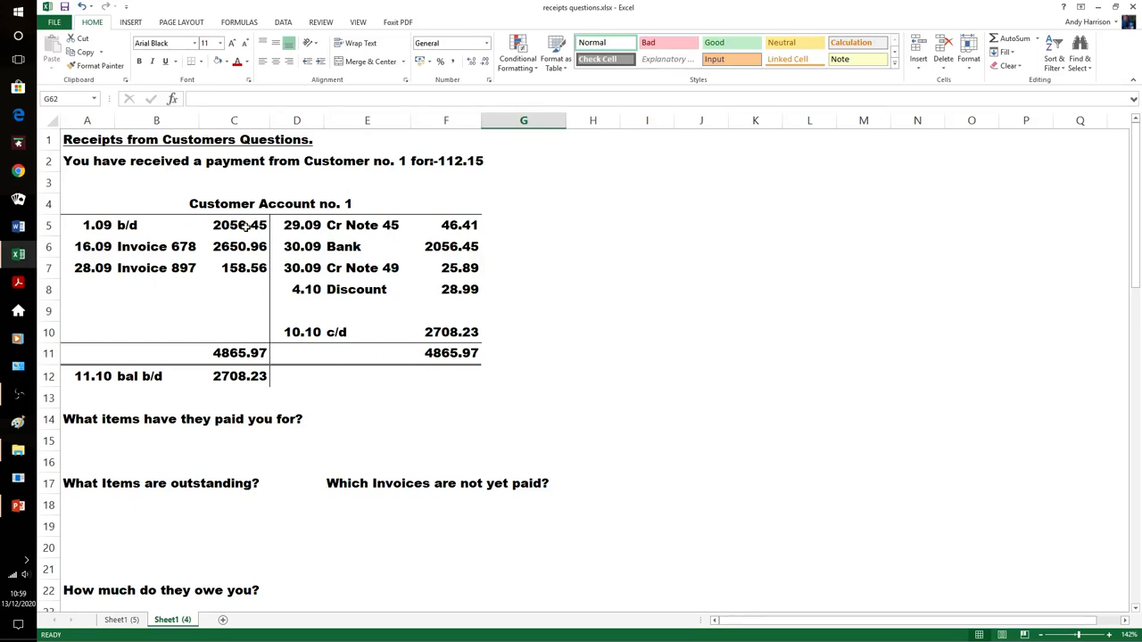
- Fill the 2056.45 balance brought down (C5) and matching Bank payment (F6) orange
left_click(233, 225)
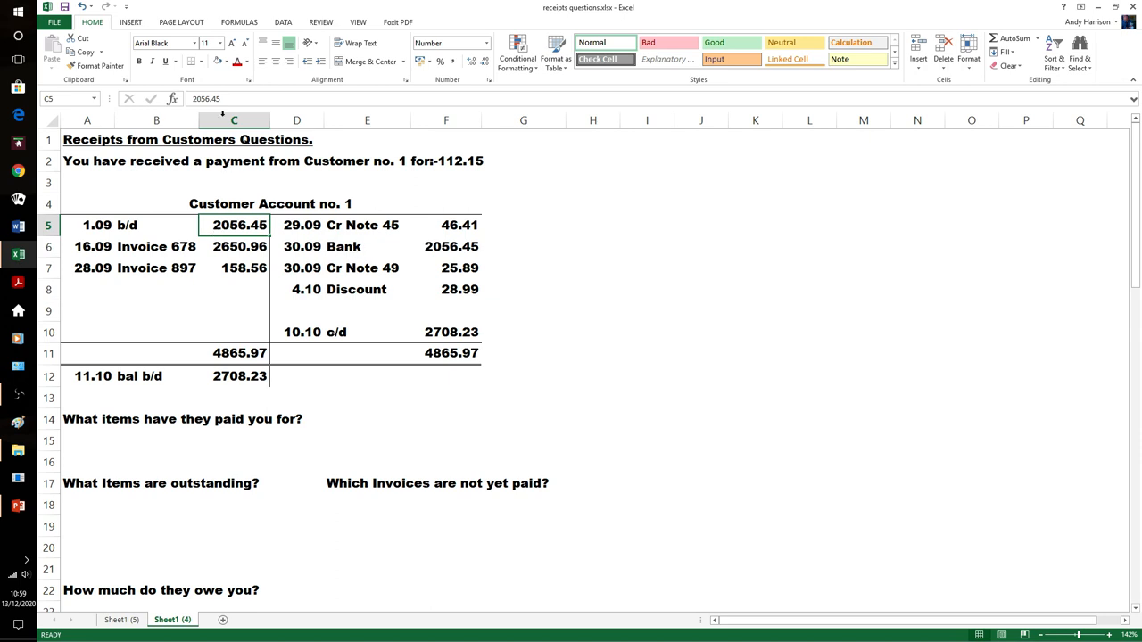
left_click(228, 61)
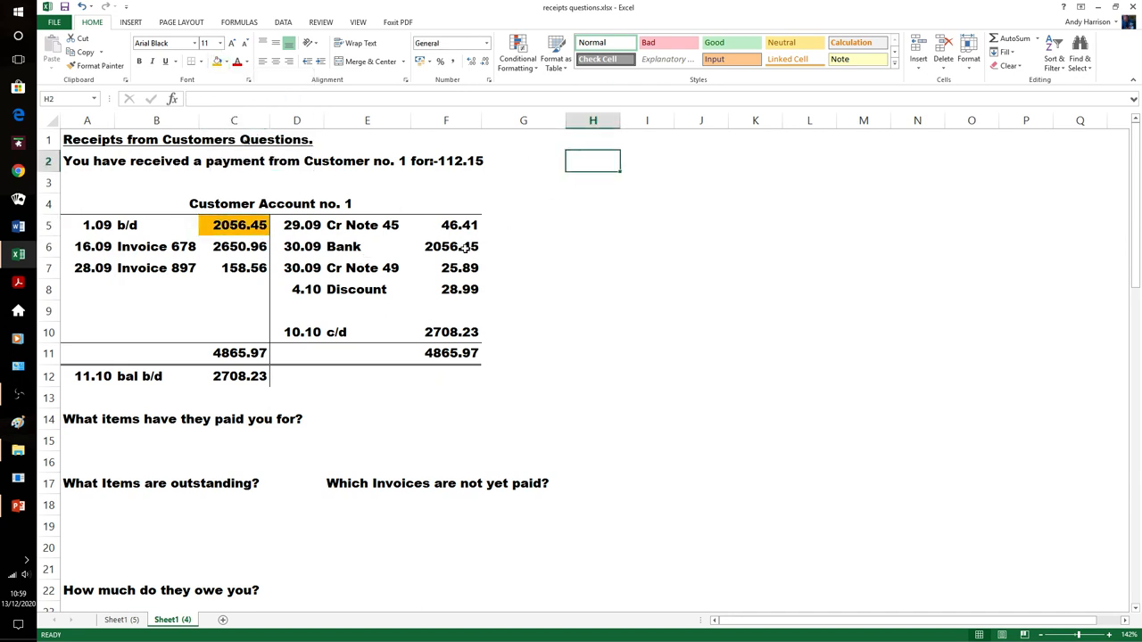
left_click(449, 246)
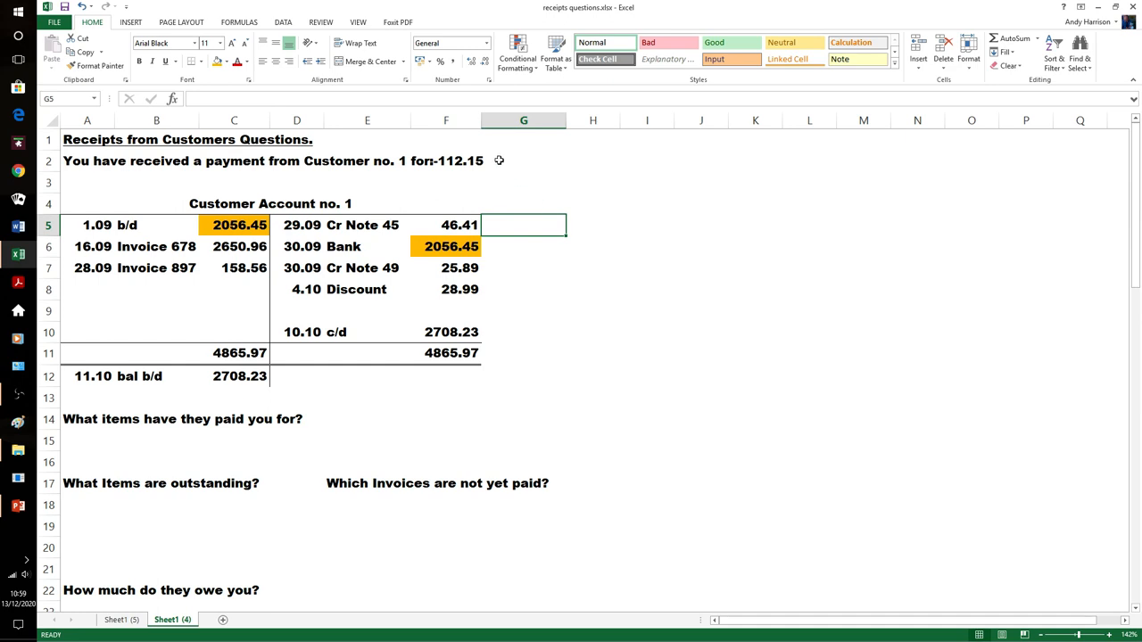
left_click(524, 161)
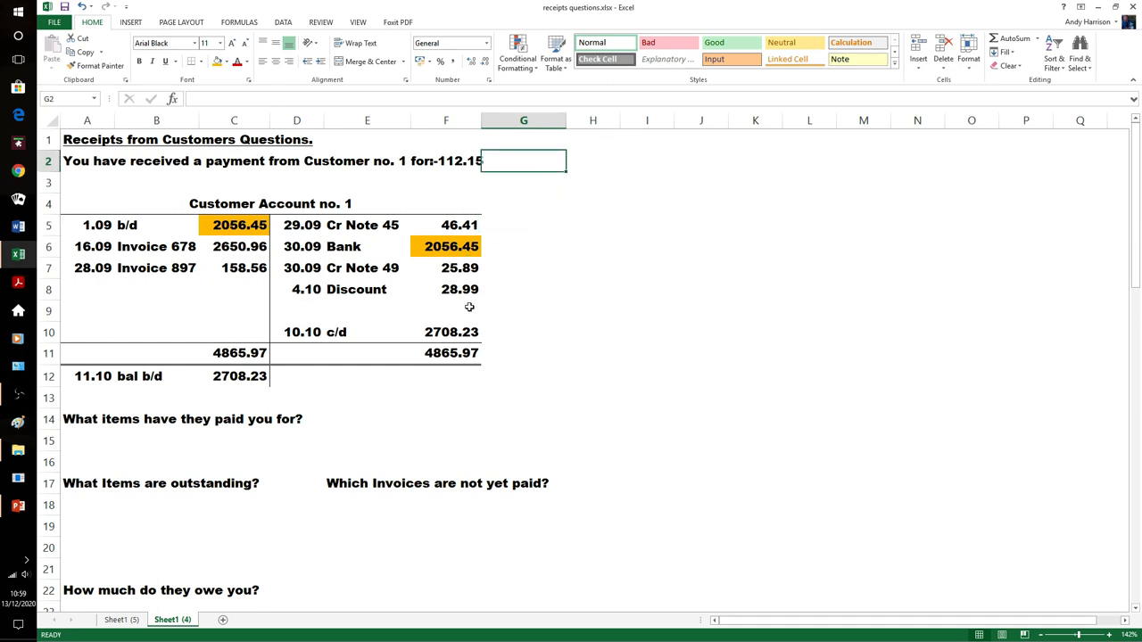
mouse_move(703, 257)
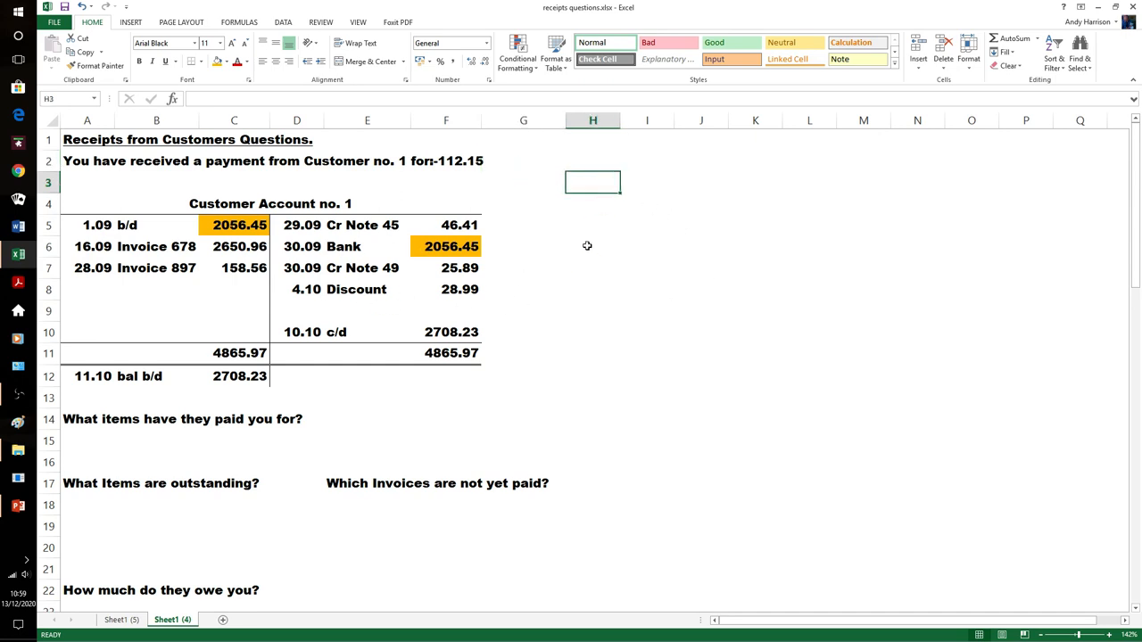
mouse_move(585, 221)
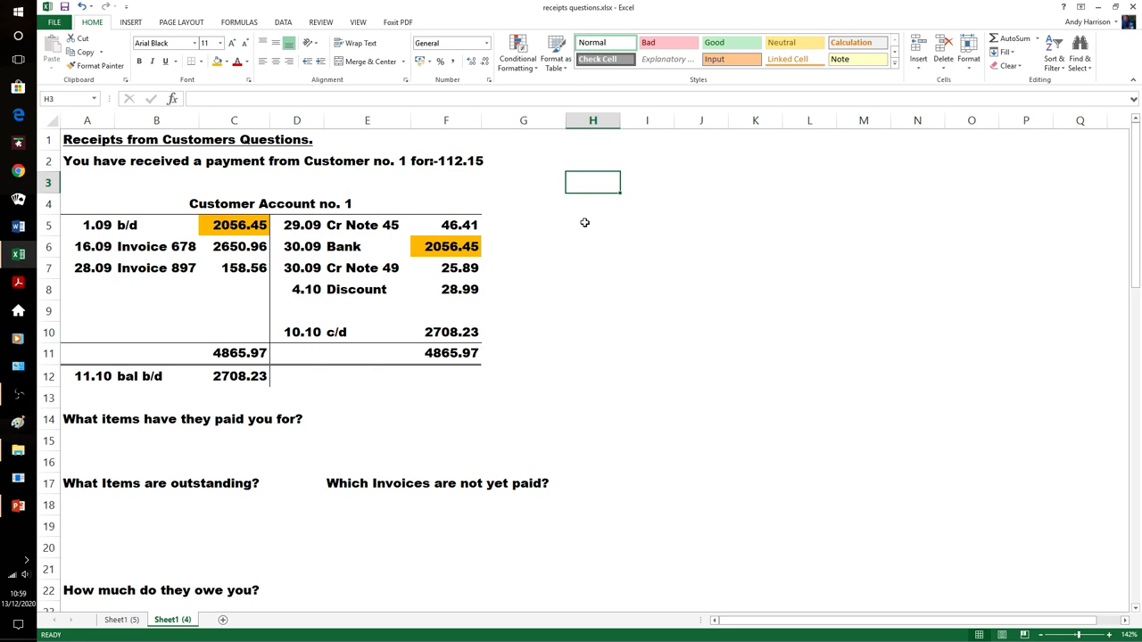
mouse_move(241, 289)
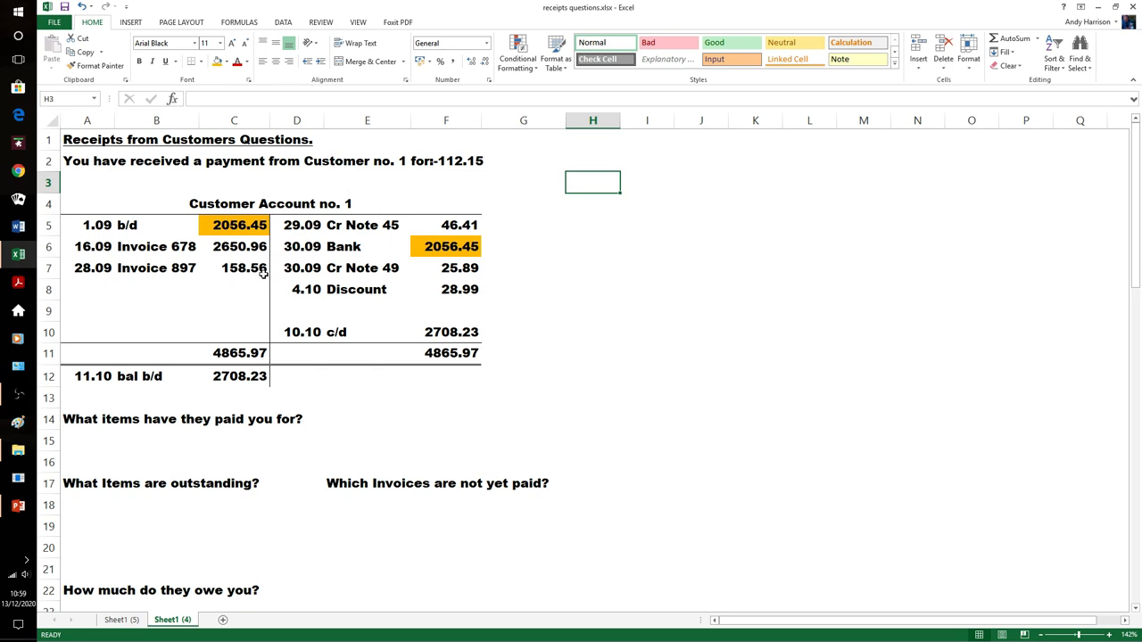
mouse_move(344, 246)
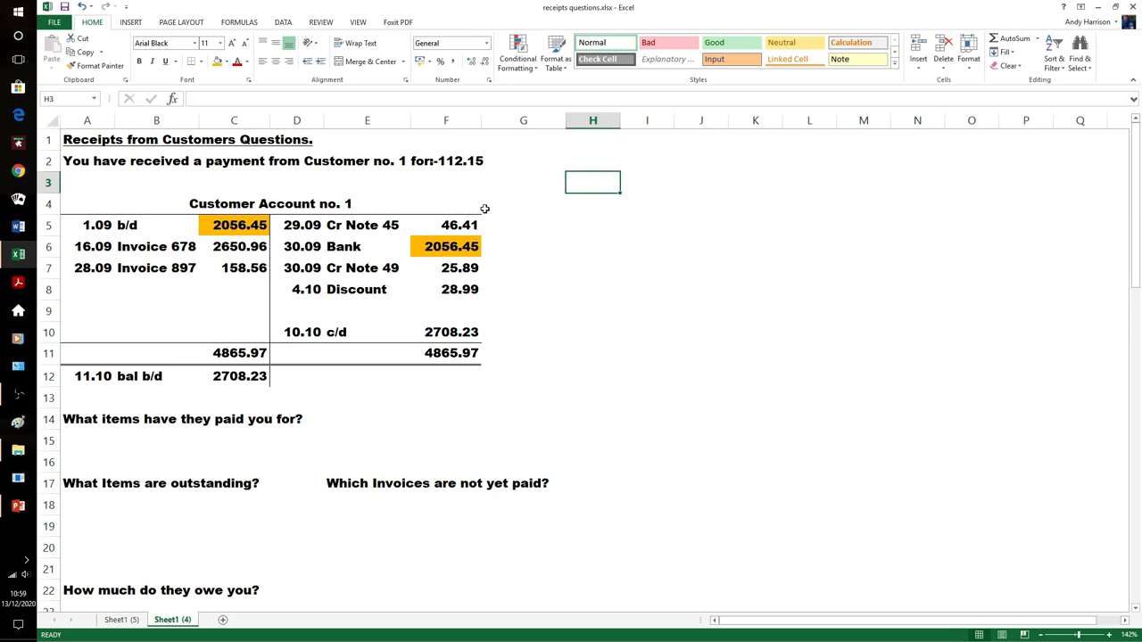
mouse_move(246, 286)
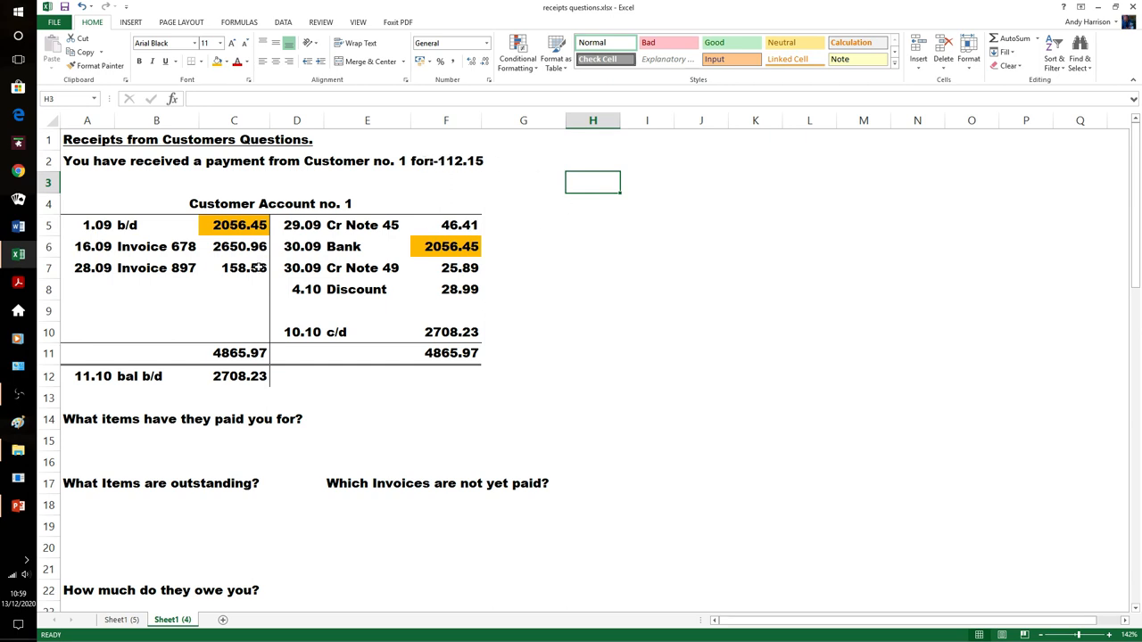
- Fill the paid amount green and answer the paid-for question 'inv 897 minus cr note 45'
left_click(234, 267)
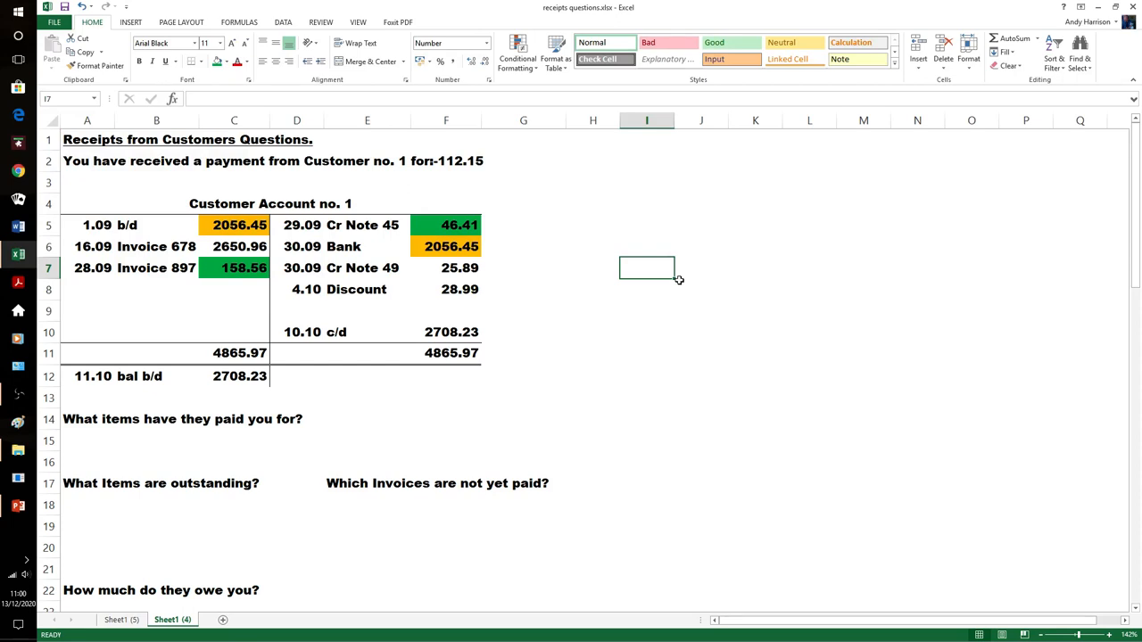
left_click(367, 419)
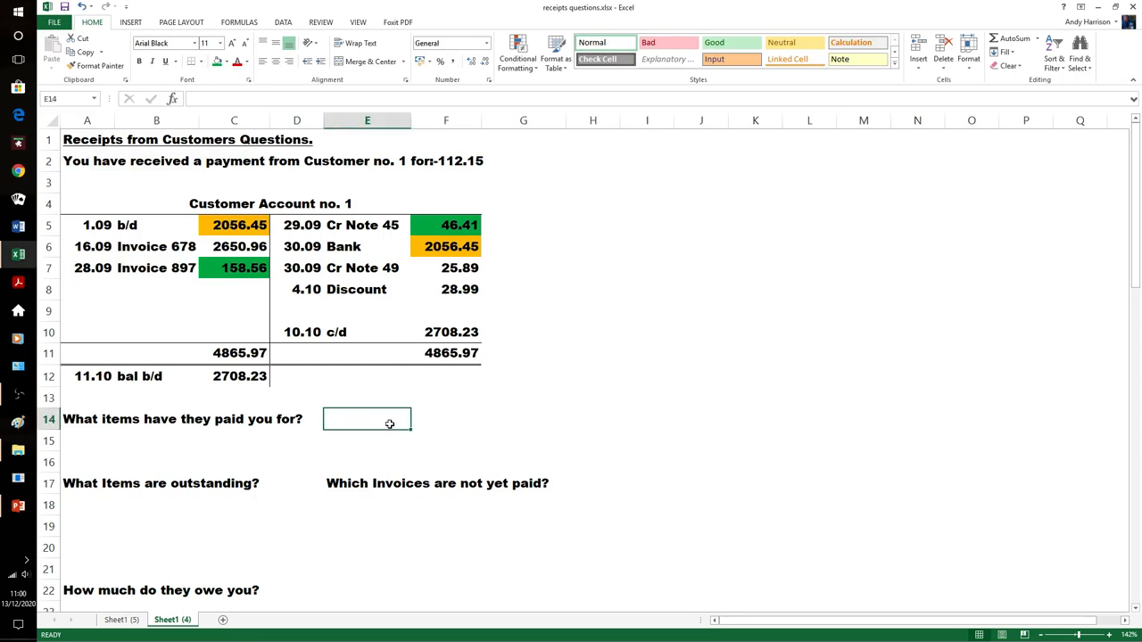
type("inv 897")
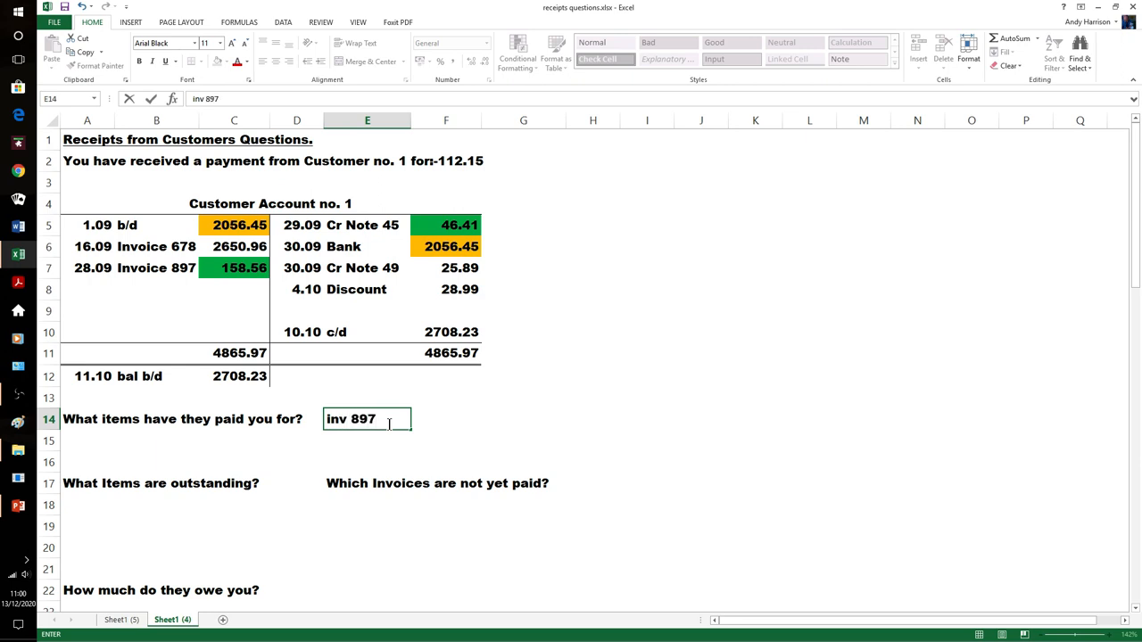
type("minus cr note 45")
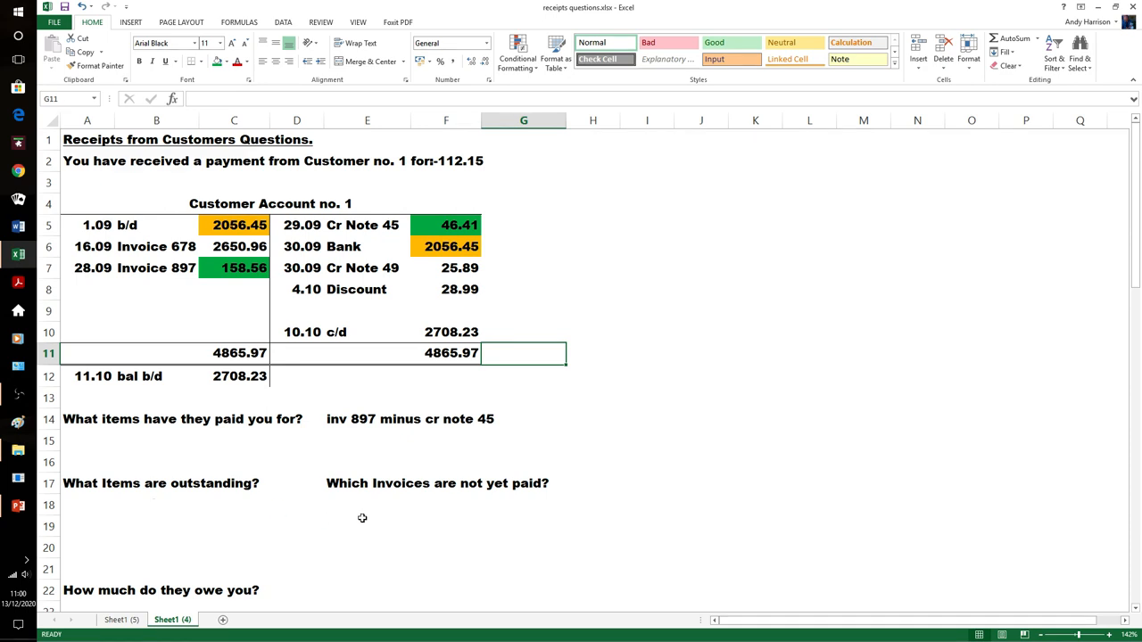
- Enter 'inv 678', 'cr note 49' and 'discount 28.99' under the outstanding items question
left_click(88, 505)
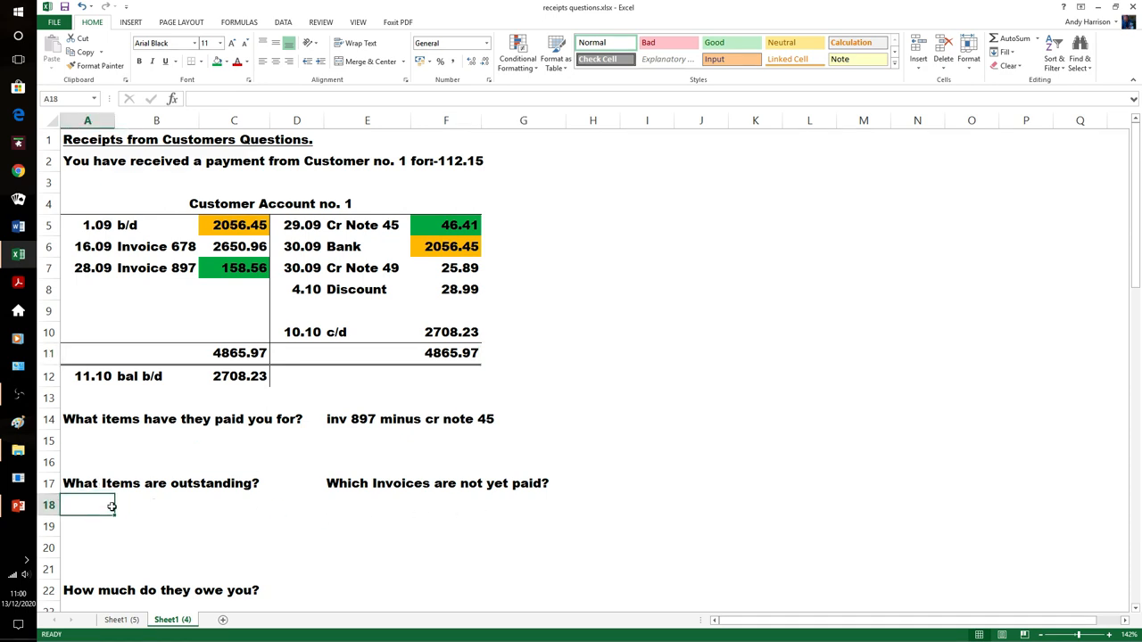
left_click(157, 505)
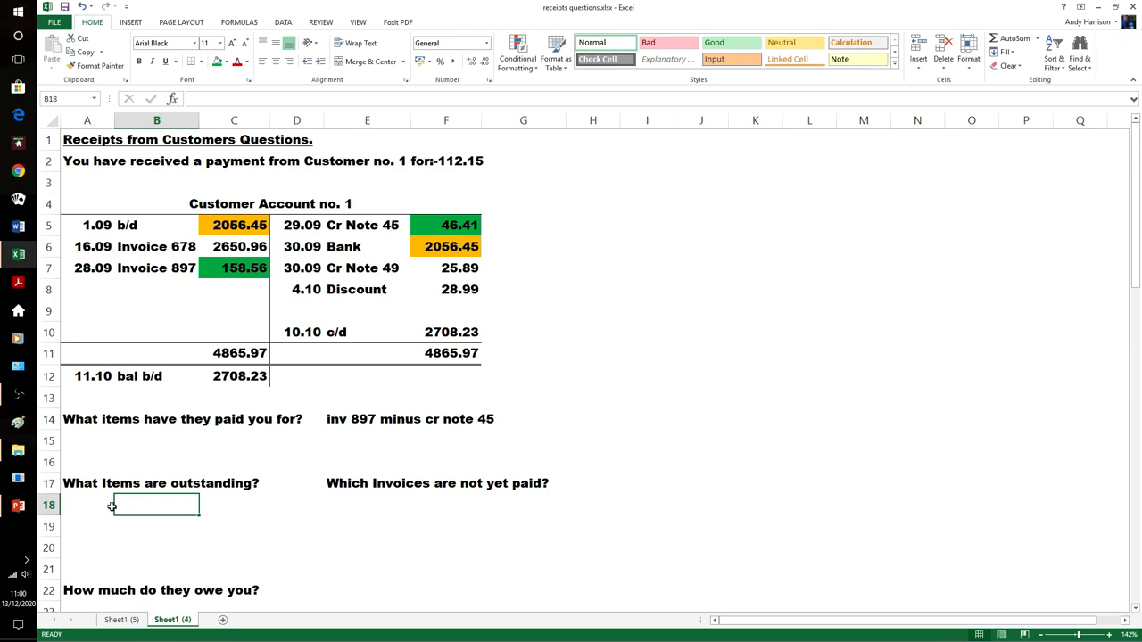
type("i")
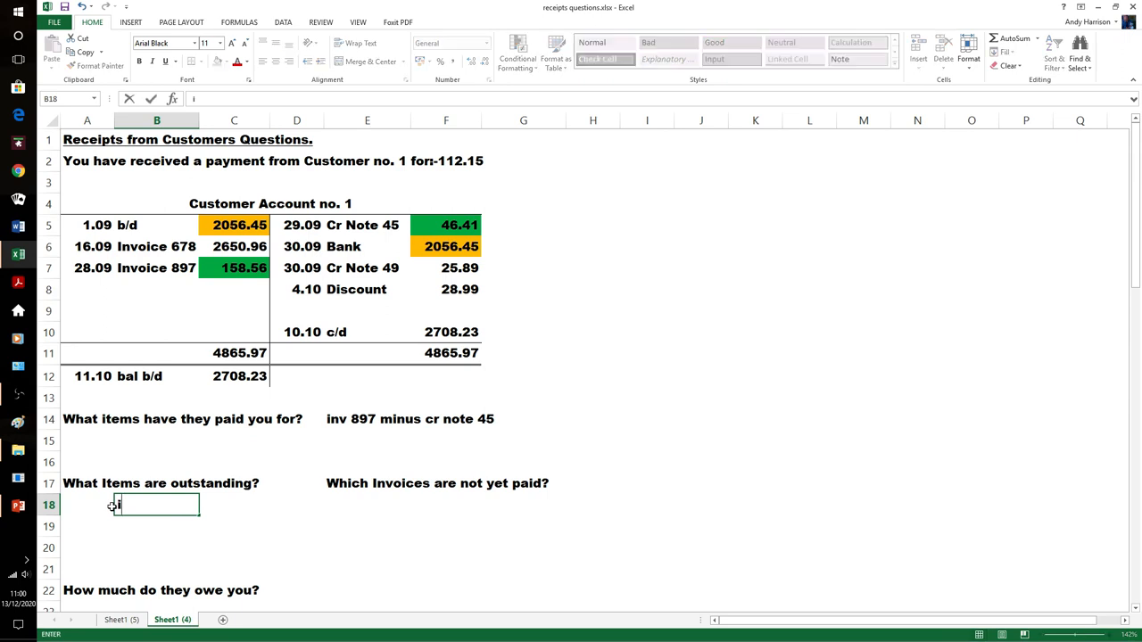
type("nv")
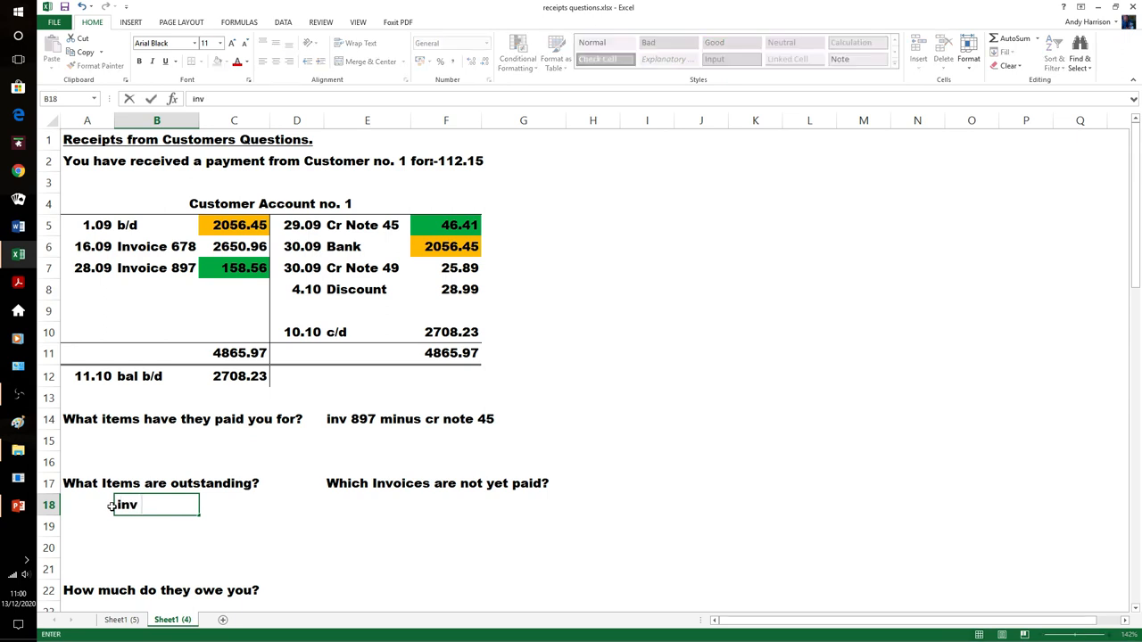
type("678")
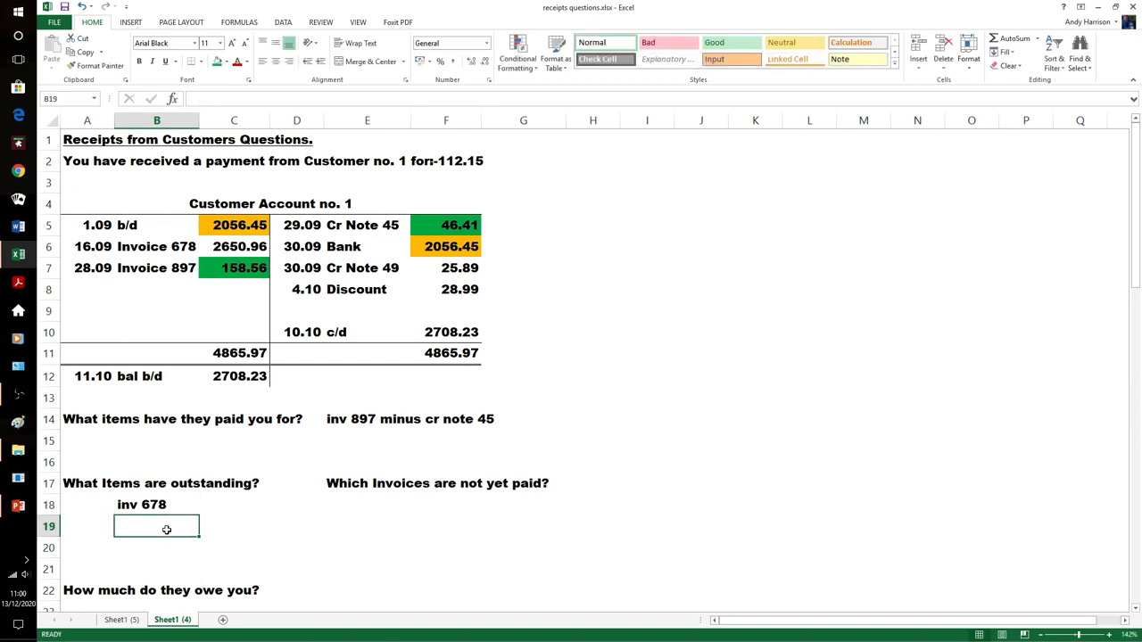
type("cr note")
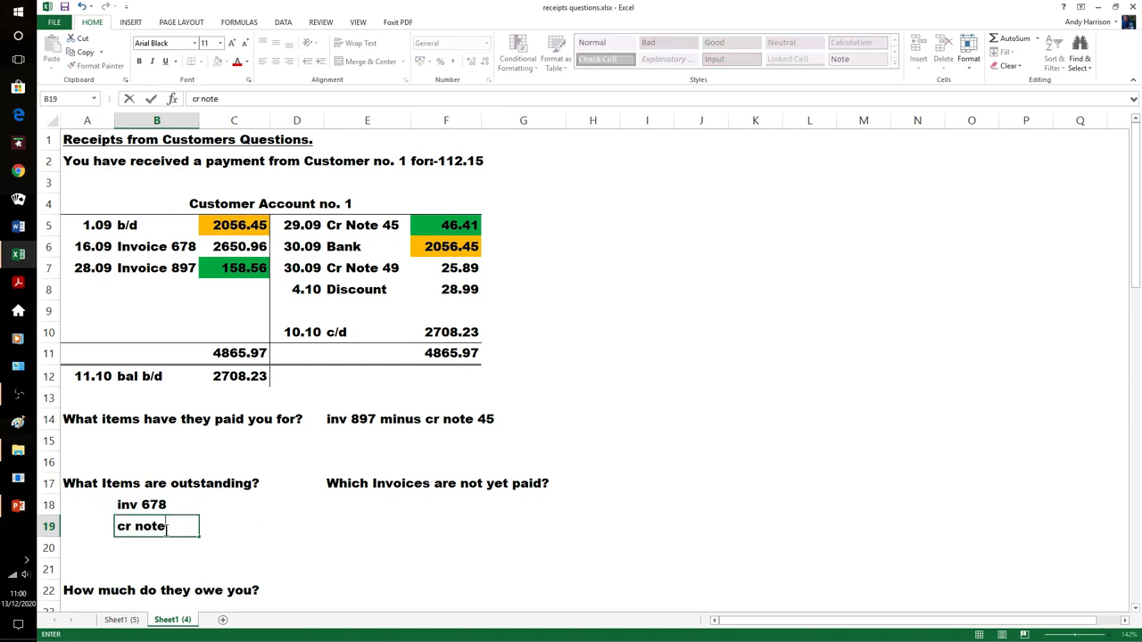
type("49")
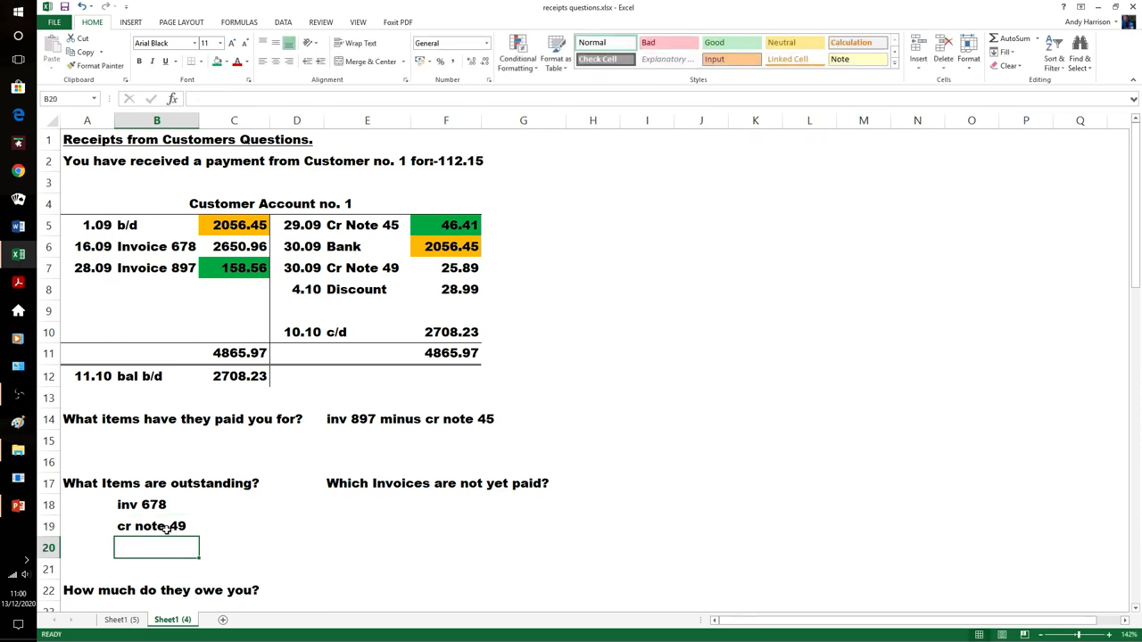
type("discount")
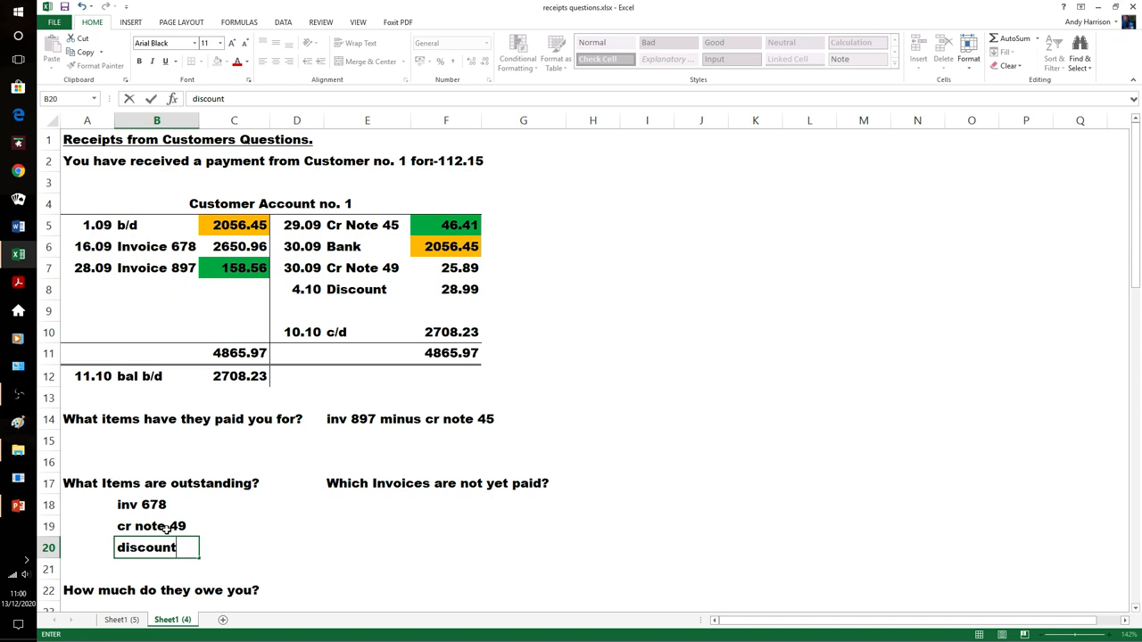
type("28")
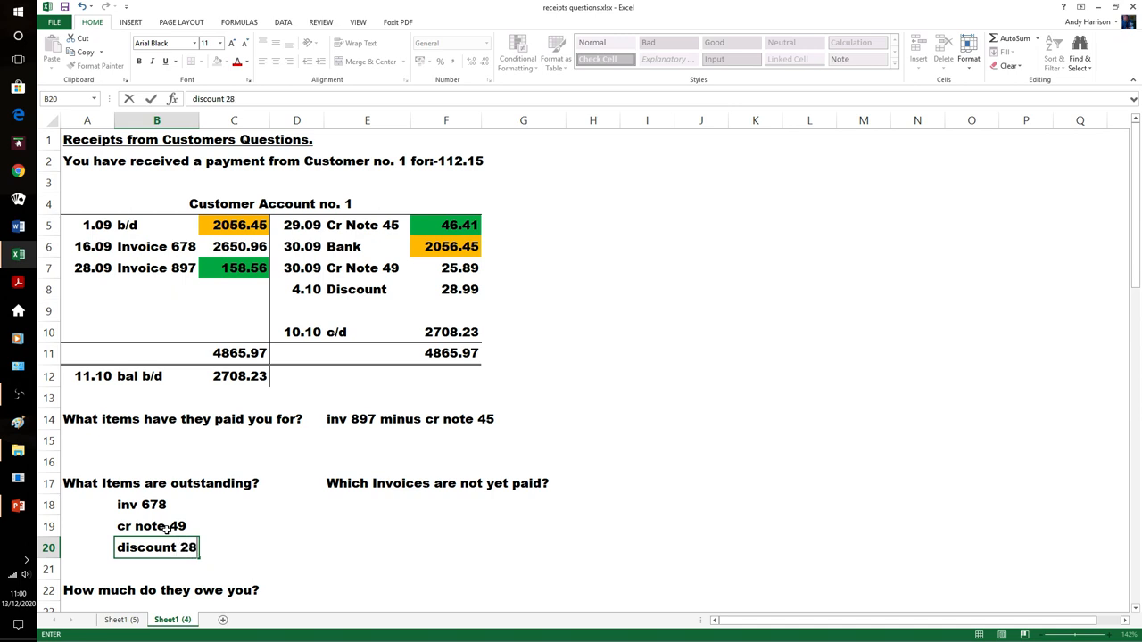
type(".99")
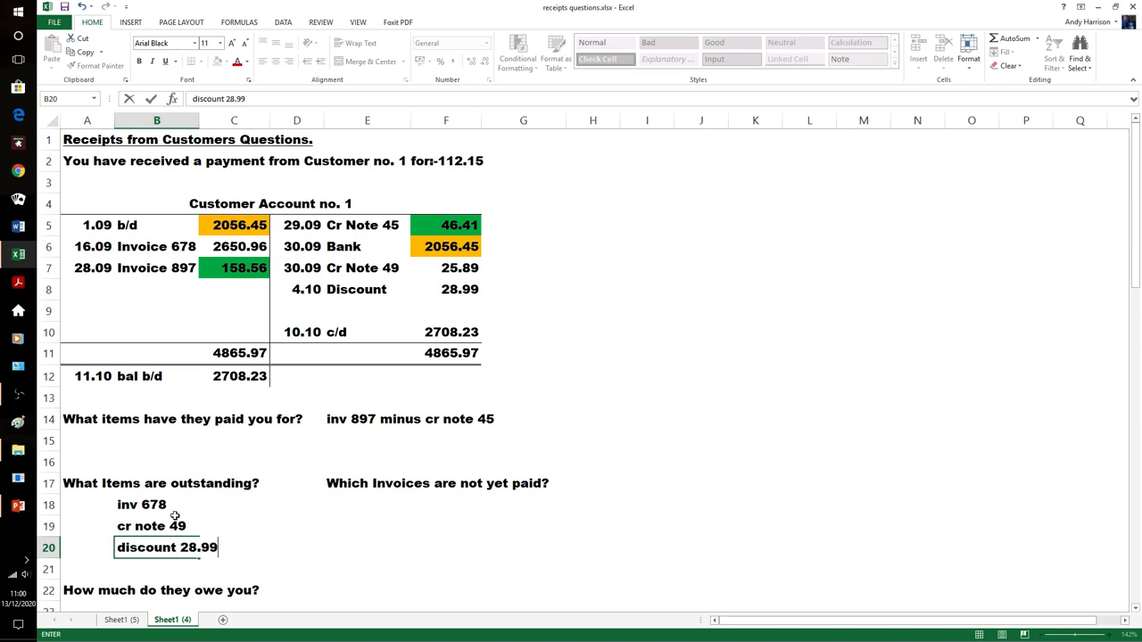
left_click(368, 503)
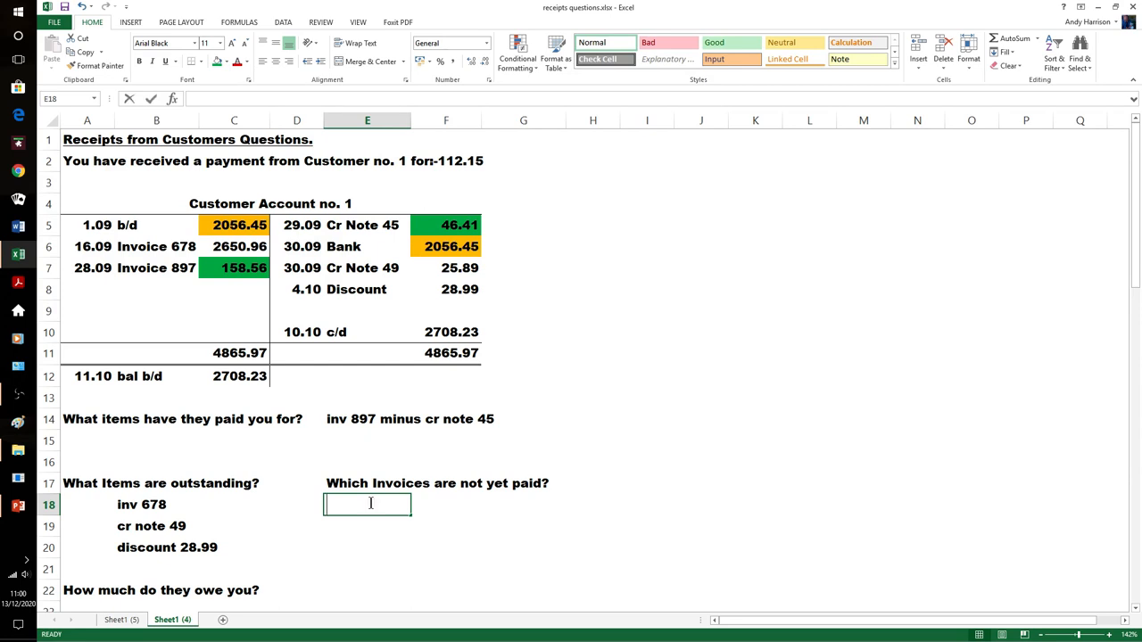
- Answer the unpaid-invoices question with 'inv 678' and the note '(16th...!!)'
type("inv 678")
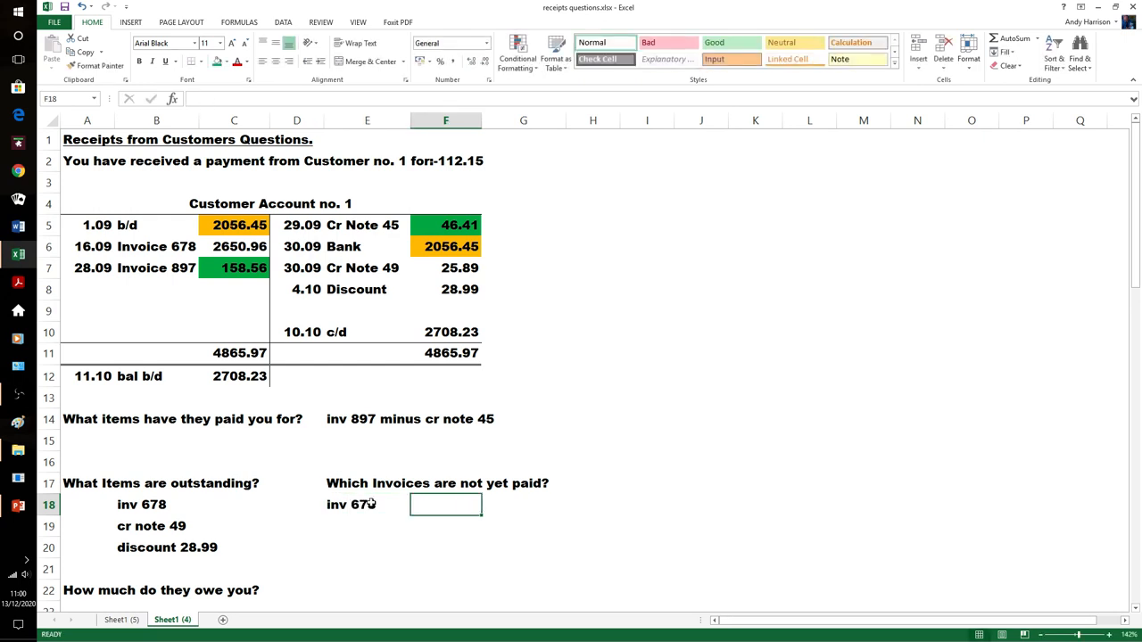
type("(16th...!!")
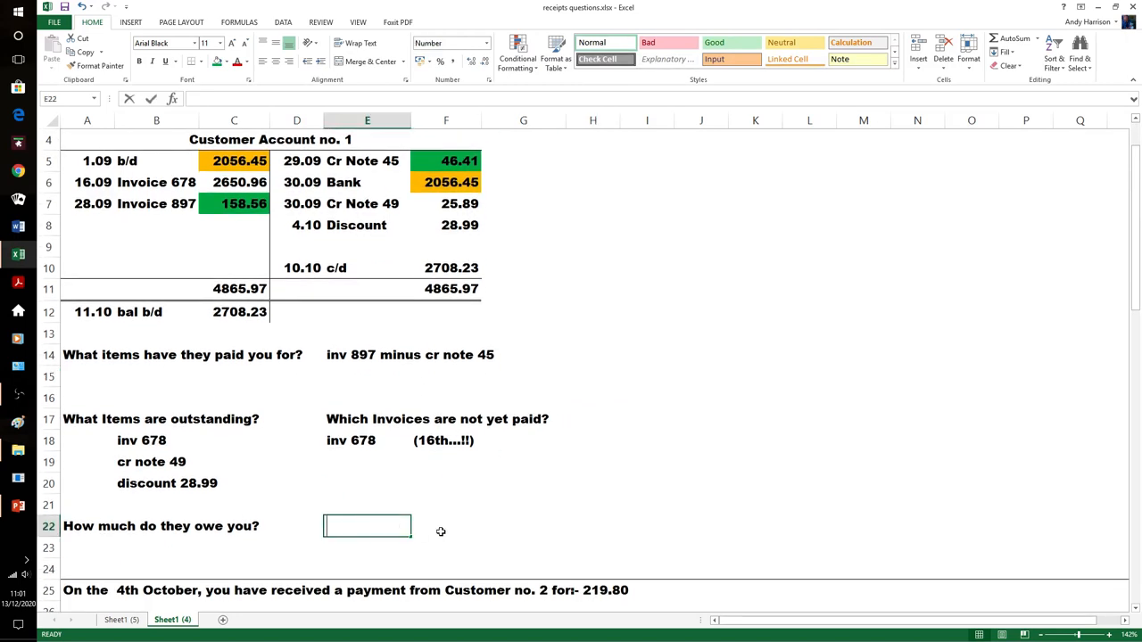
- Enter =C6-F7-F8 in E22 to give the amount owed, 2596.08
type("=c")
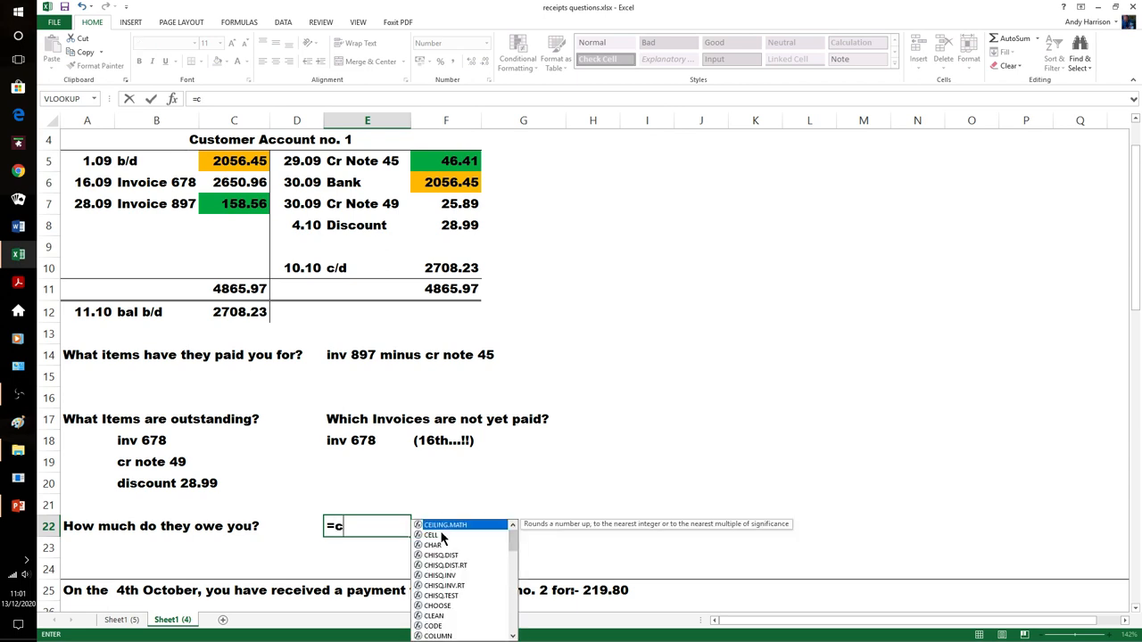
type("6")
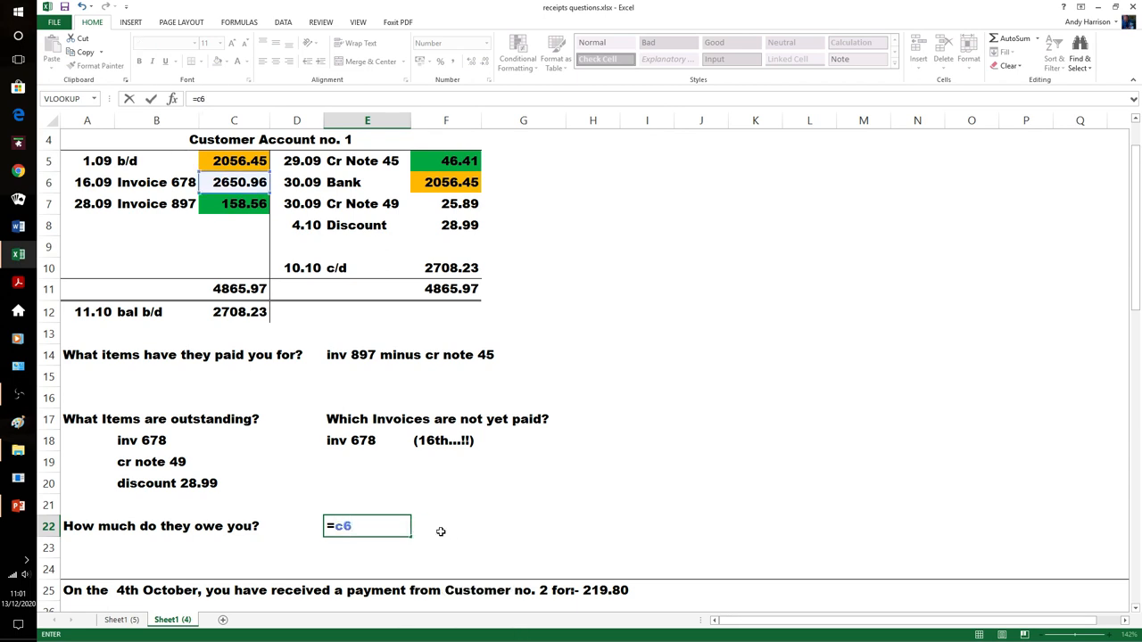
type("-")
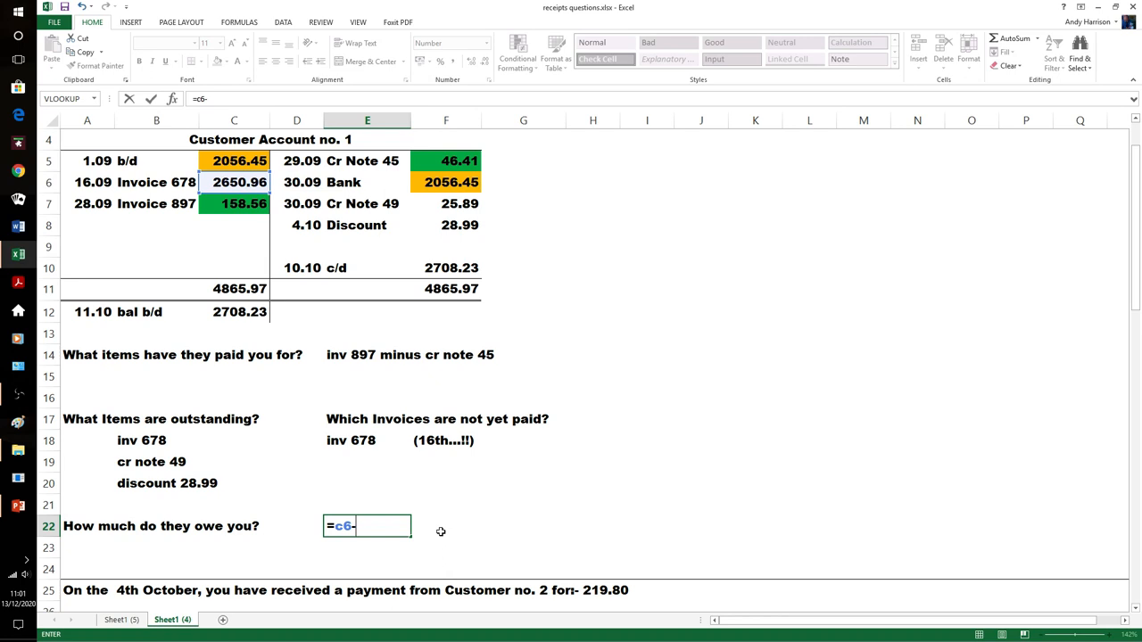
type("-f7-")
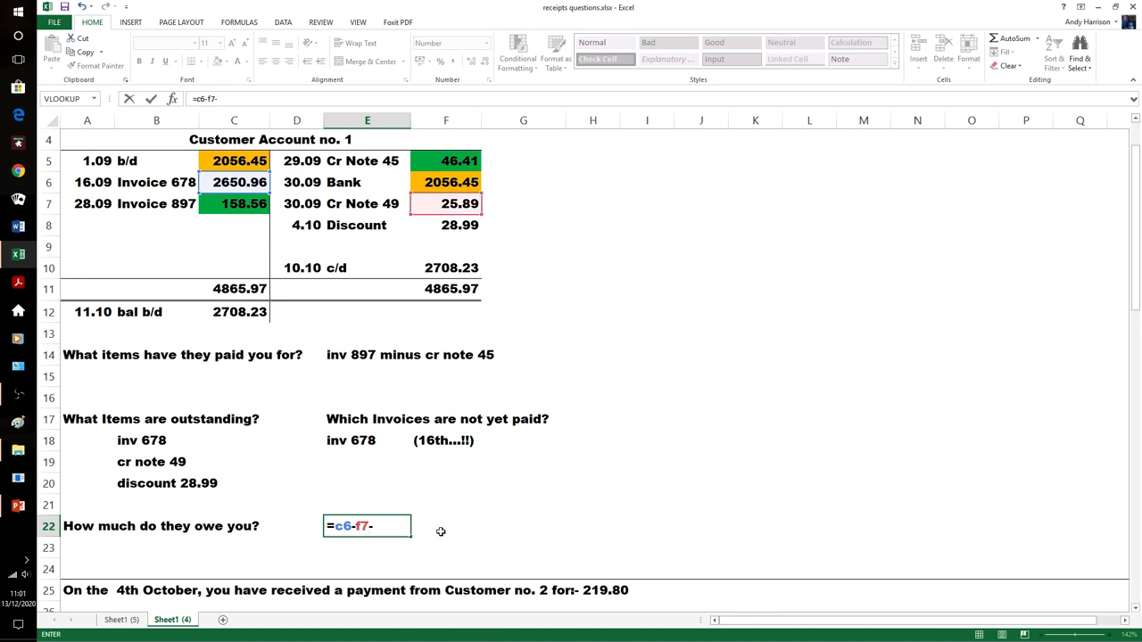
type("f")
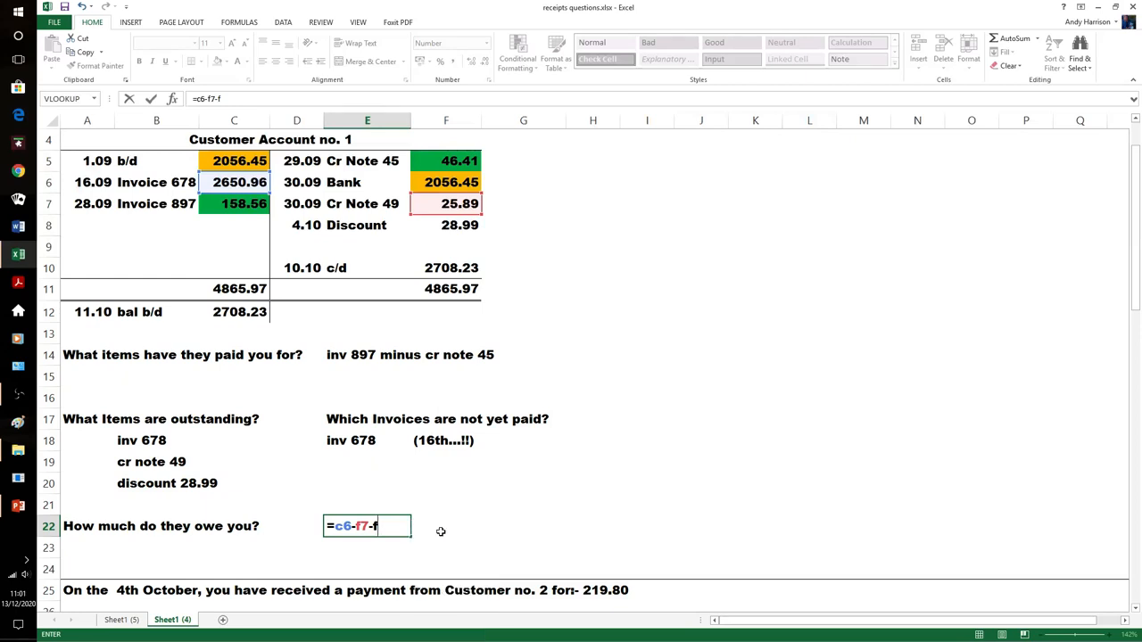
left_click(446, 225)
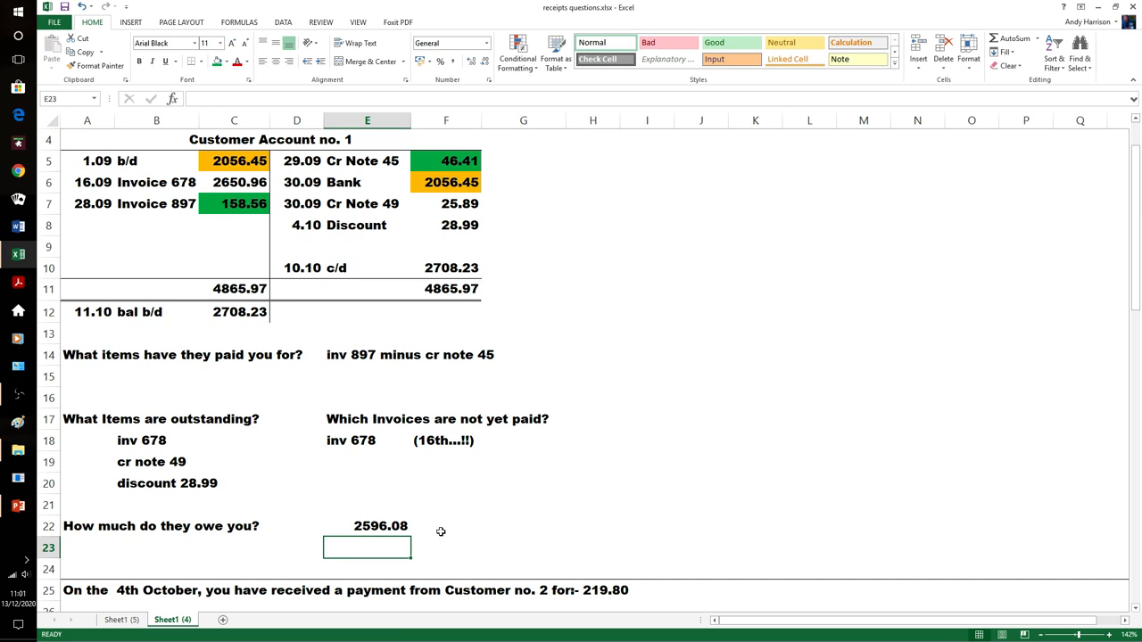
mouse_move(220, 221)
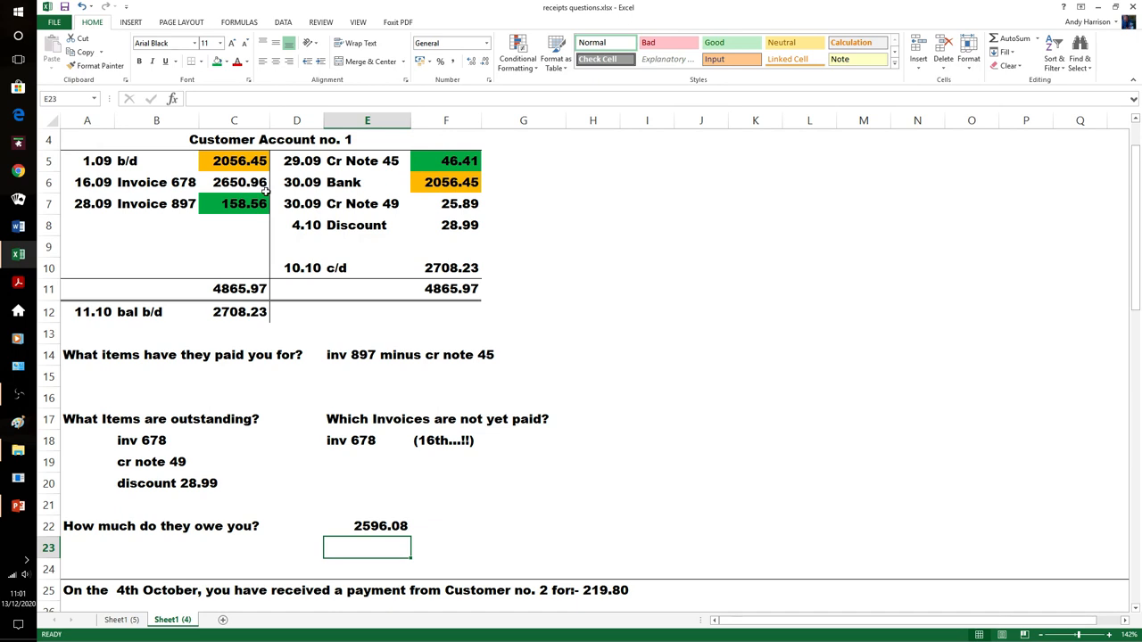
mouse_move(241, 182)
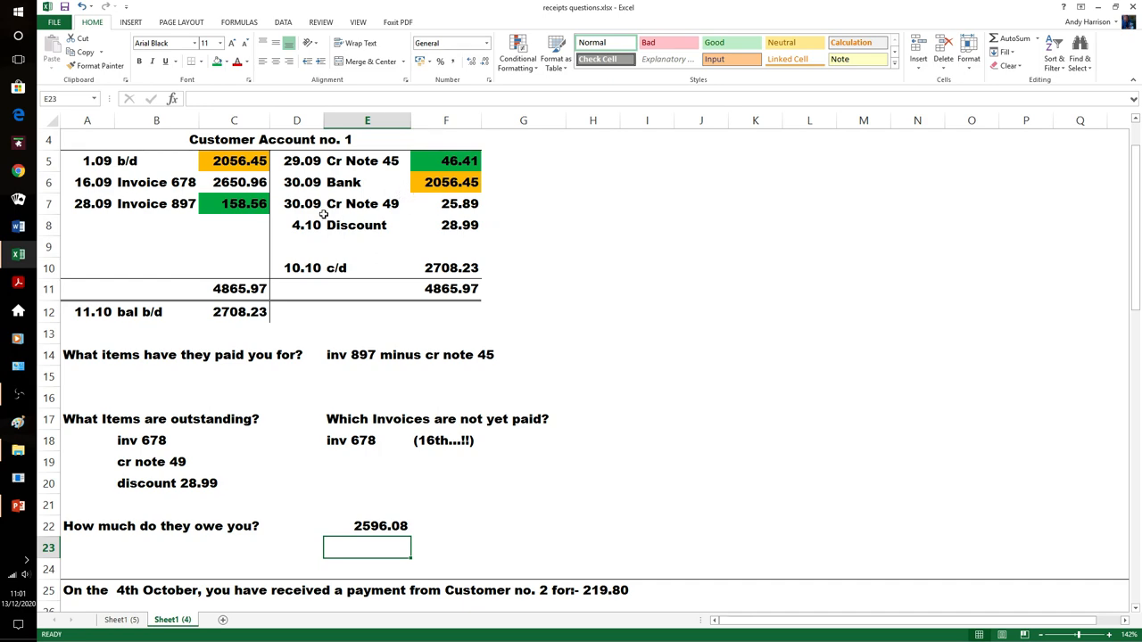
mouse_move(603, 325)
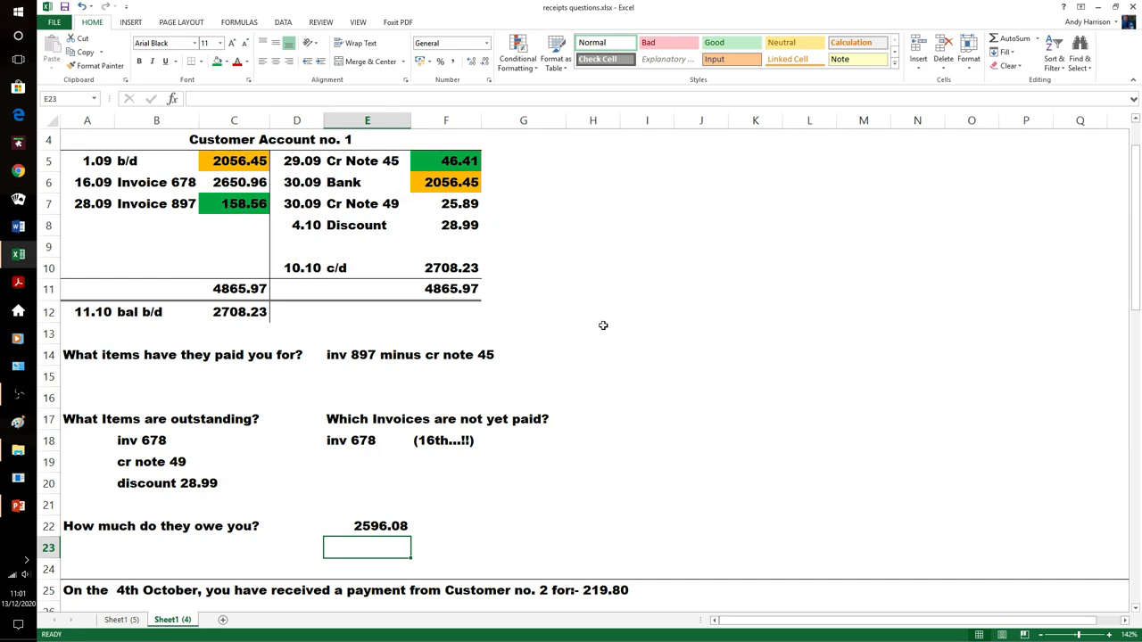
- Fill Customer 2's 2458.89 balance, Cr Note 45 and 2412.48 Bank payment orange
scroll("down", 3)
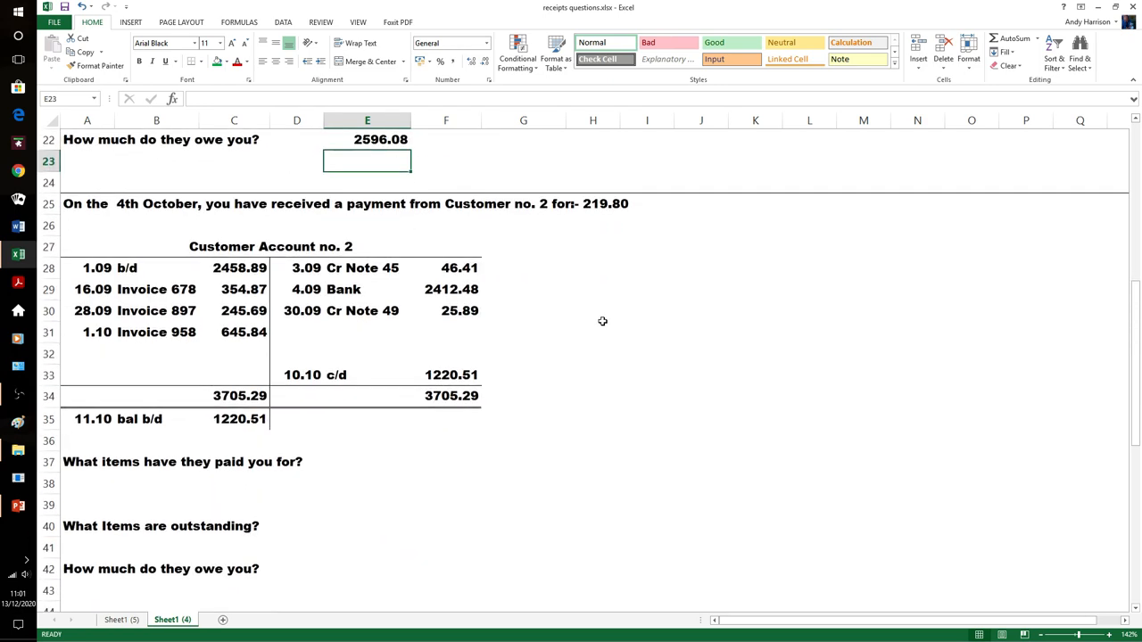
mouse_move(607, 325)
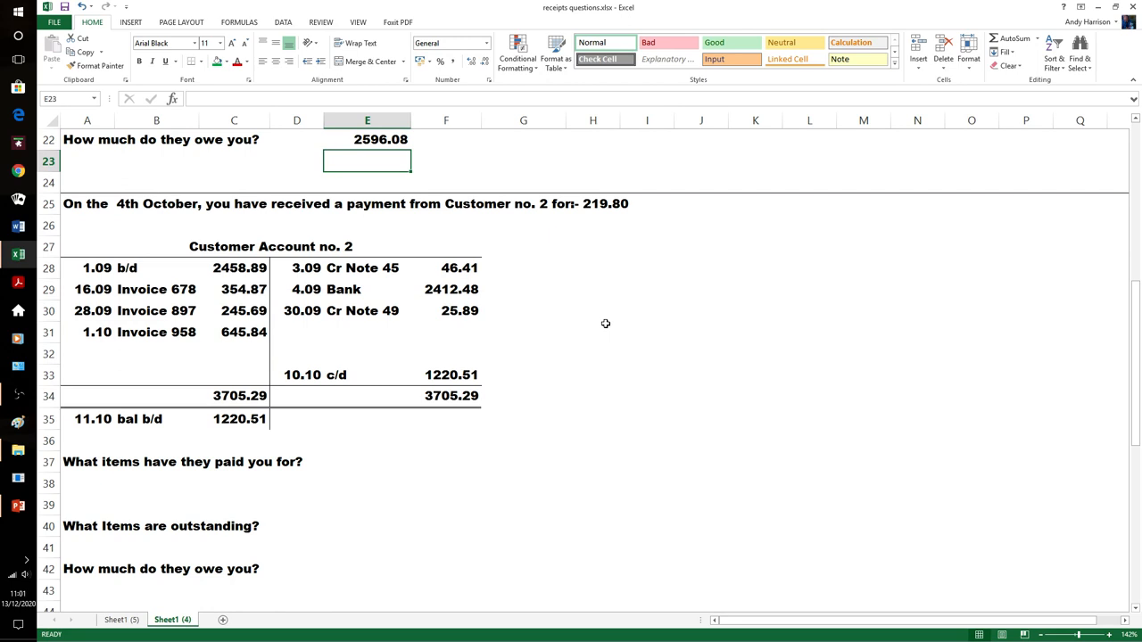
mouse_move(574, 257)
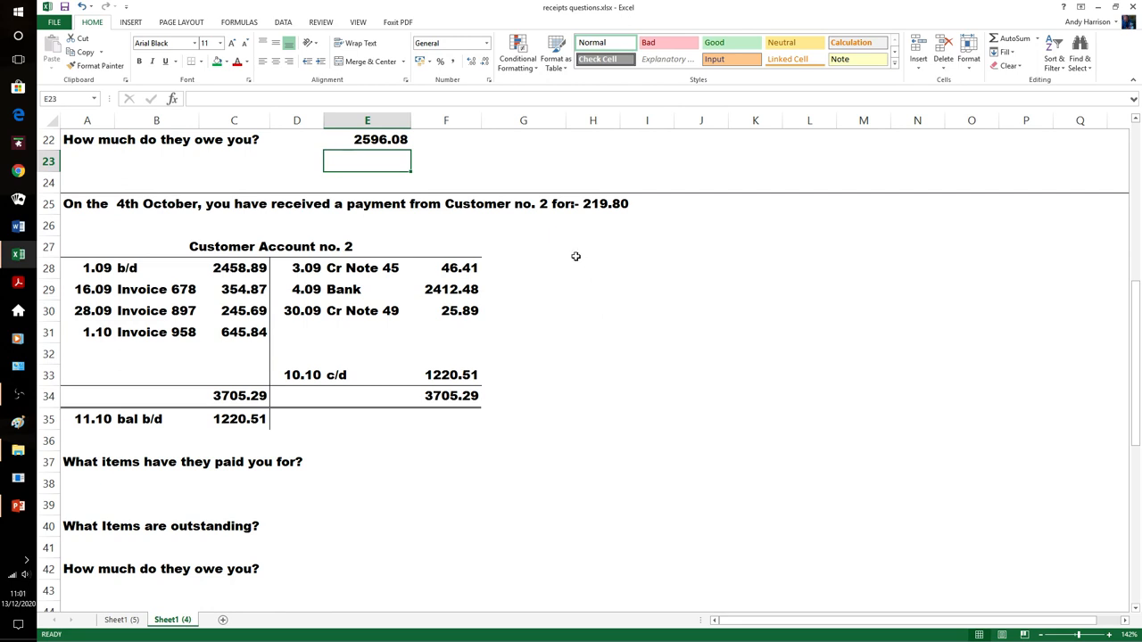
mouse_move(574, 257)
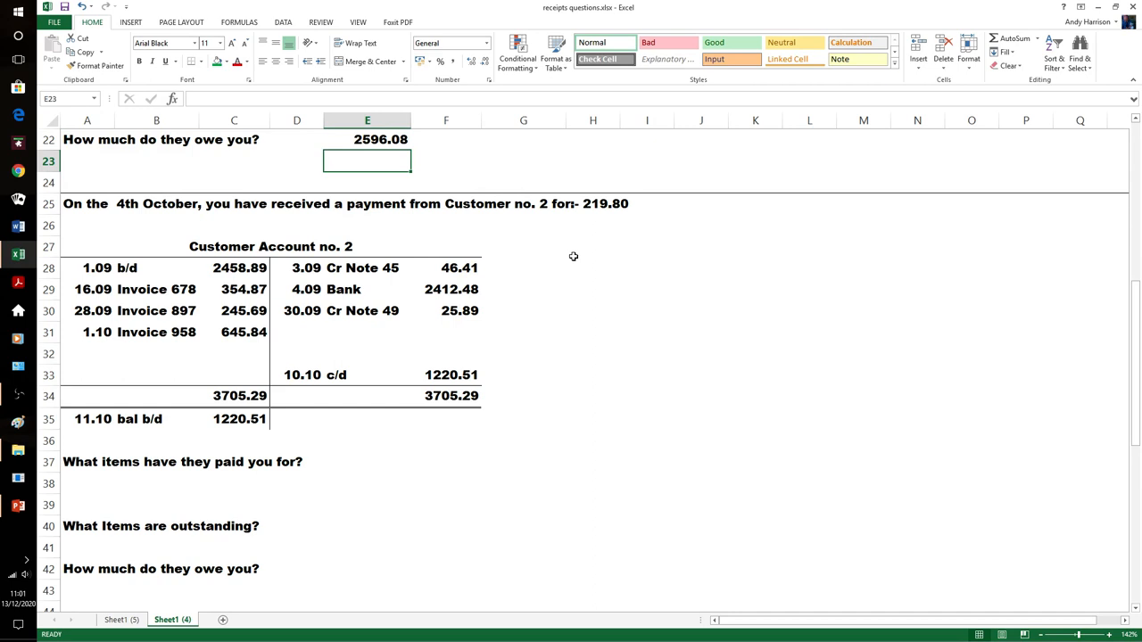
mouse_move(258, 249)
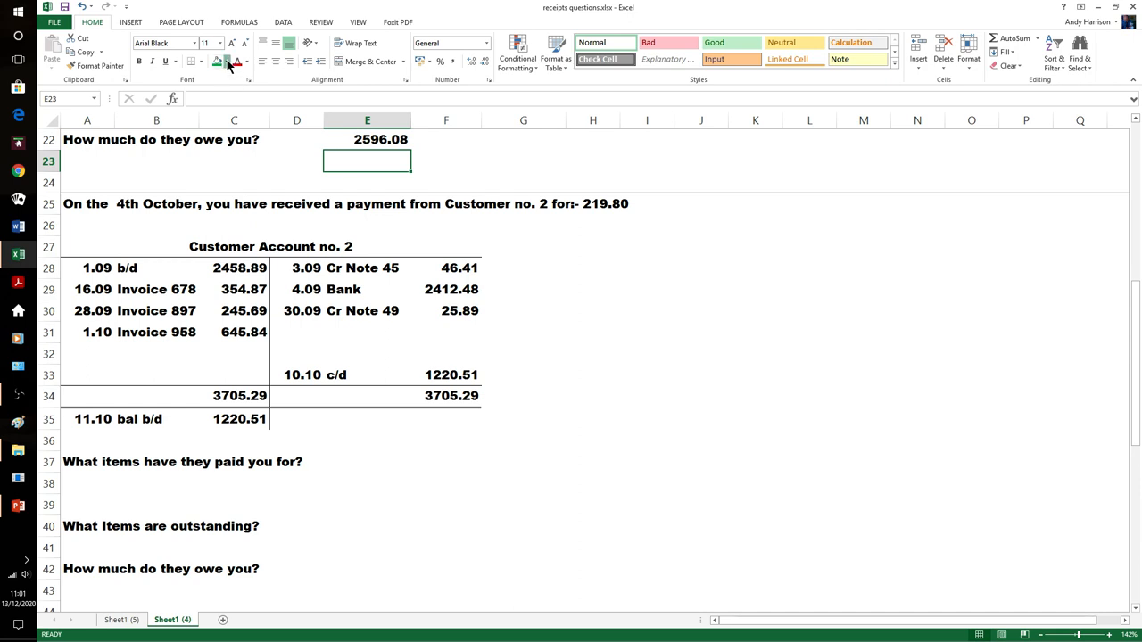
left_click(218, 60)
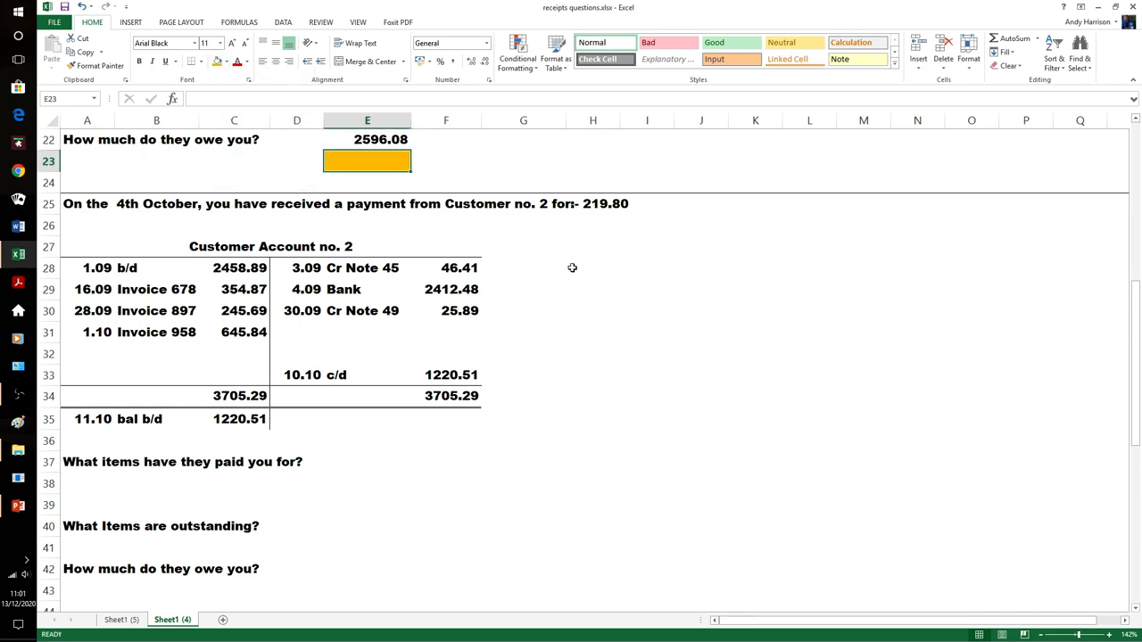
left_click(592, 268)
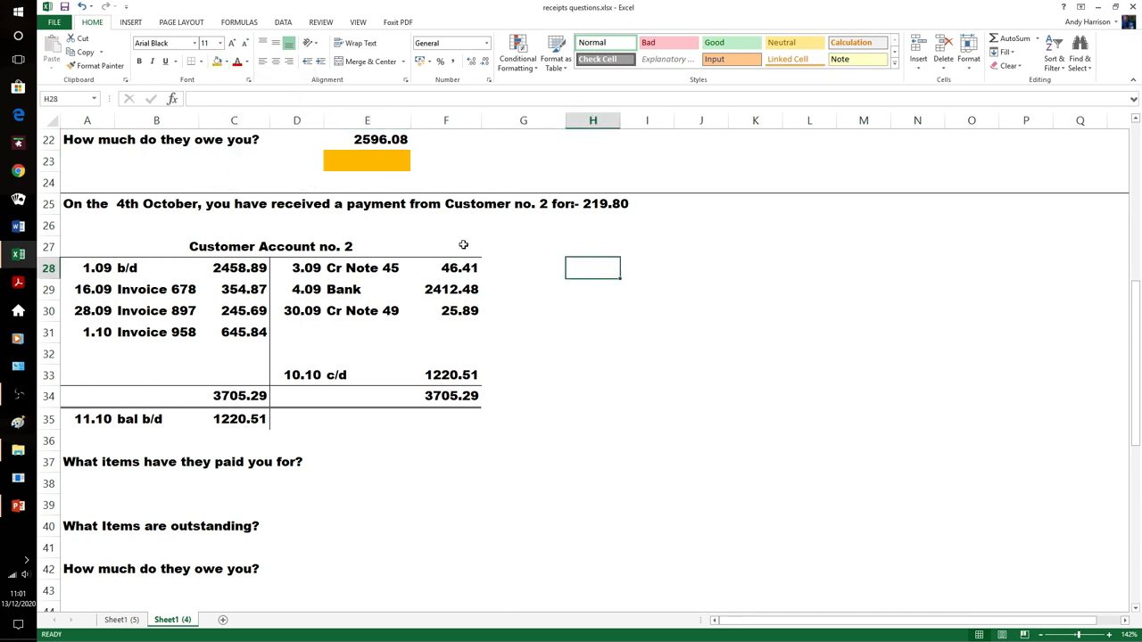
left_click(234, 268)
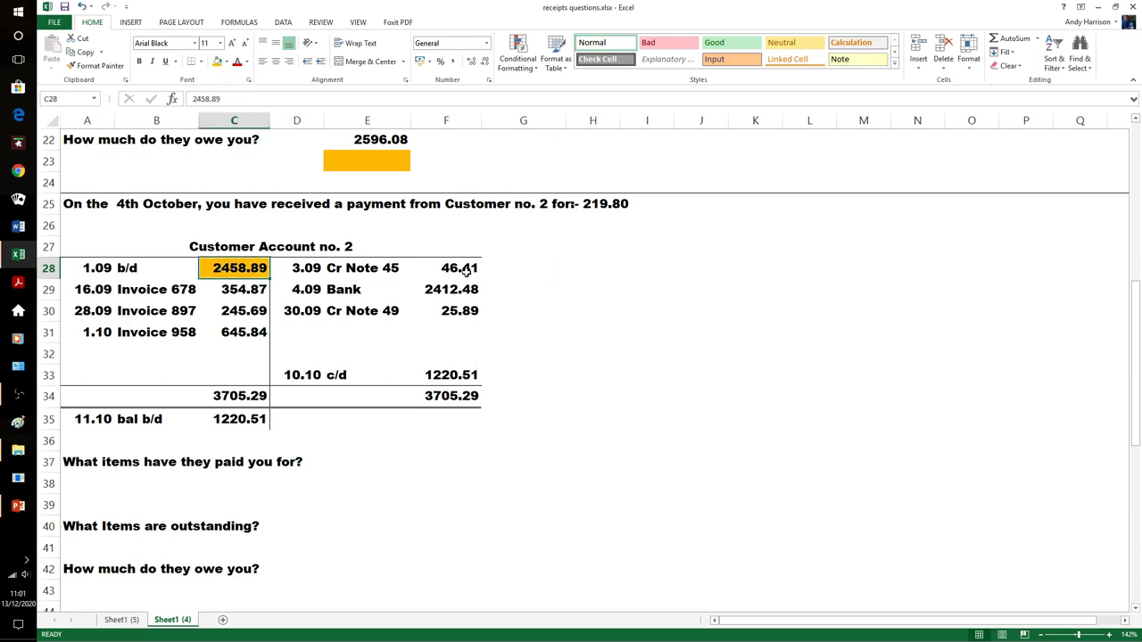
left_click(458, 268)
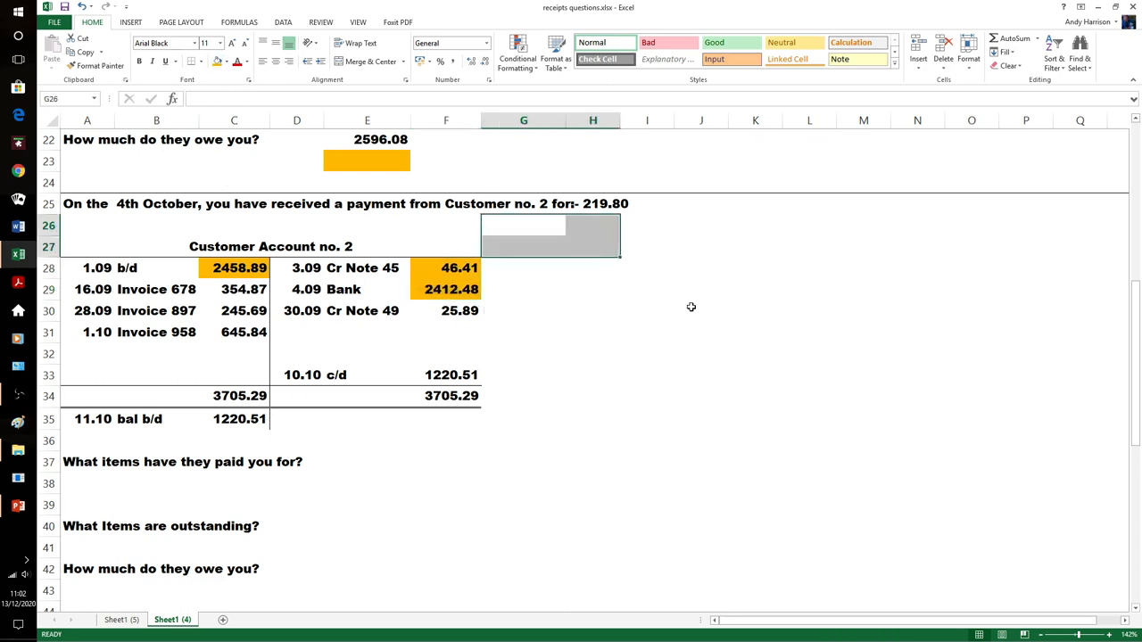
mouse_move(182, 279)
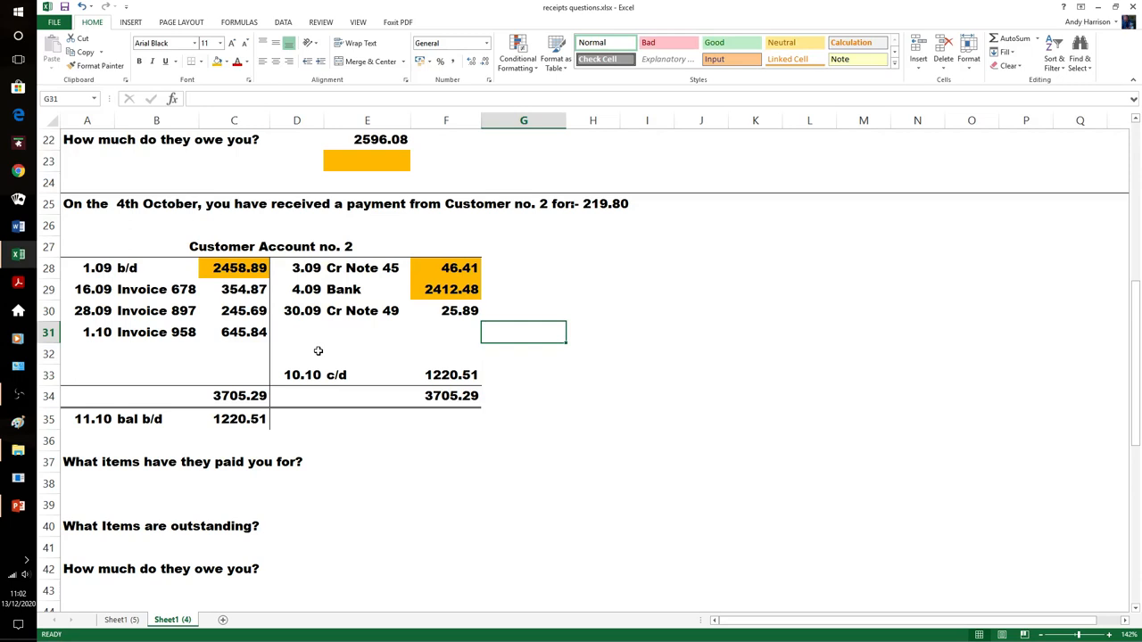
mouse_move(271, 307)
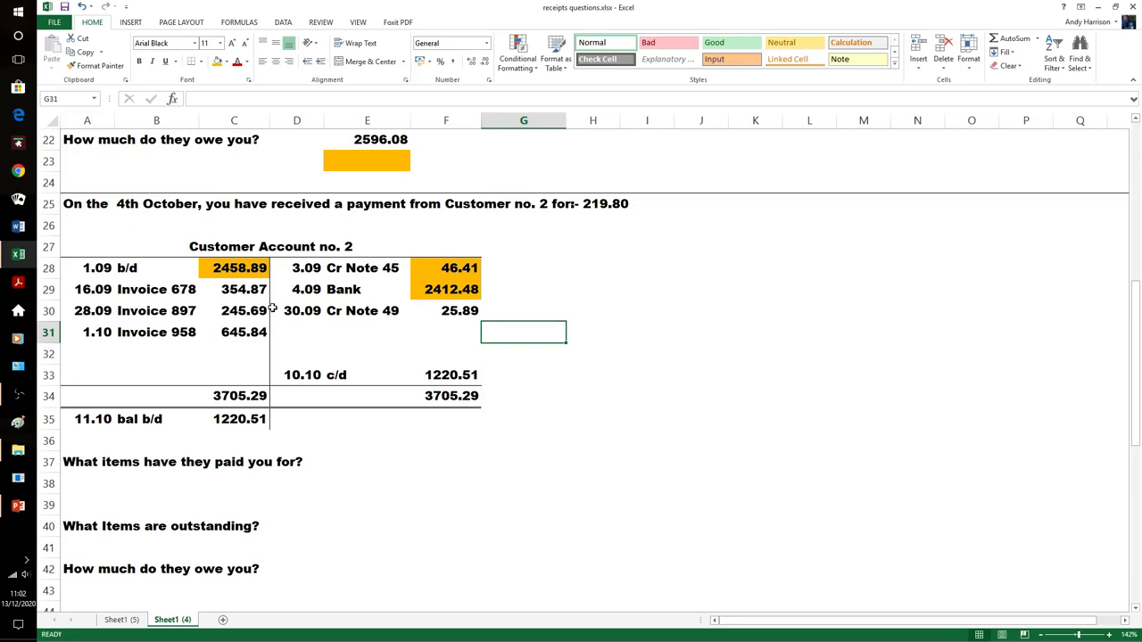
mouse_move(478, 329)
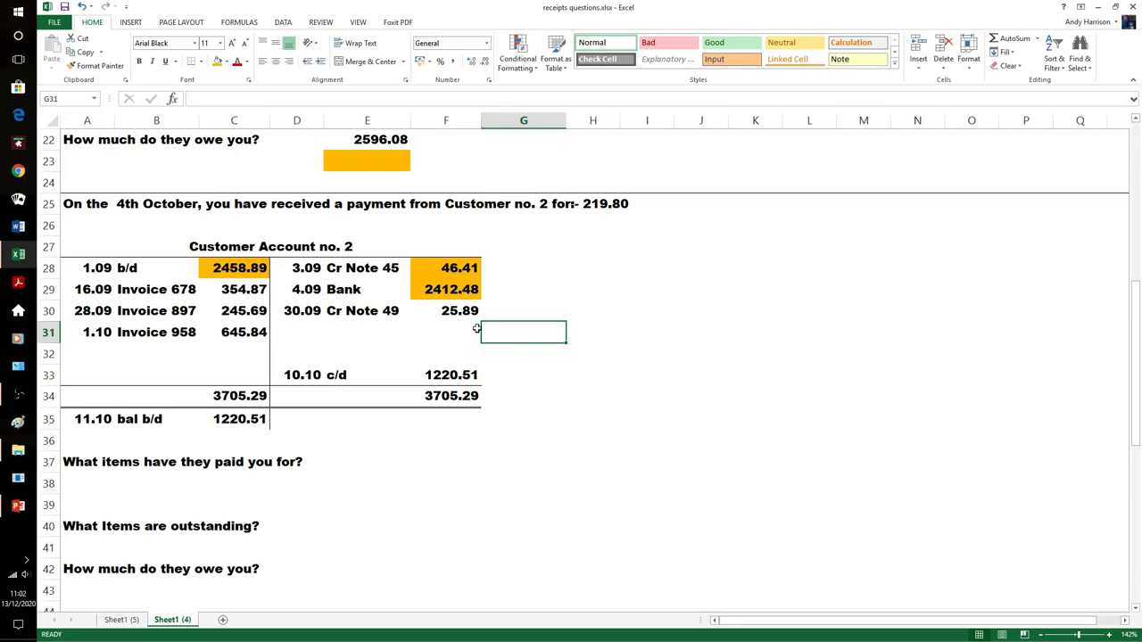
mouse_move(537, 255)
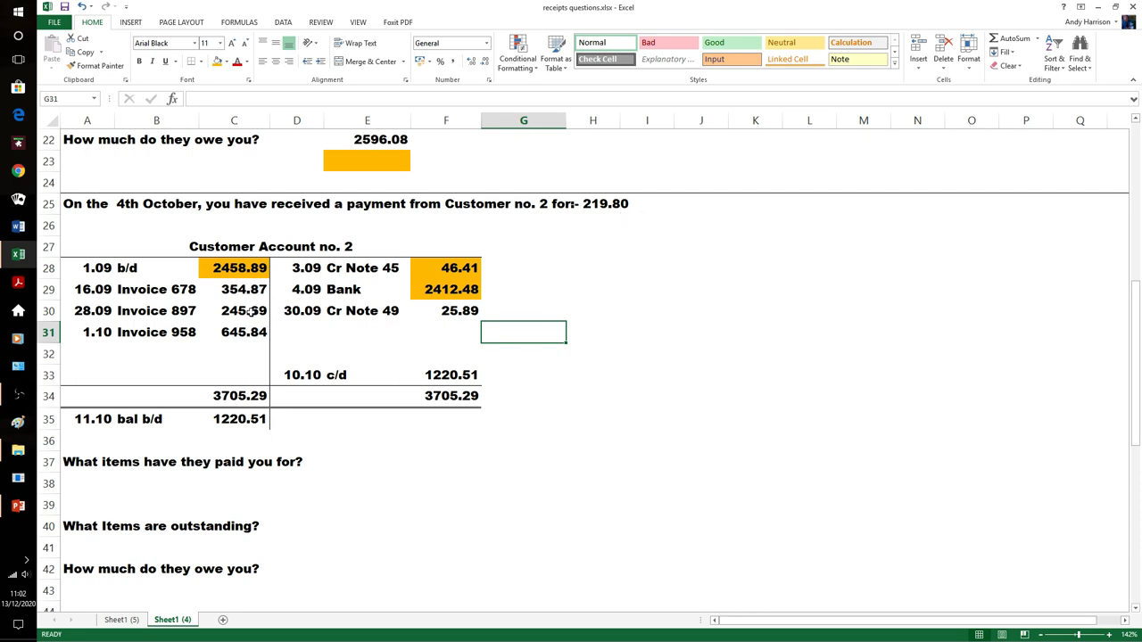
- Fill Invoice 897's 245.69 (C30) and Cr Note 49's 25.89 (F30) green
left_click(225, 61)
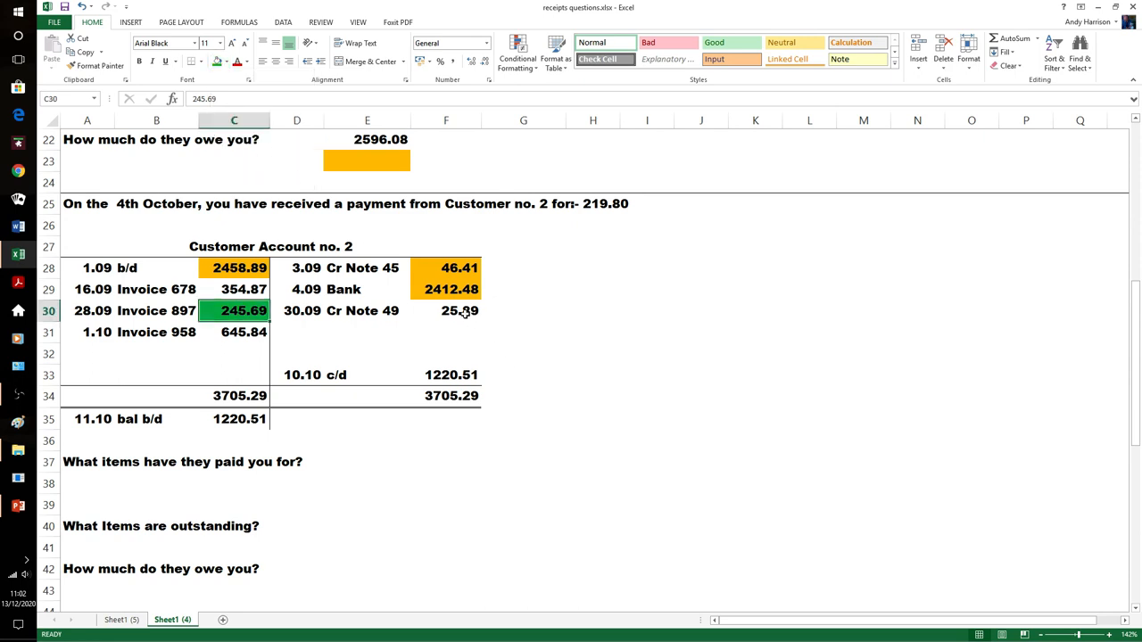
left_click(446, 310)
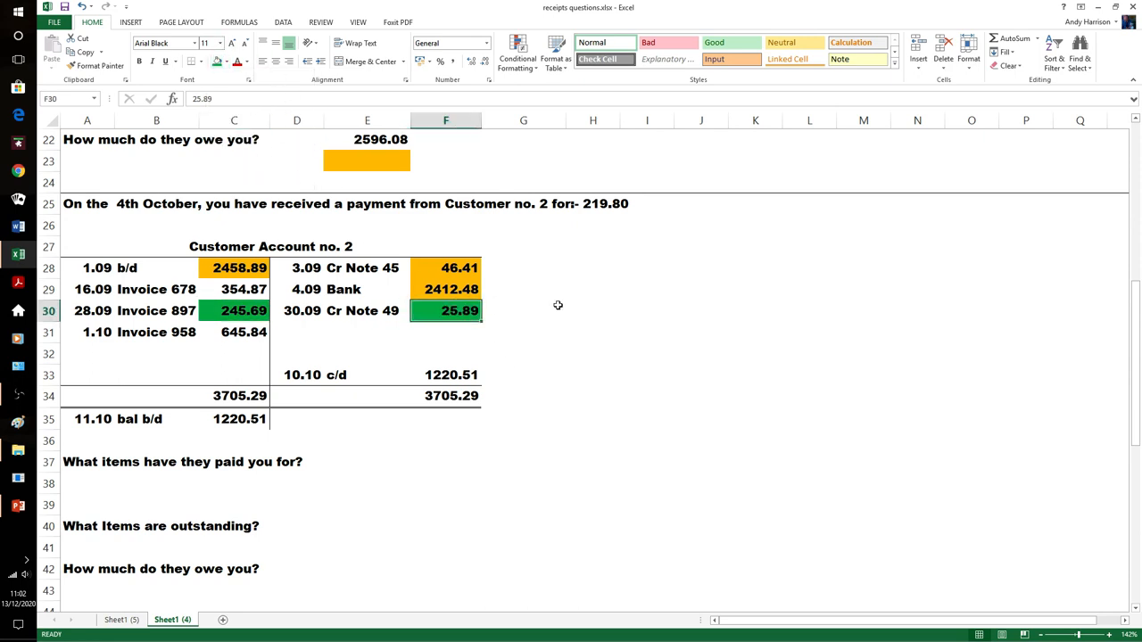
left_click(524, 289)
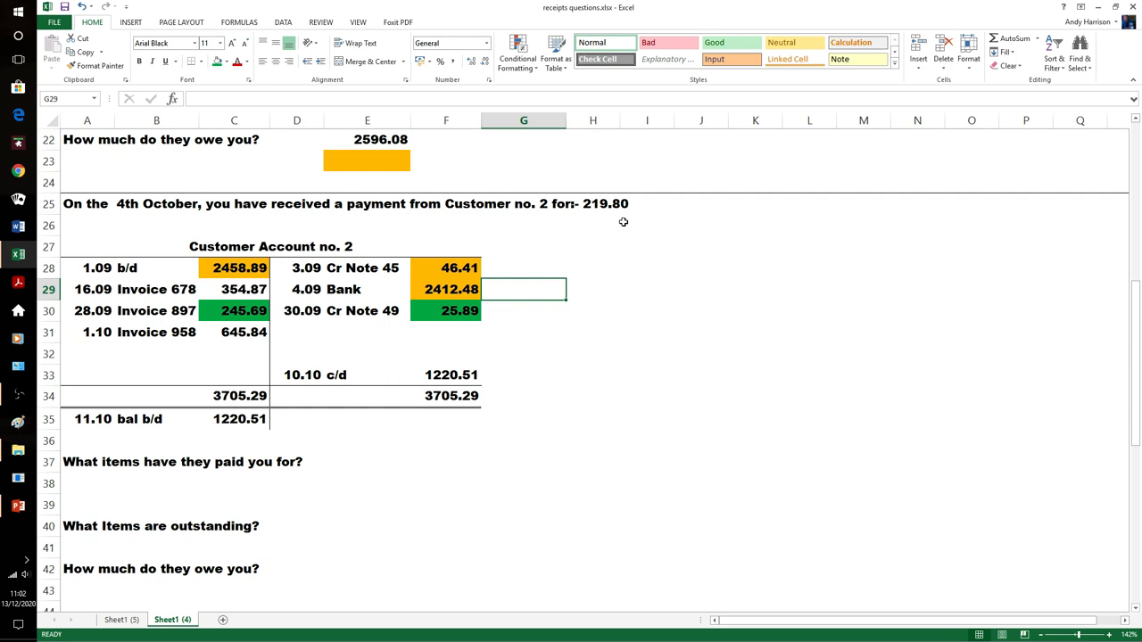
mouse_move(242, 326)
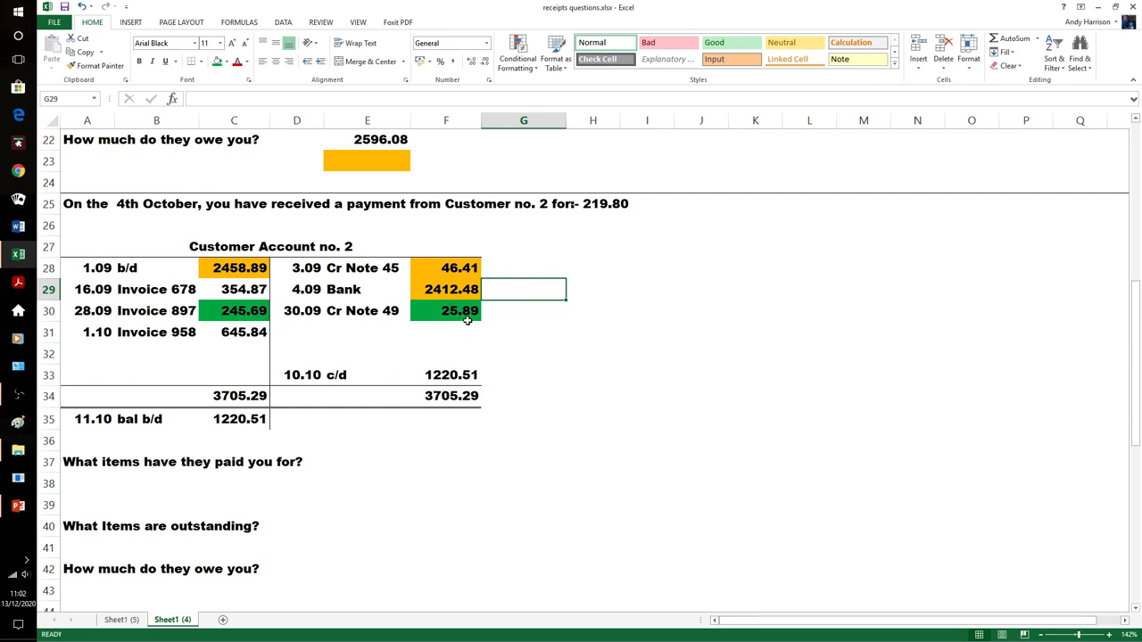
mouse_move(638, 236)
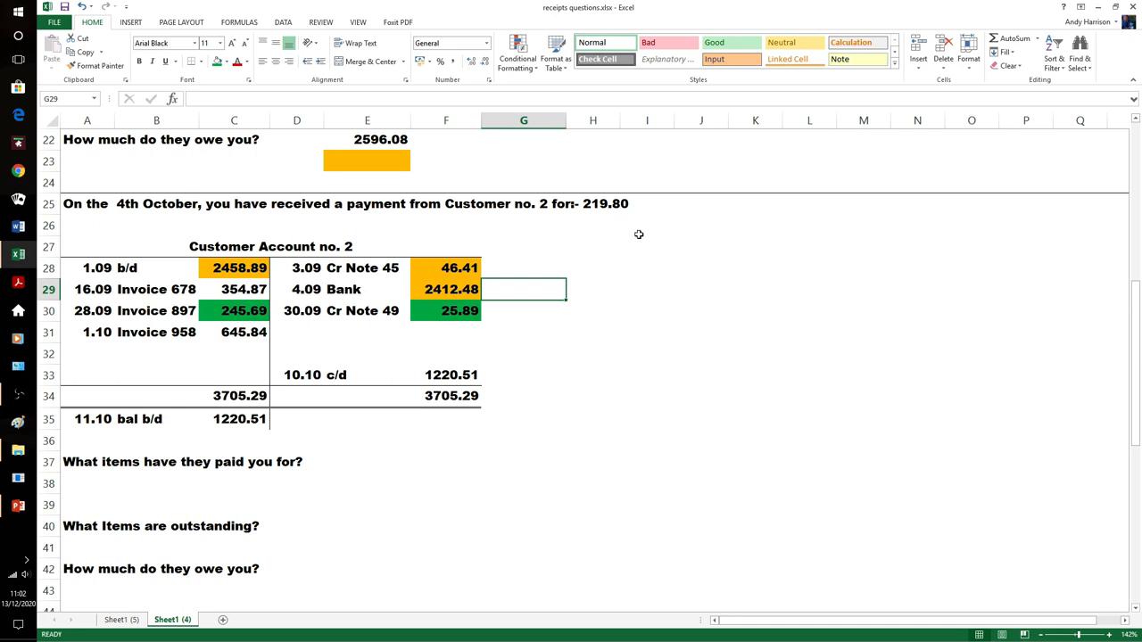
mouse_move(242, 325)
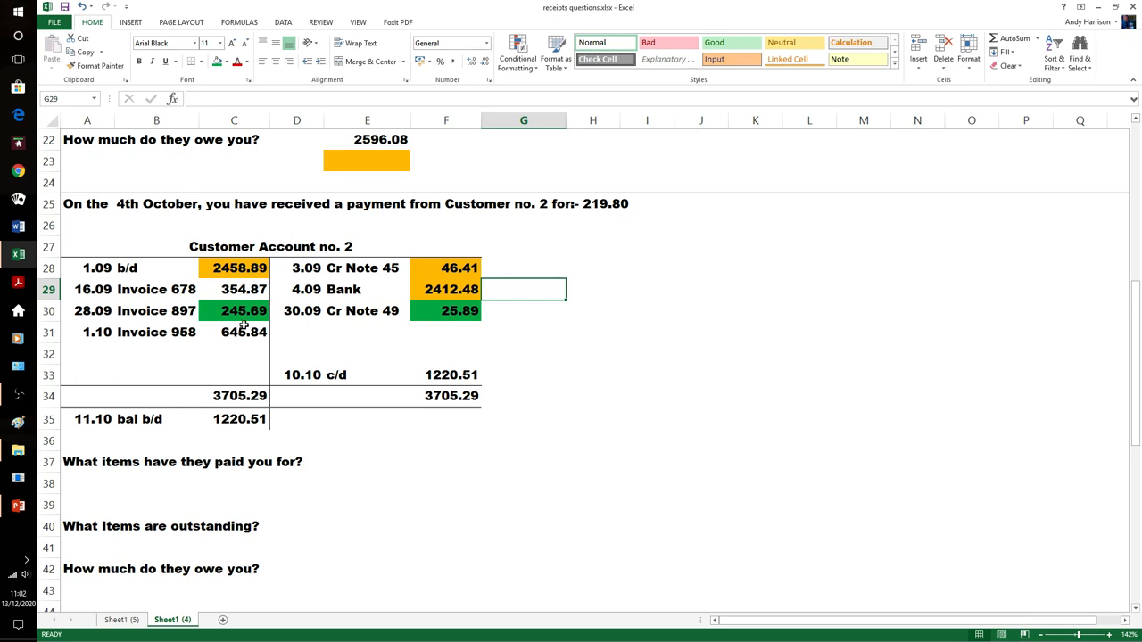
mouse_move(382, 462)
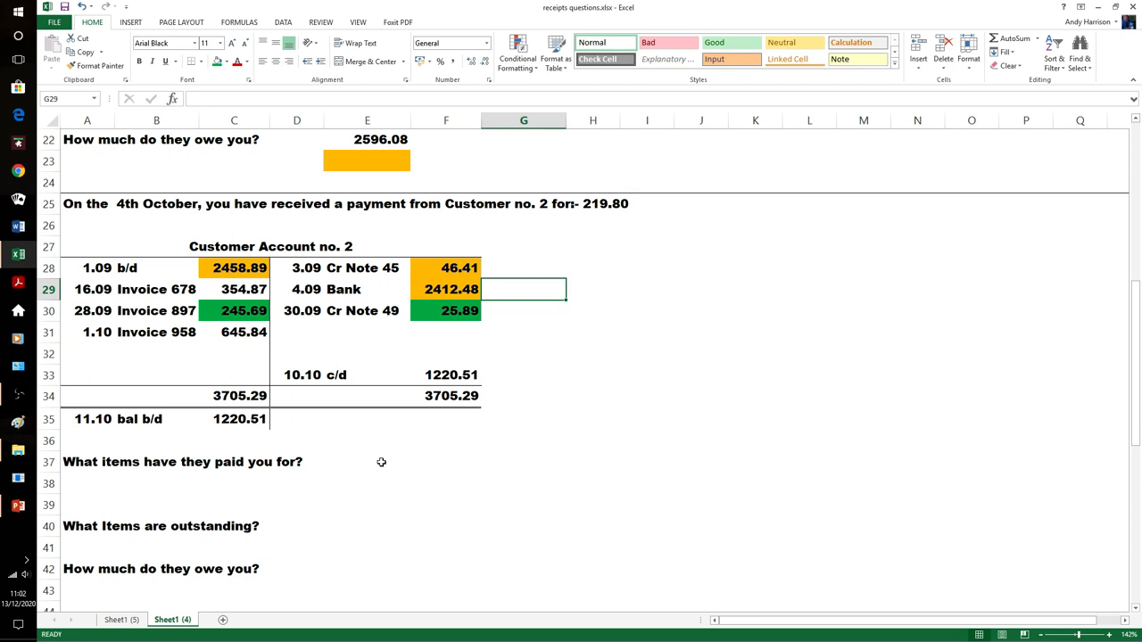
- Answer Customer 2's paid-for question with 'inv 897' and 'minus cr note 49'
left_click(367, 460)
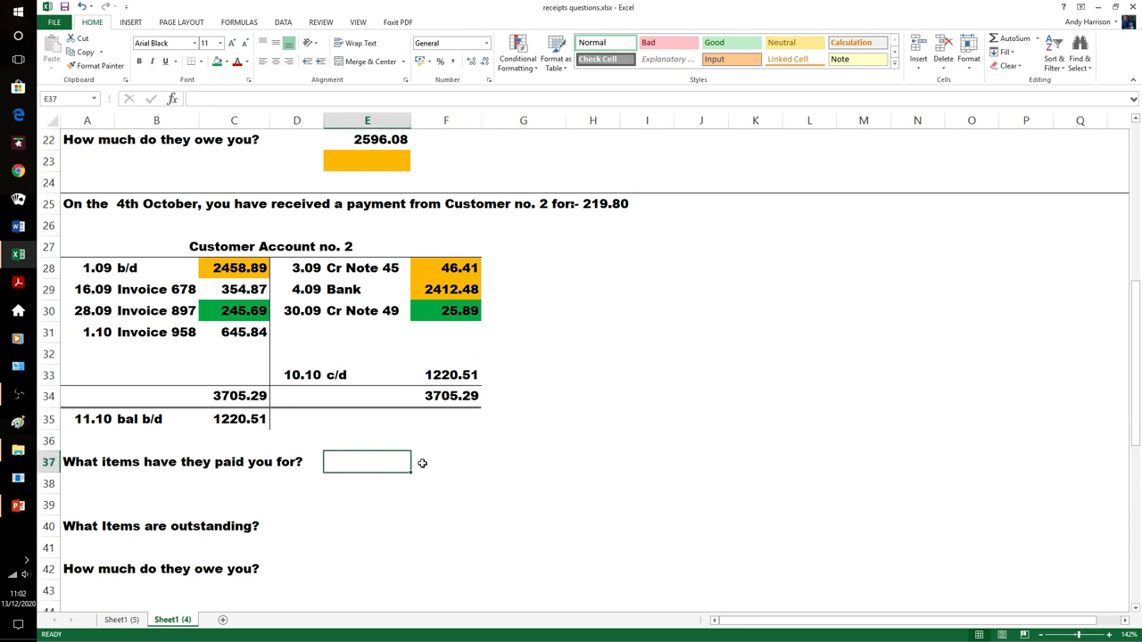
type("inv")
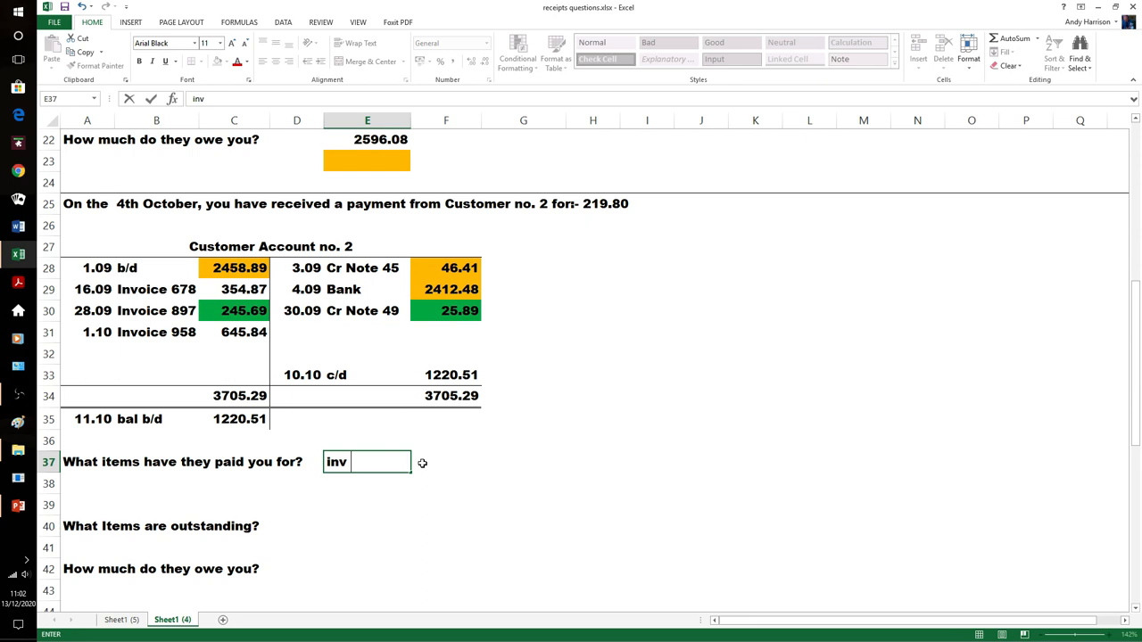
type("897")
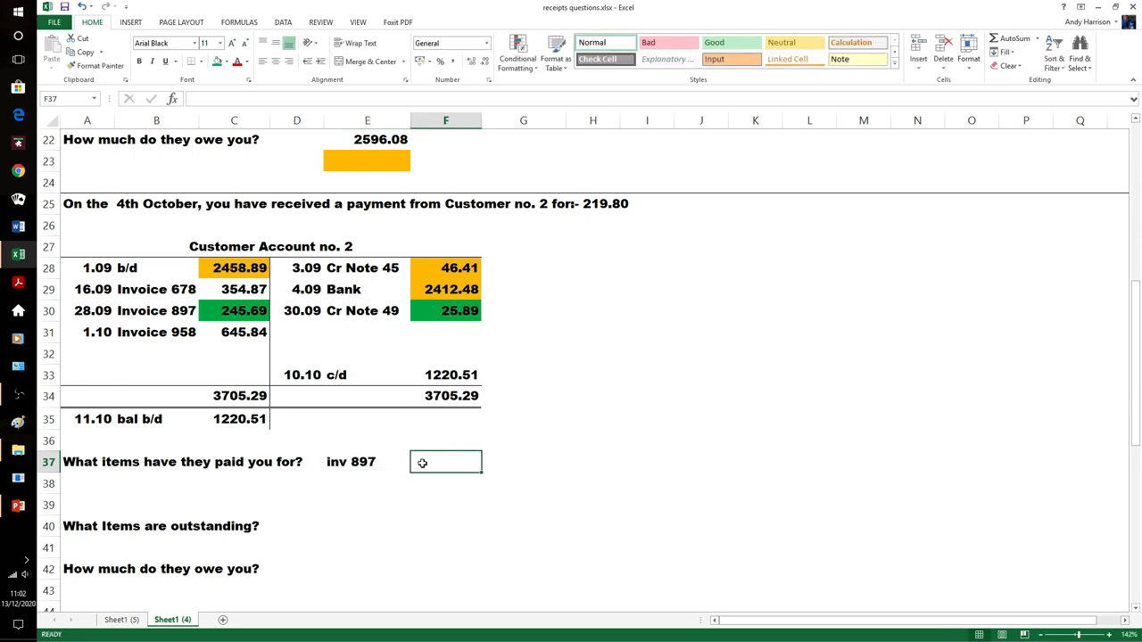
type("minus vr")
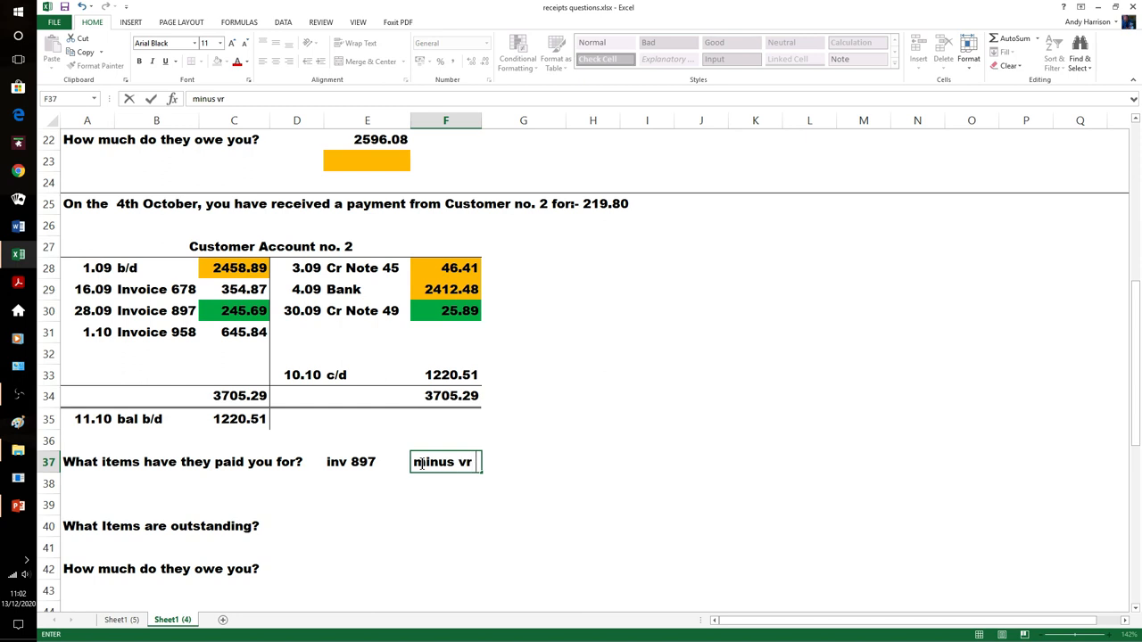
type("note")
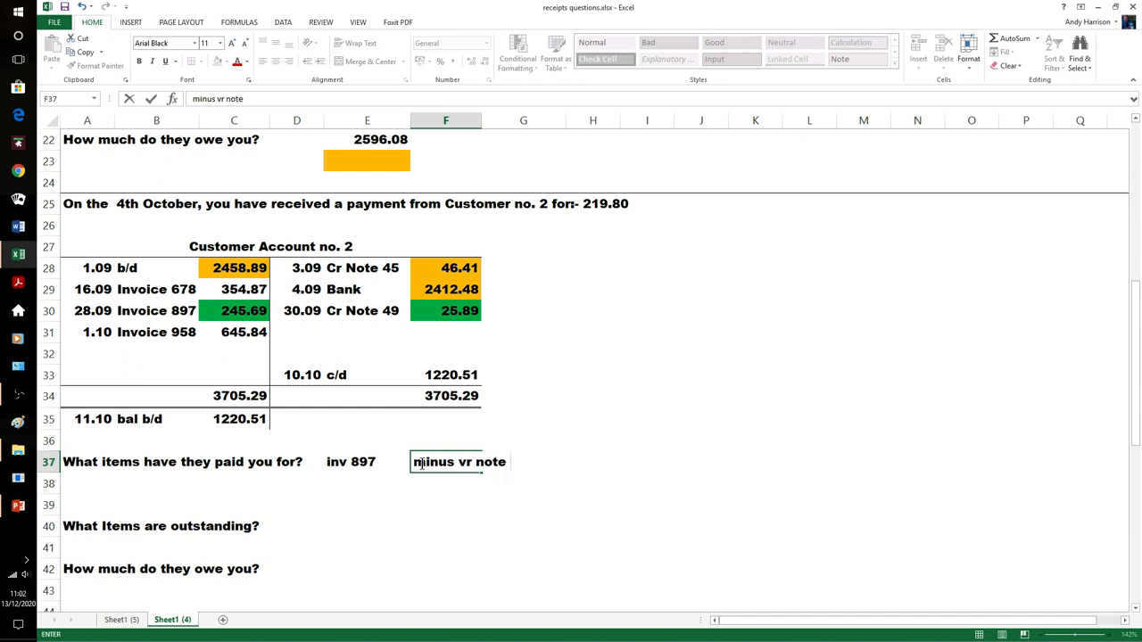
type("49")
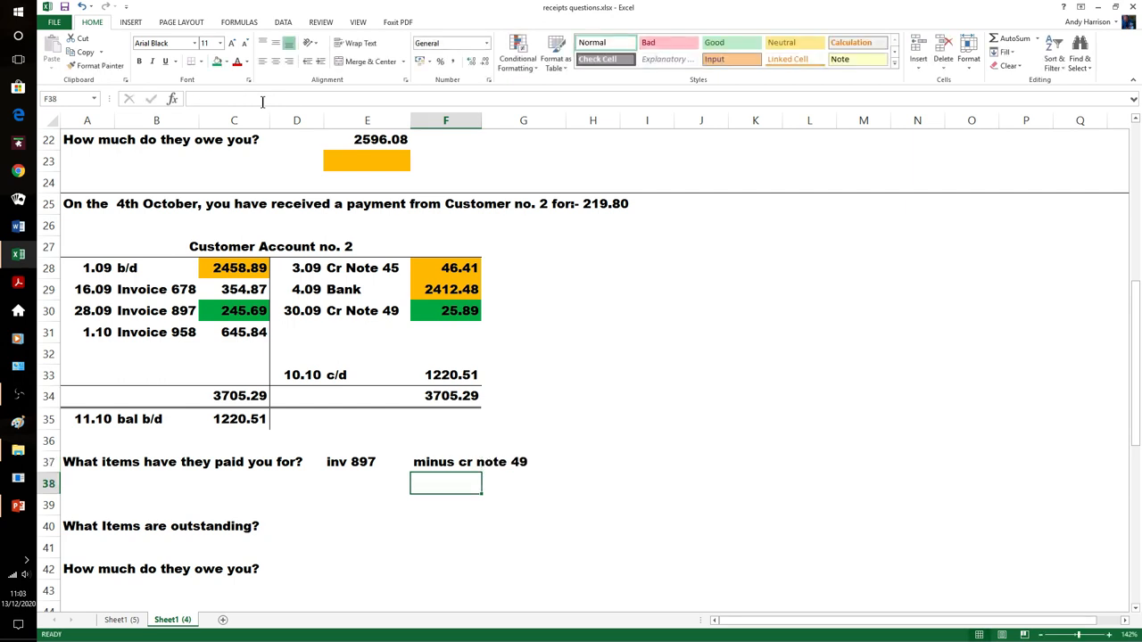
- List 'inv 678' and 'inv 958' as Customer 2's outstanding items
left_click(368, 525)
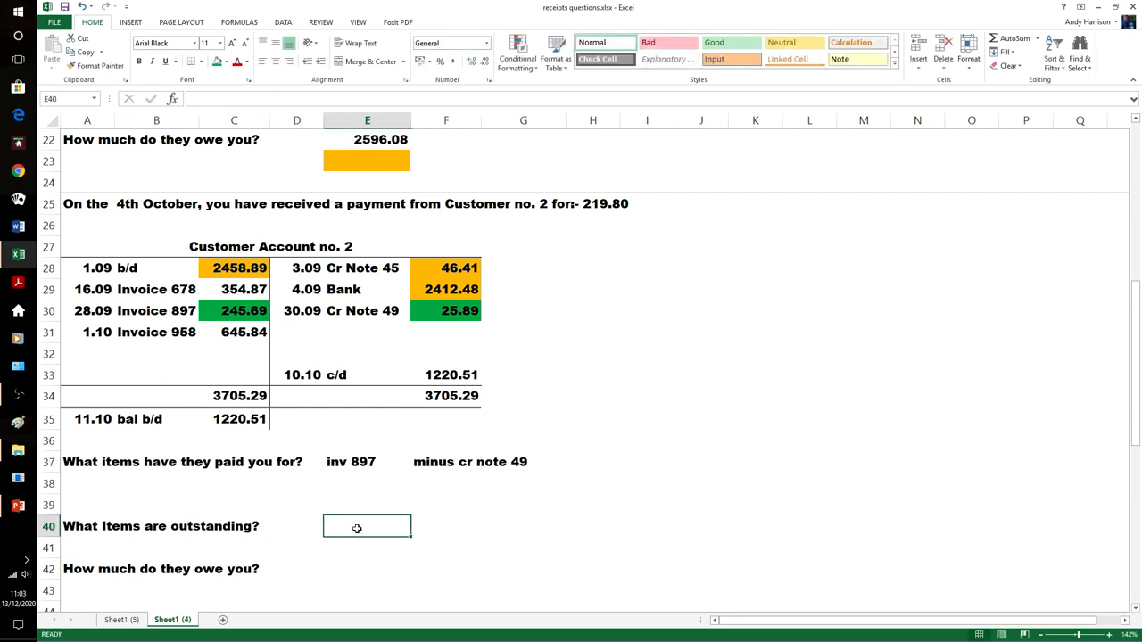
type("inv 678")
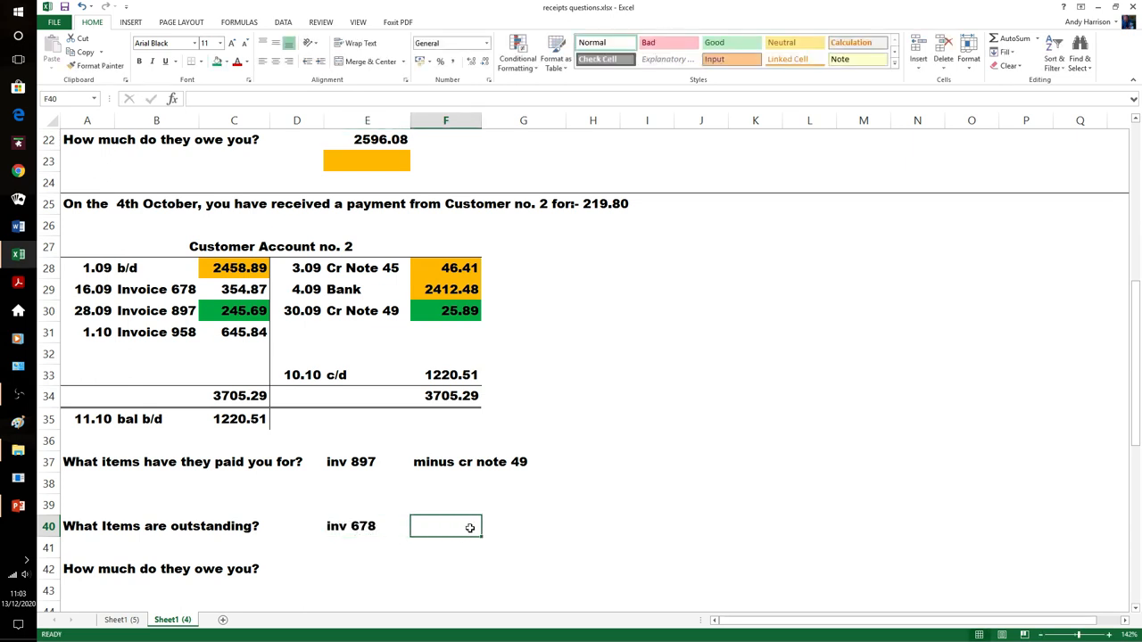
type("inv")
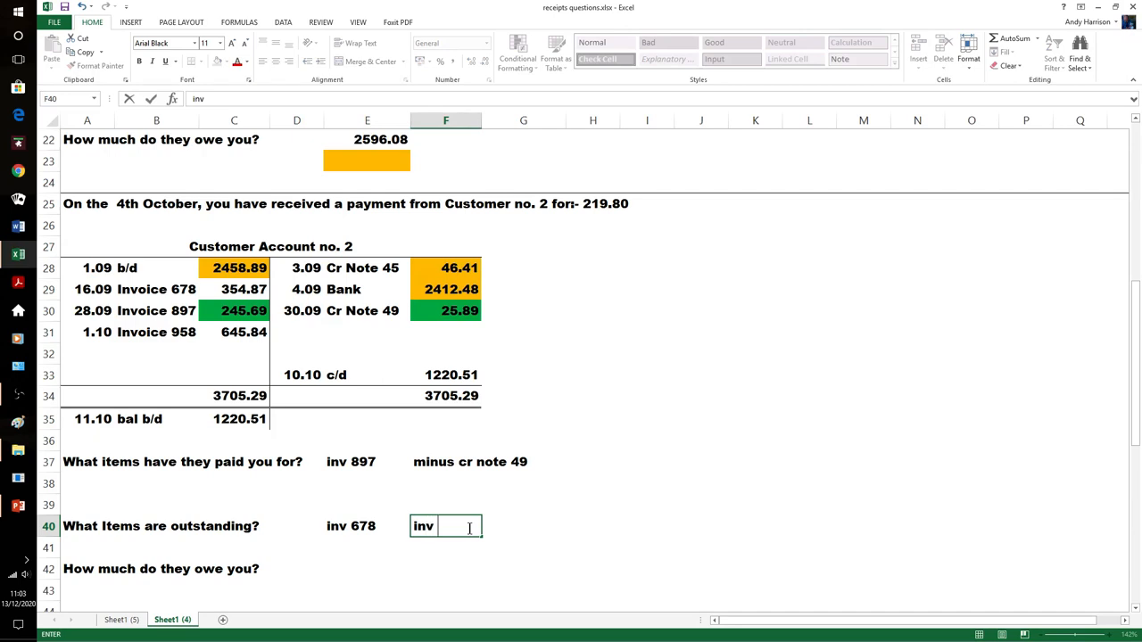
type("958")
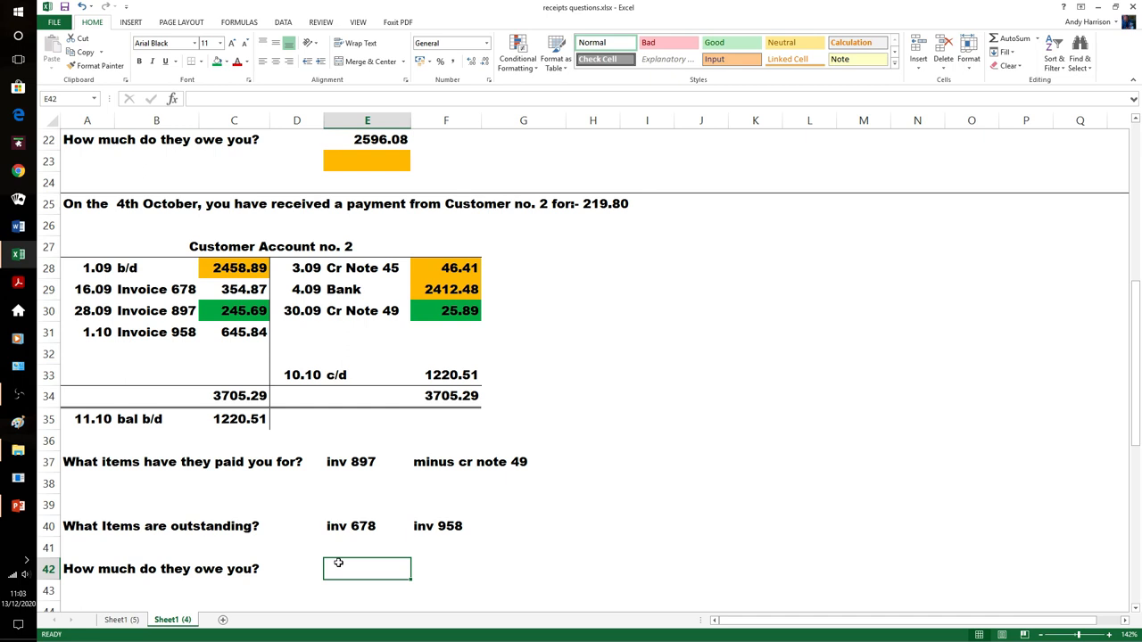
- Enter =C29+C31 in E42 to give Customer 2's amount owed, 1000.71
type("=")
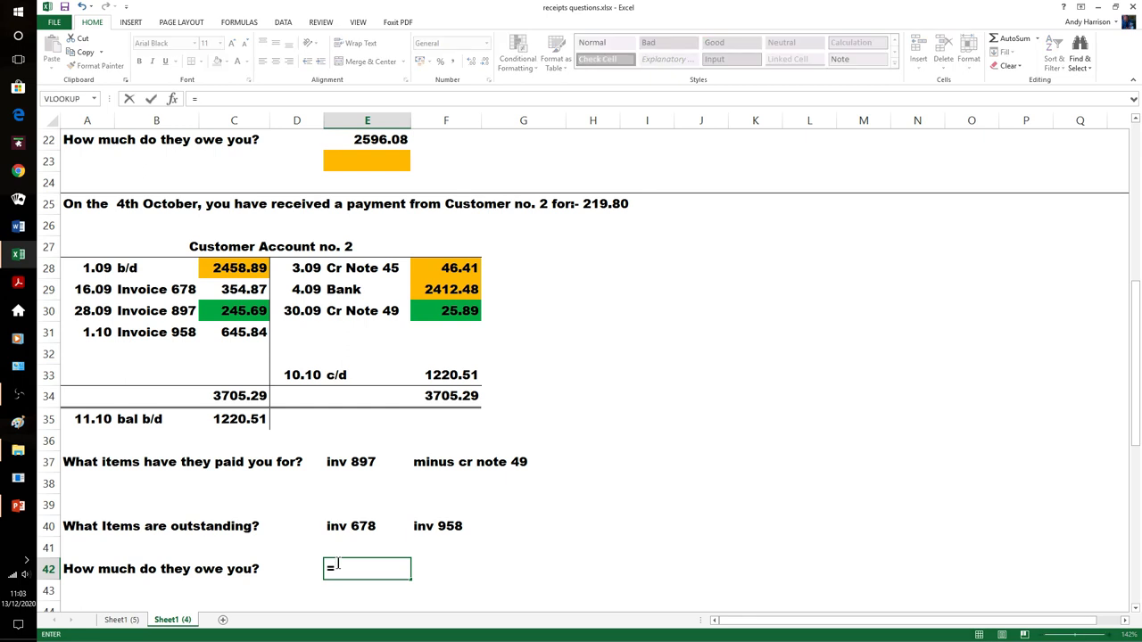
type("c2")
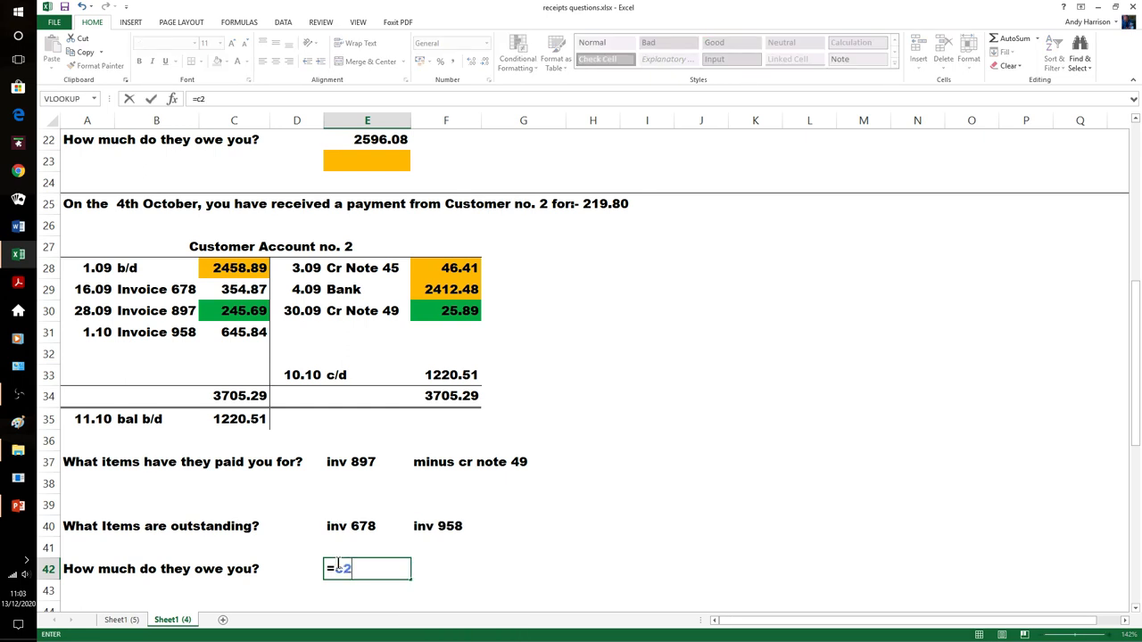
left_click(234, 289)
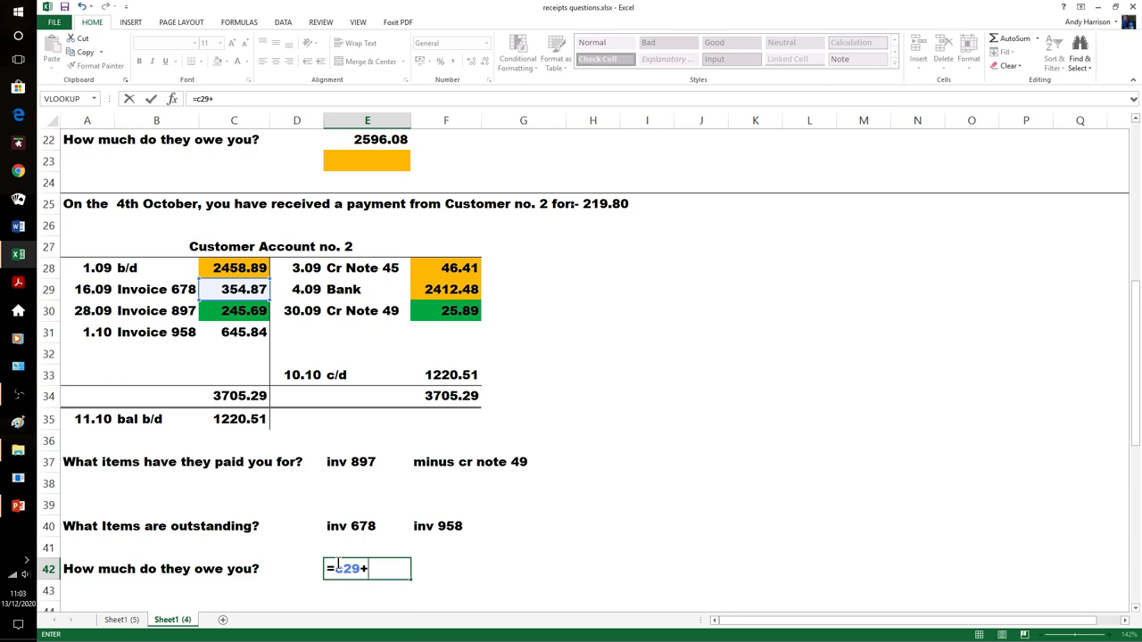
left_click(234, 331)
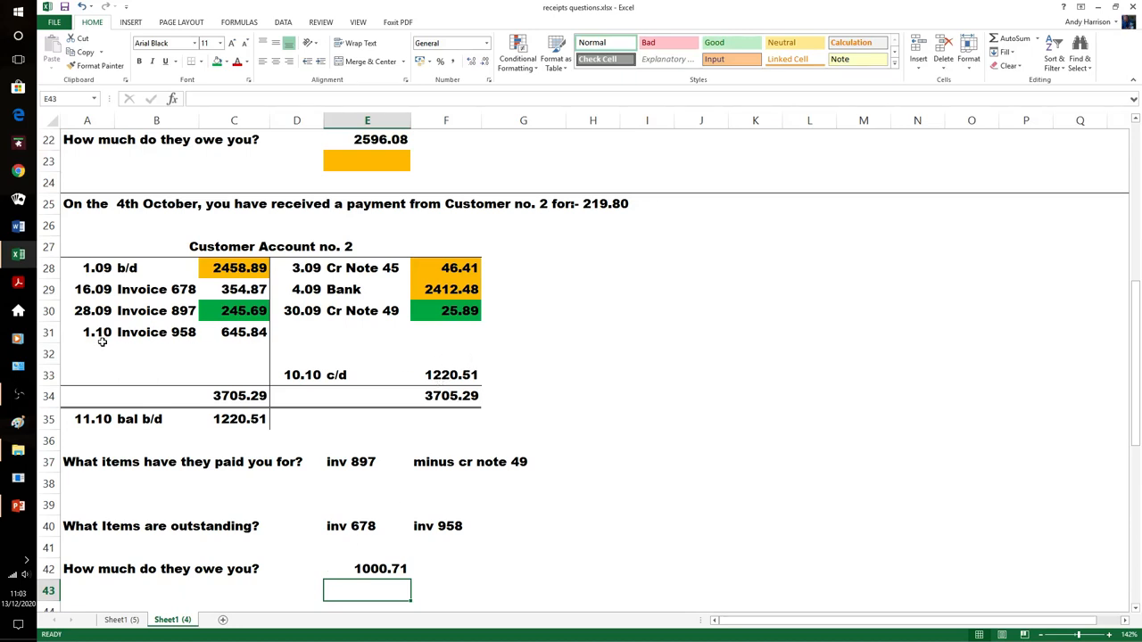
mouse_move(523, 271)
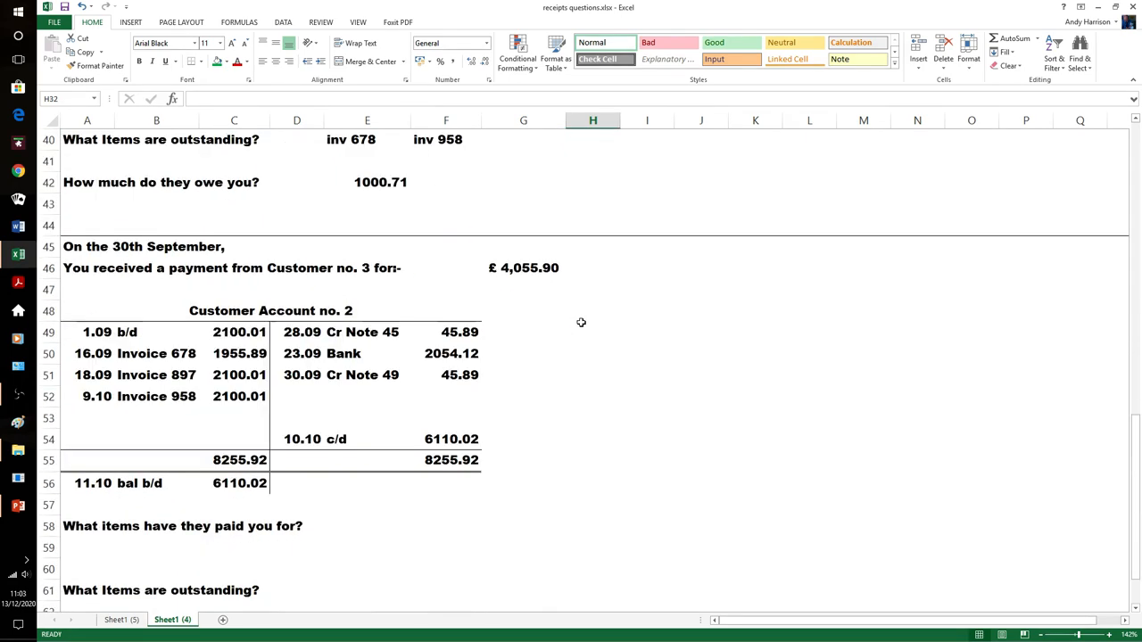
- Scroll down to Customer no. 3's £4,055.90 payment account and questions
scroll("down", 3)
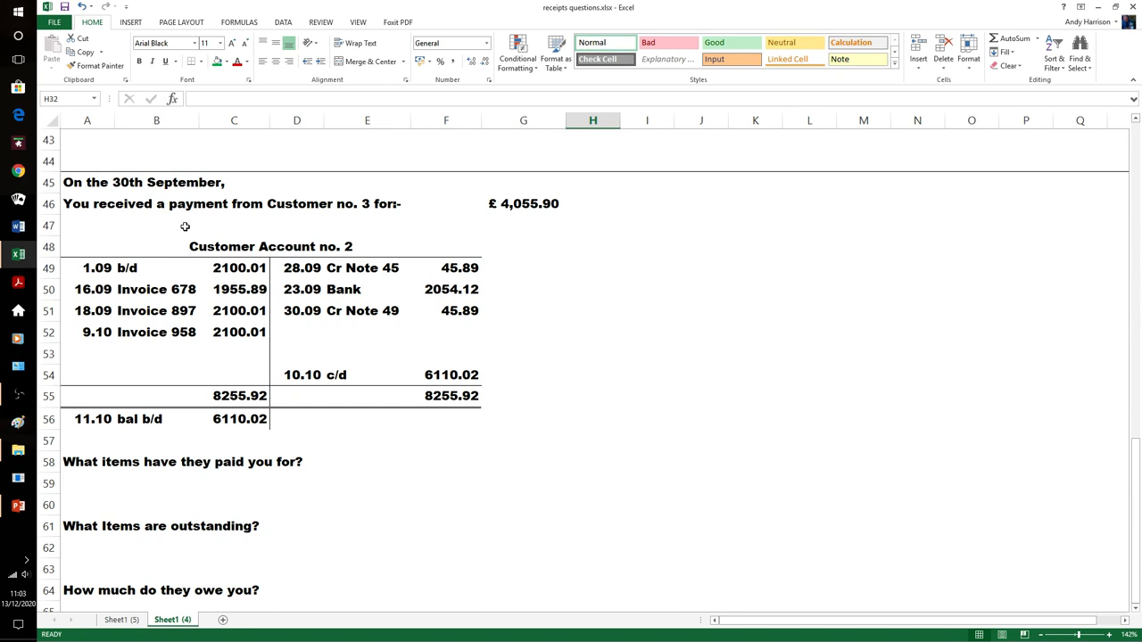
mouse_move(513, 216)
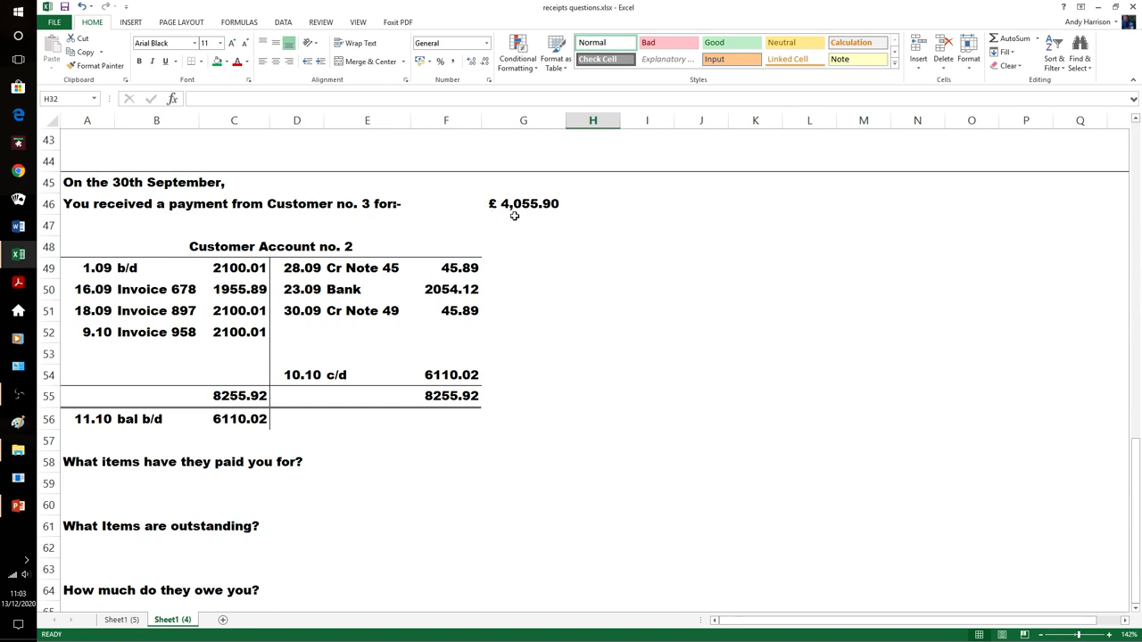
mouse_move(626, 230)
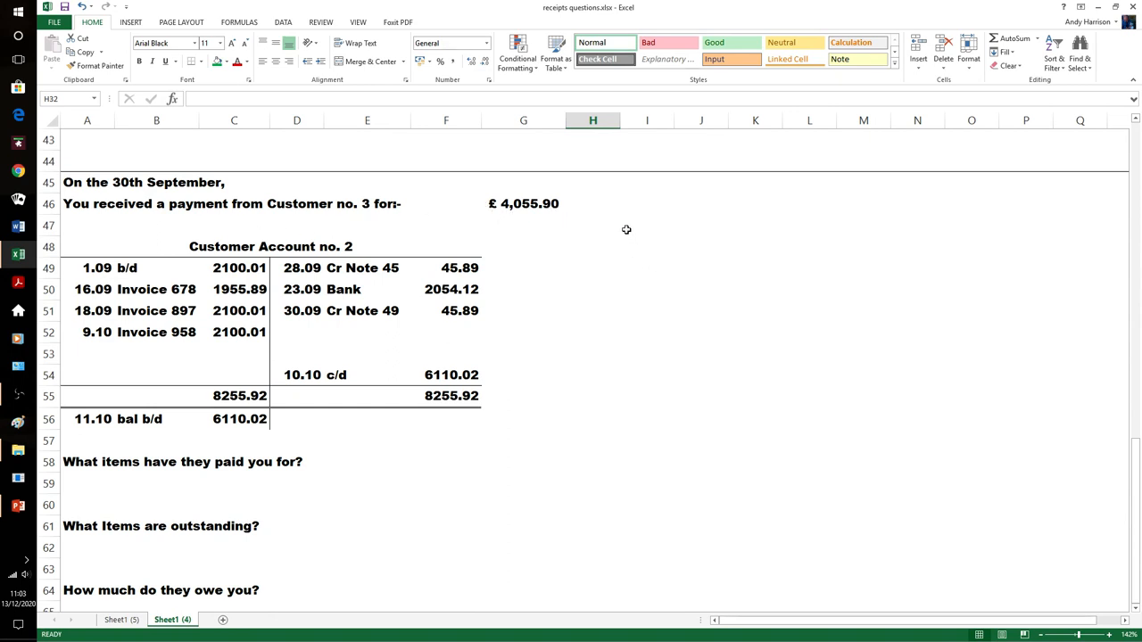
mouse_move(630, 289)
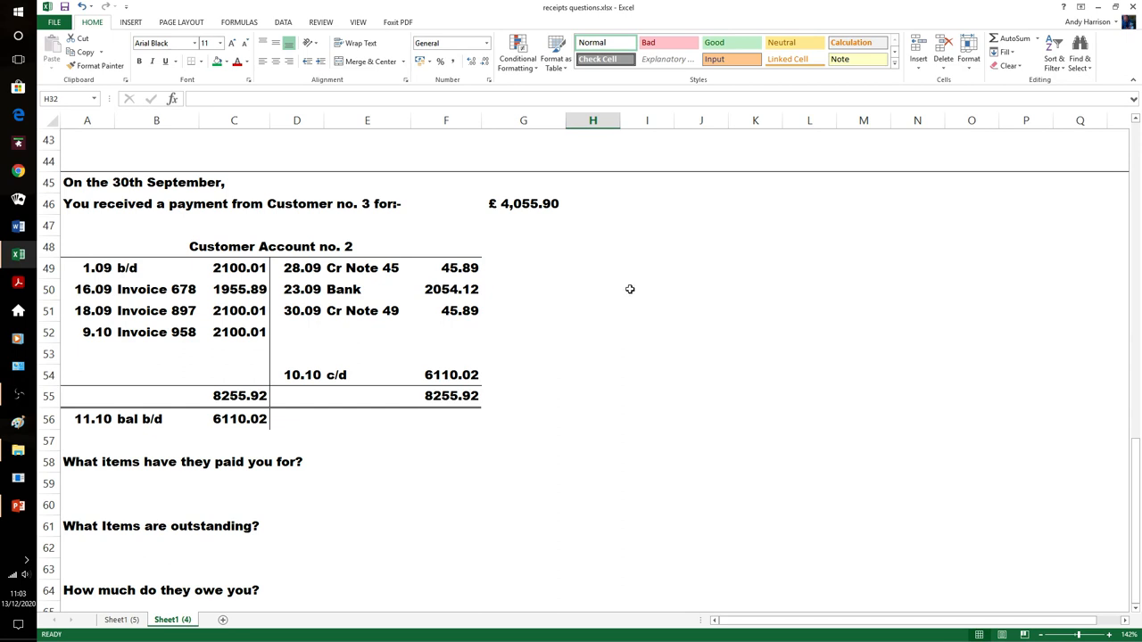
mouse_move(382, 292)
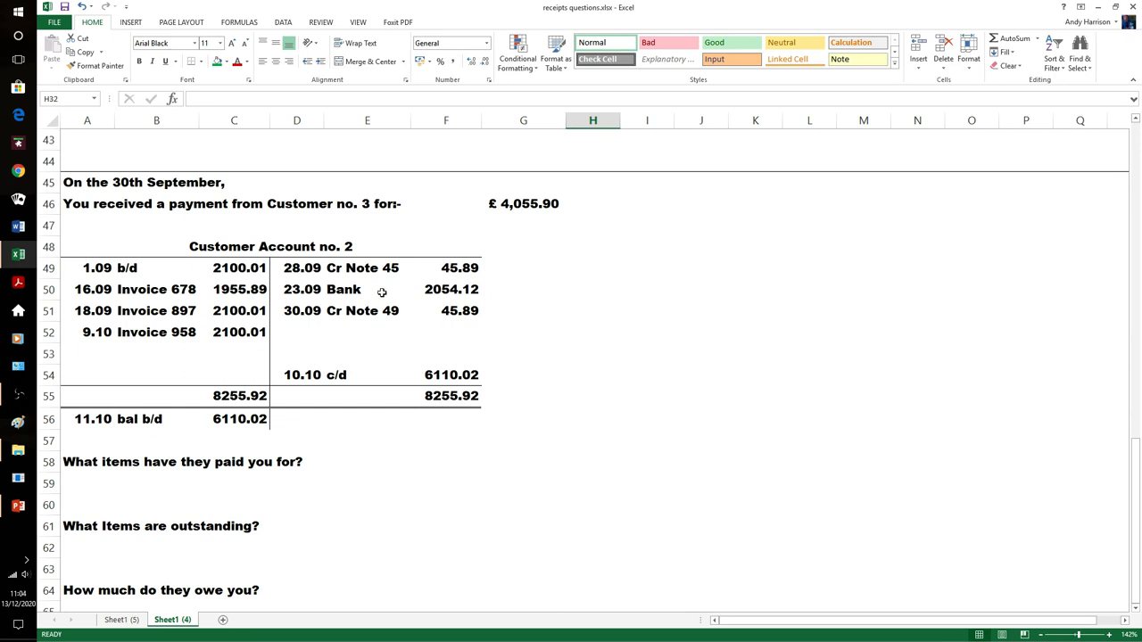
mouse_move(232, 310)
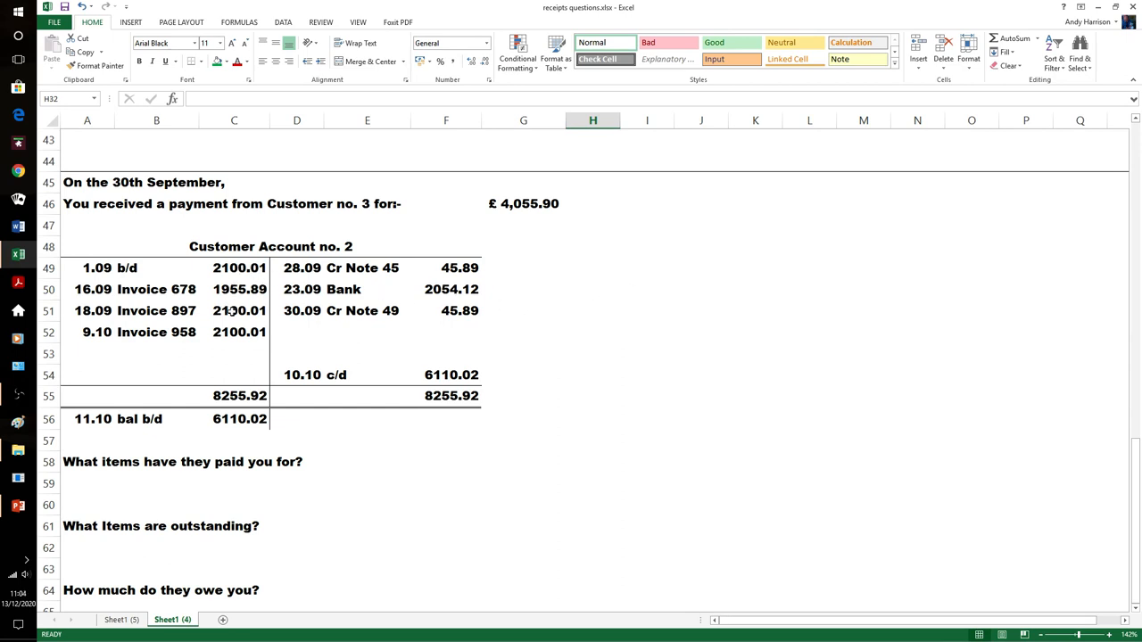
mouse_move(268, 278)
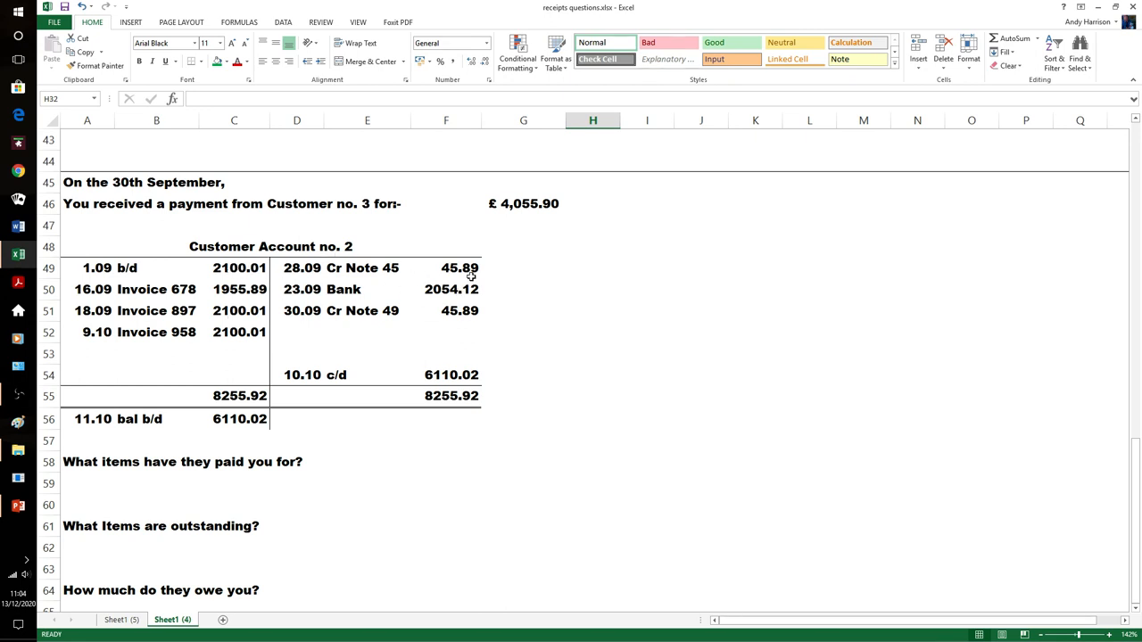
mouse_move(421, 303)
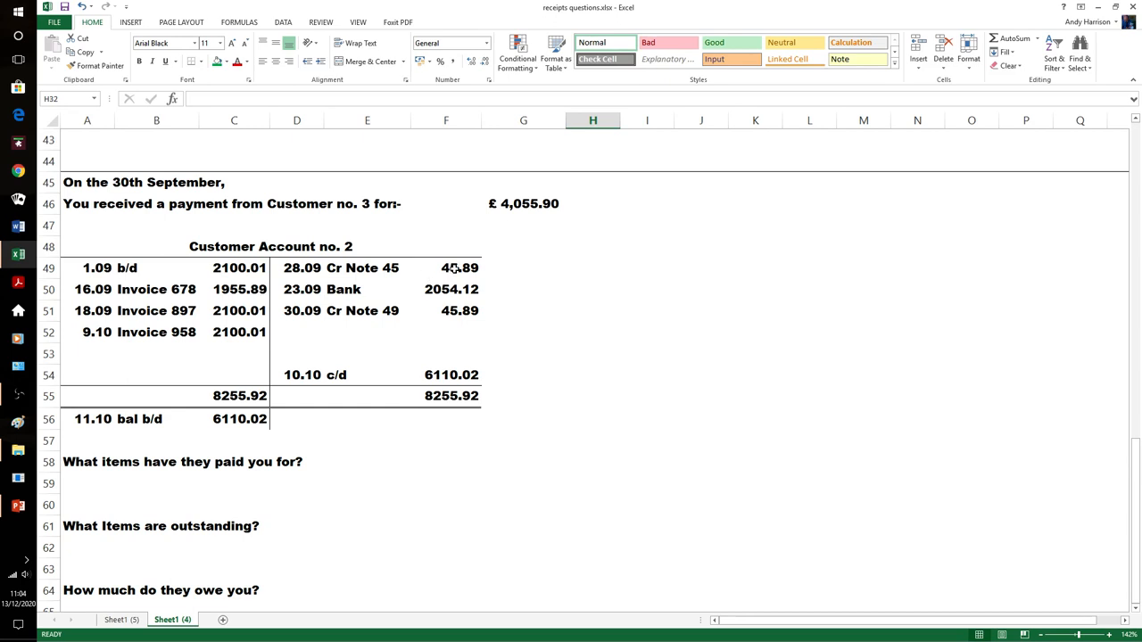
mouse_move(489, 285)
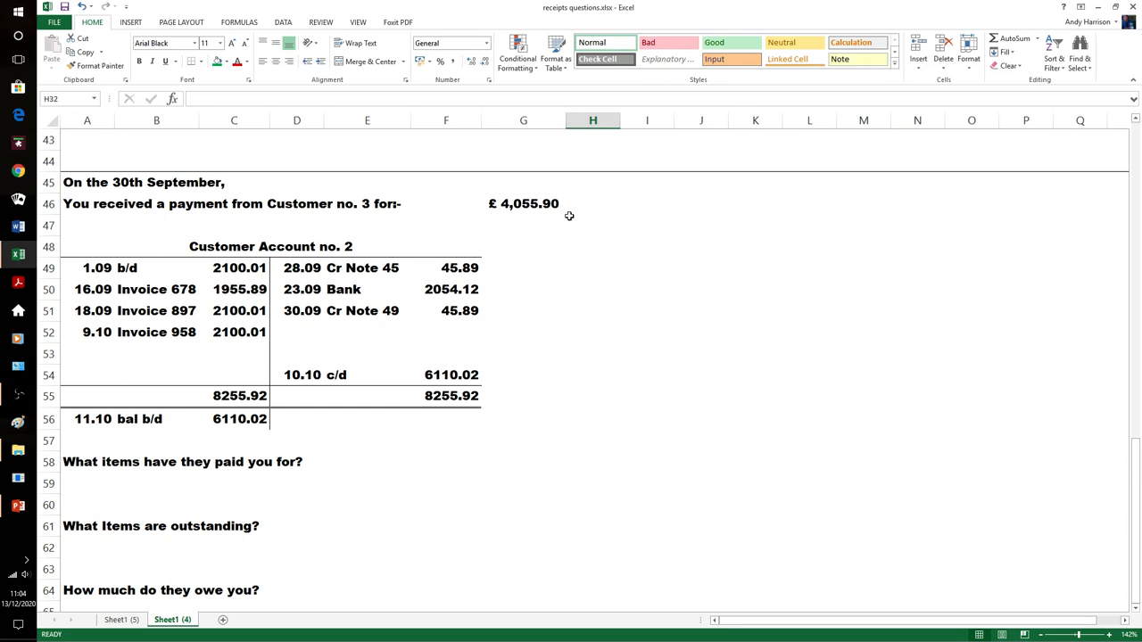
mouse_move(257, 282)
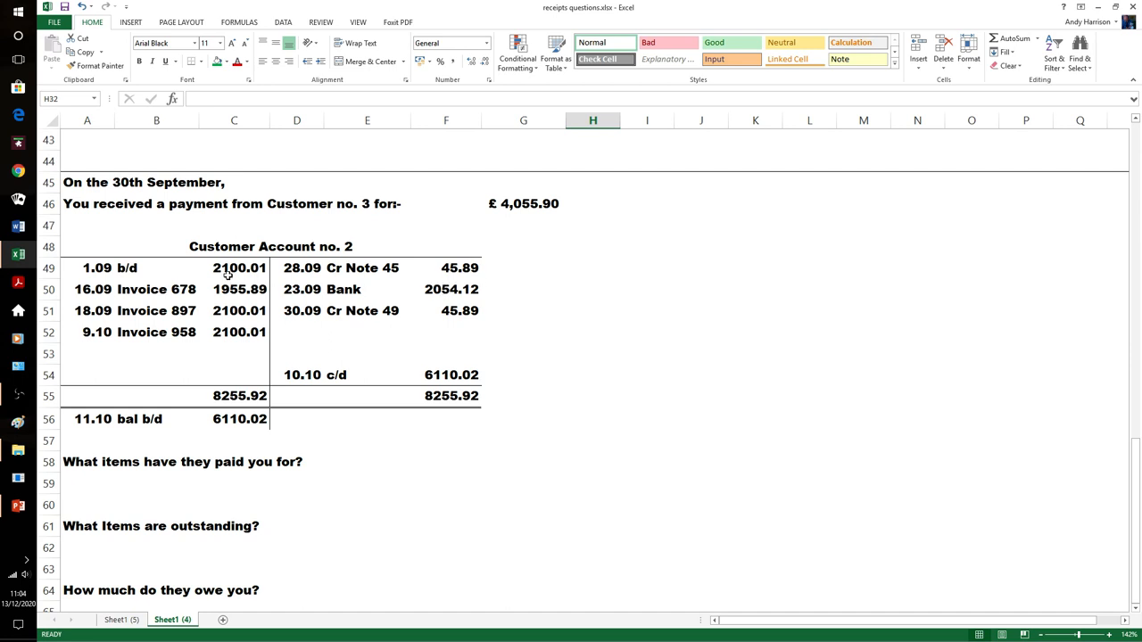
left_click(233, 267)
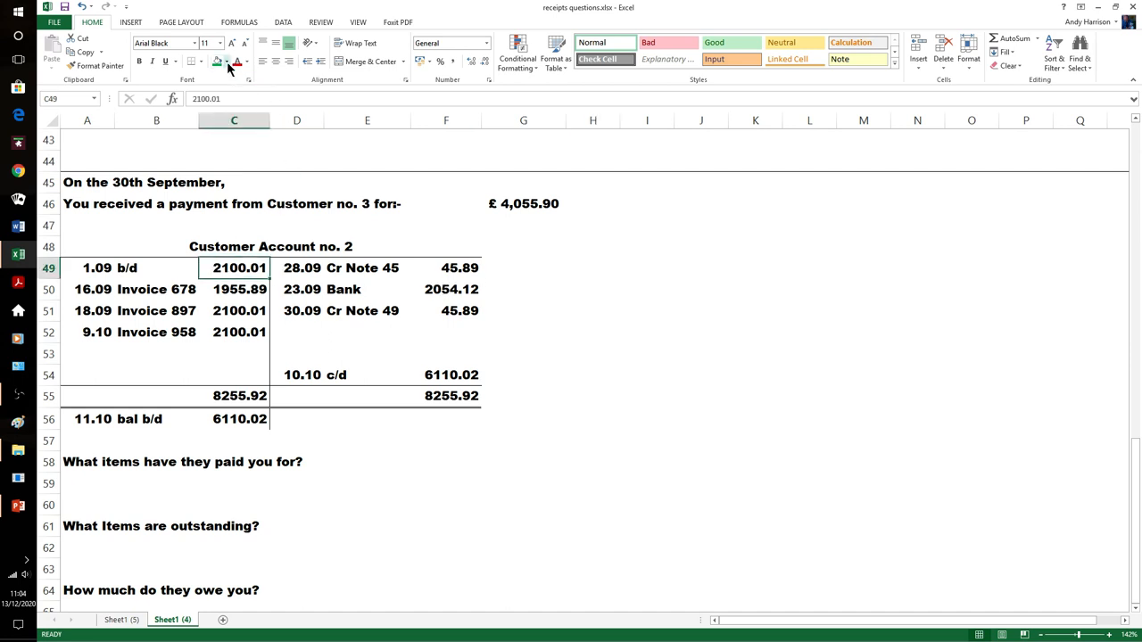
left_click(217, 61)
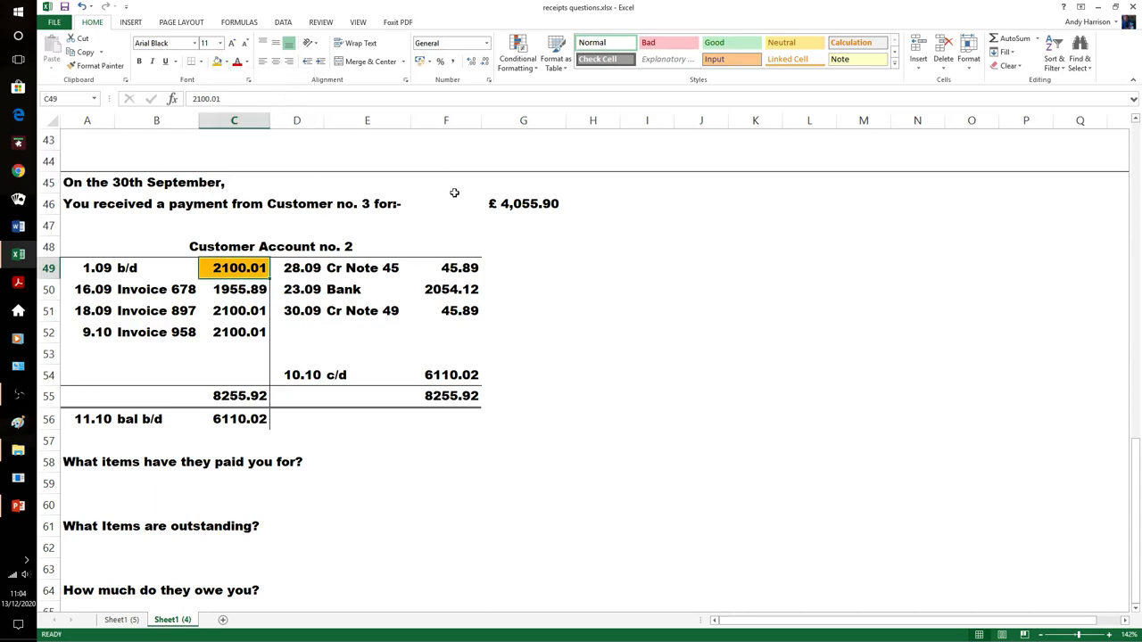
left_click(523, 246)
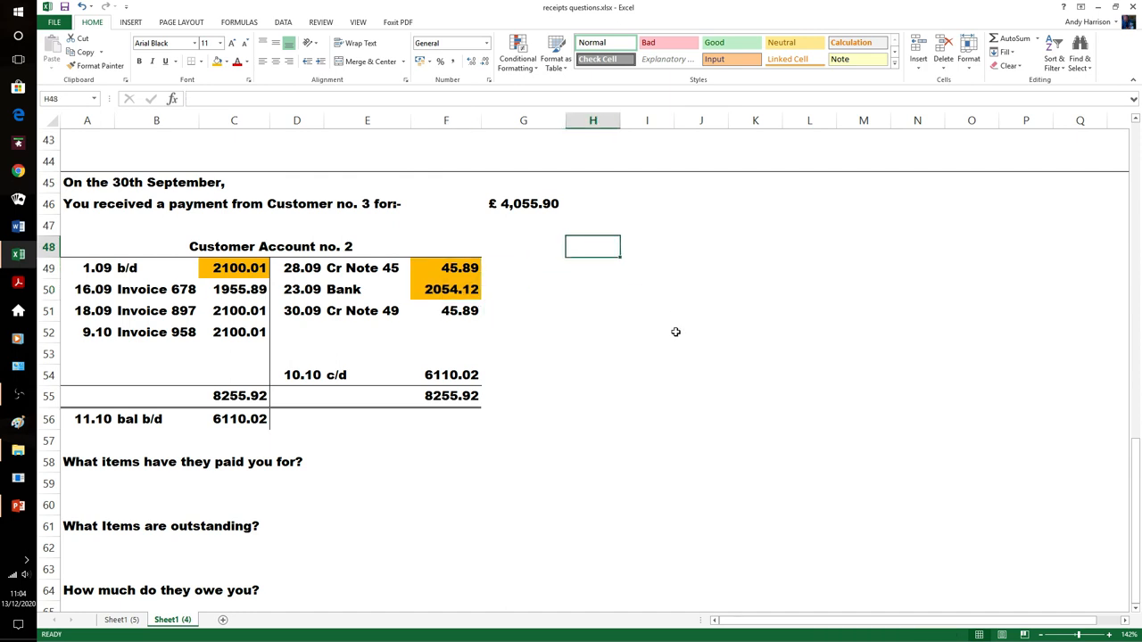
mouse_move(132, 310)
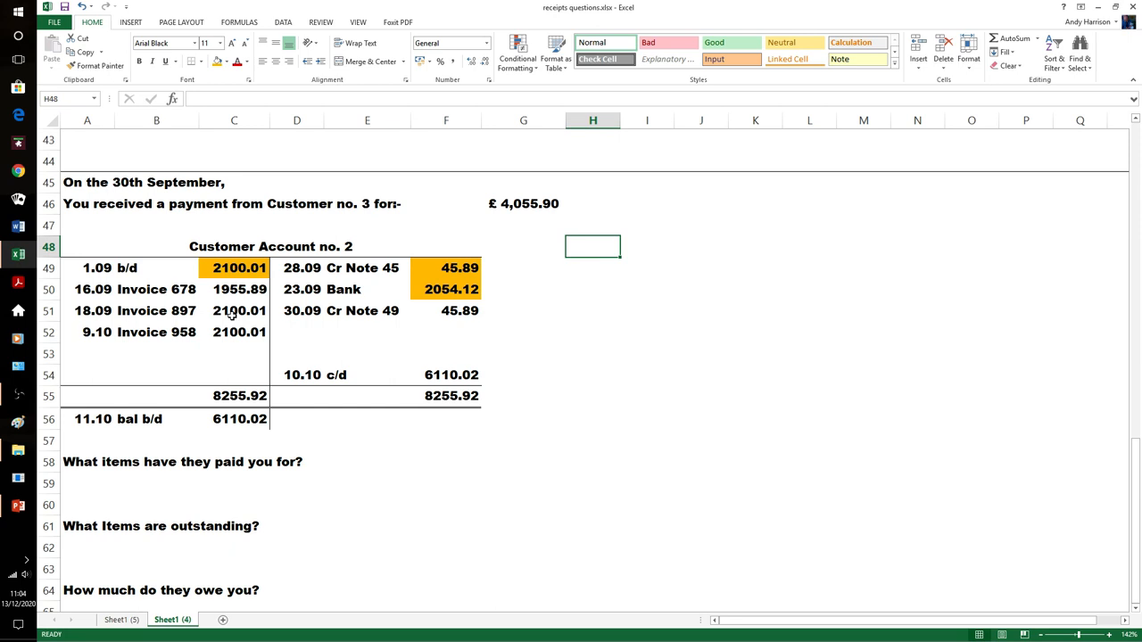
mouse_move(223, 300)
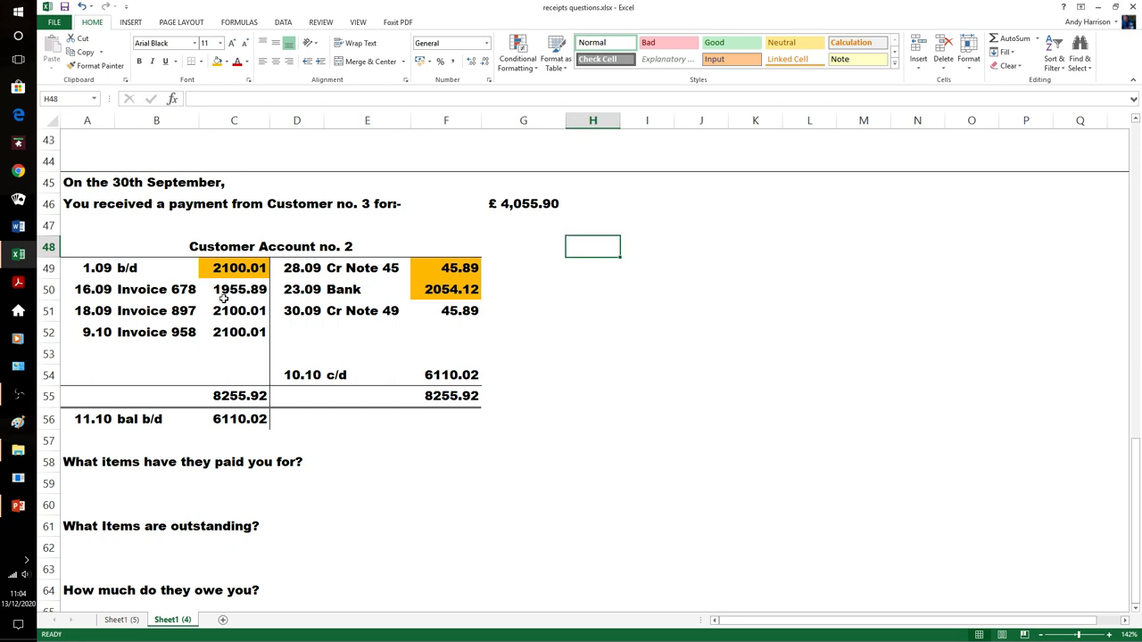
mouse_move(607, 288)
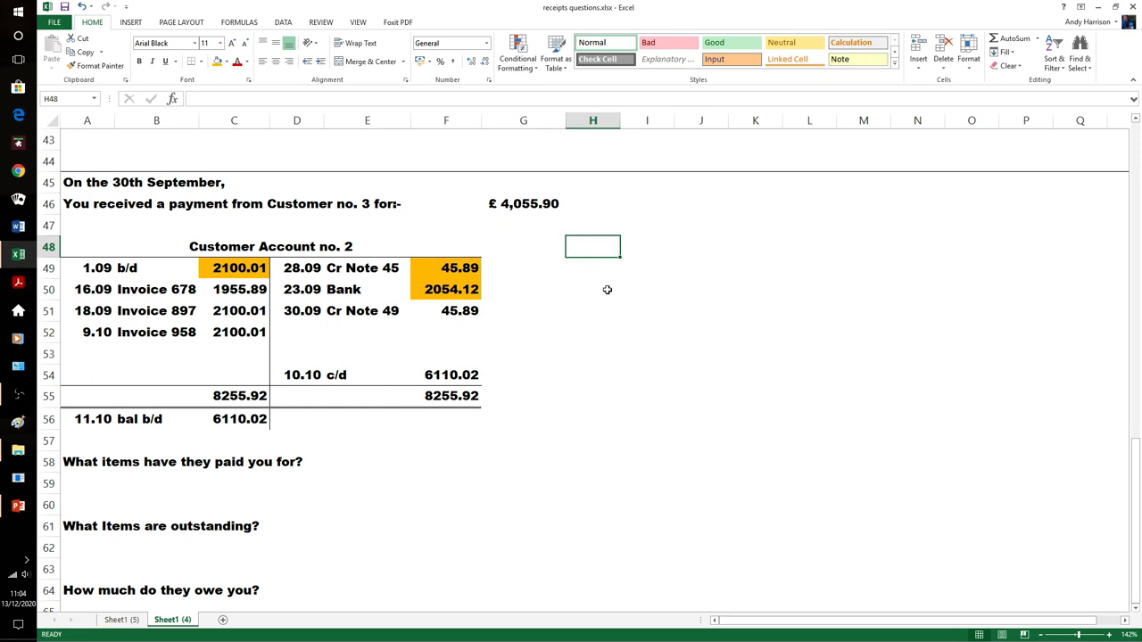
left_click(593, 289)
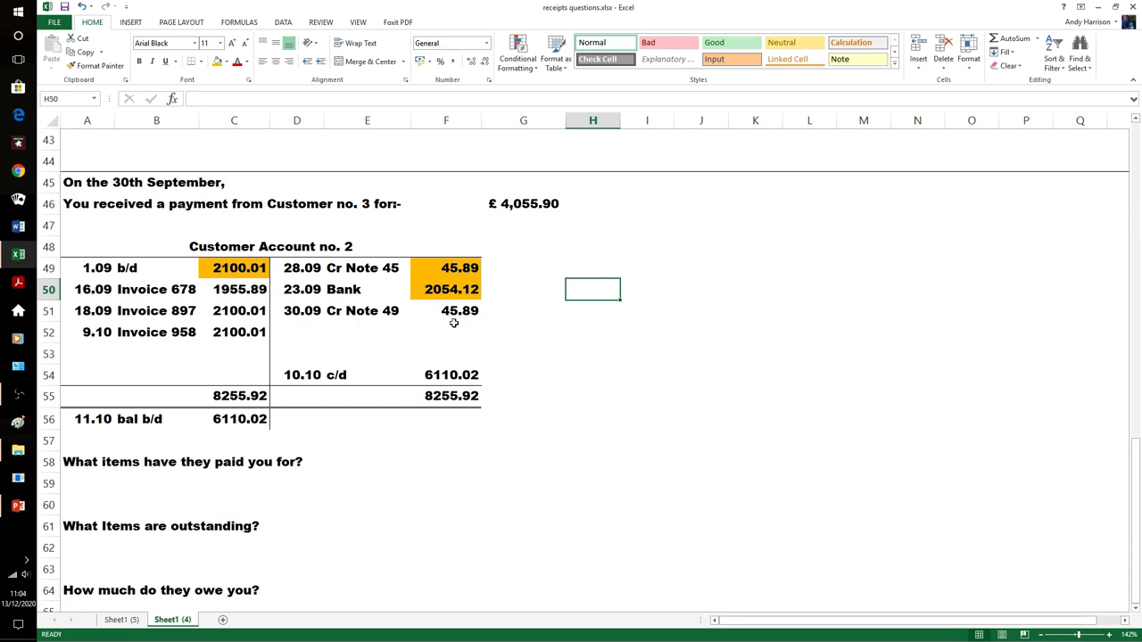
mouse_move(515, 235)
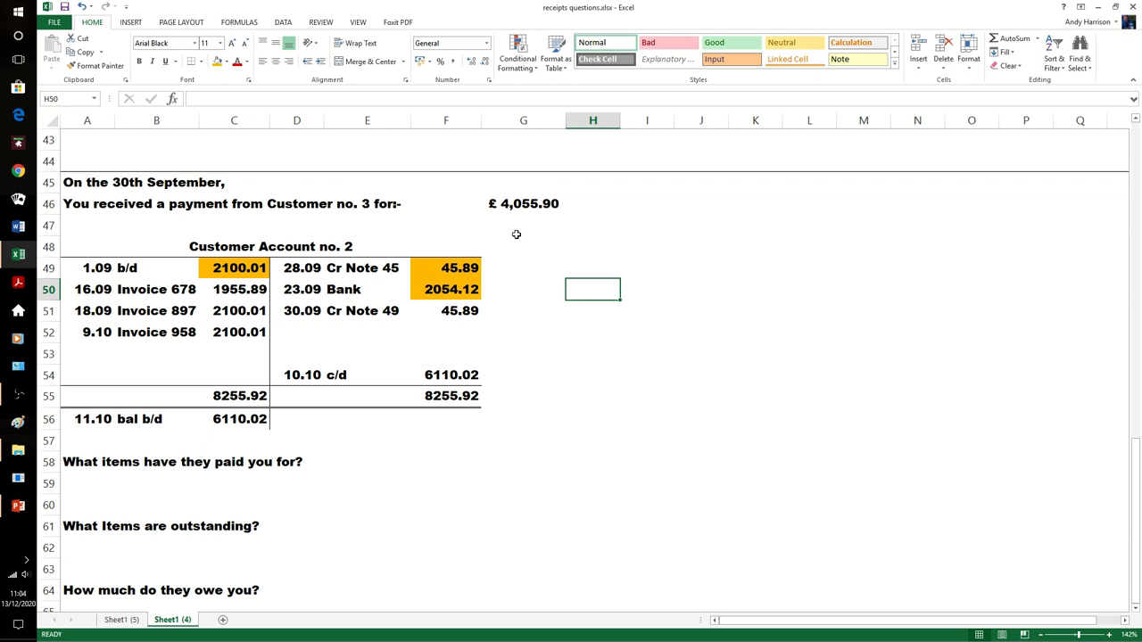
mouse_move(528, 224)
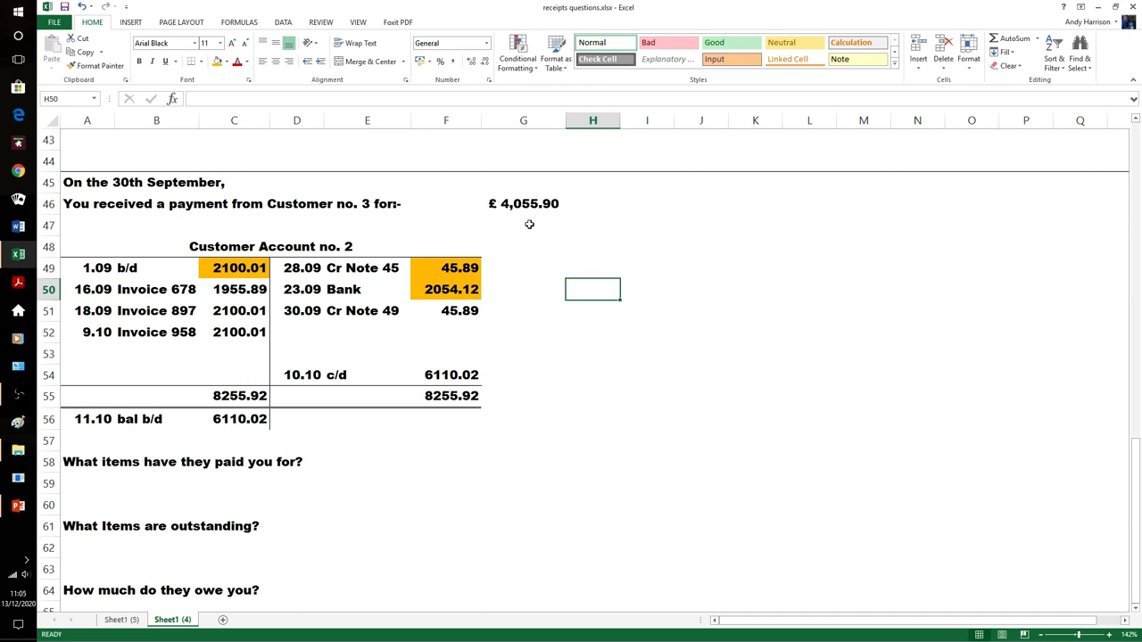
mouse_move(549, 210)
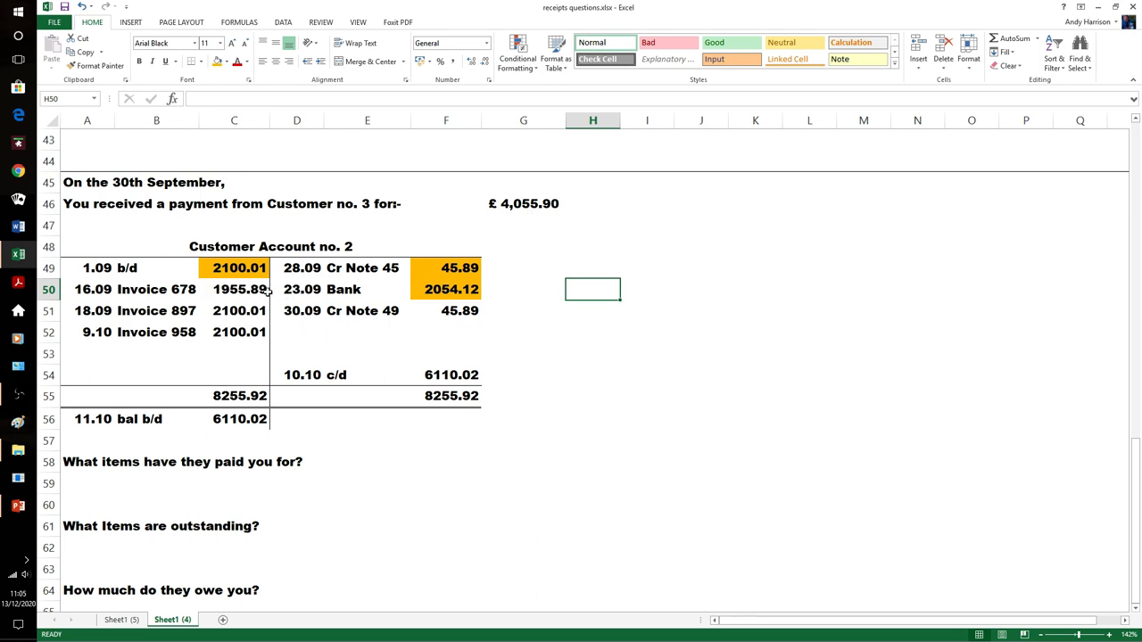
mouse_move(528, 245)
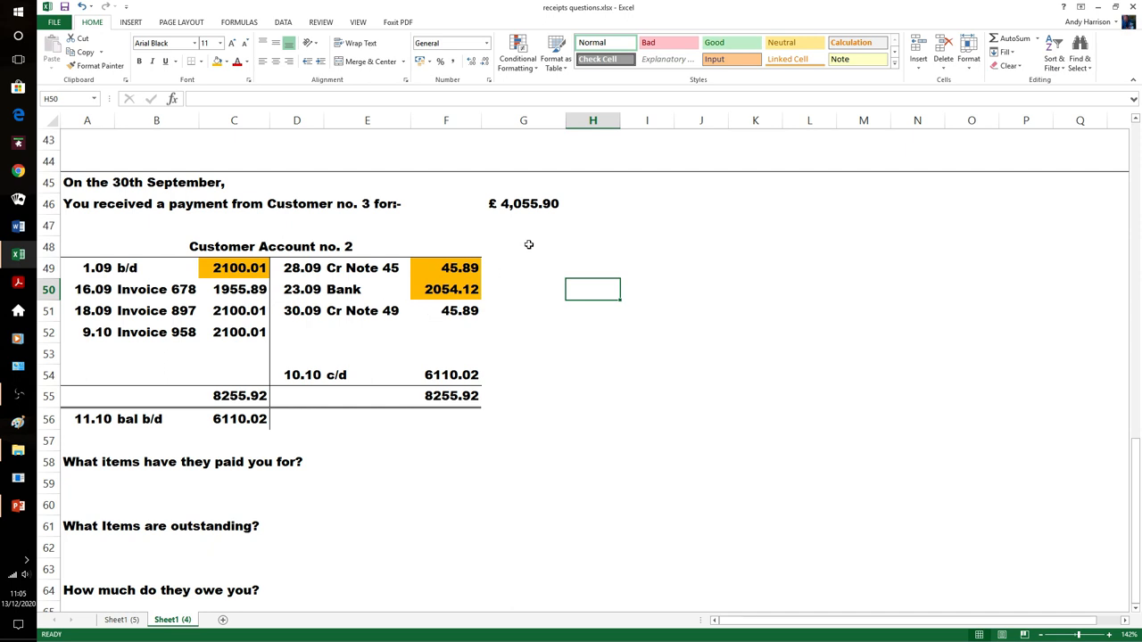
mouse_move(248, 289)
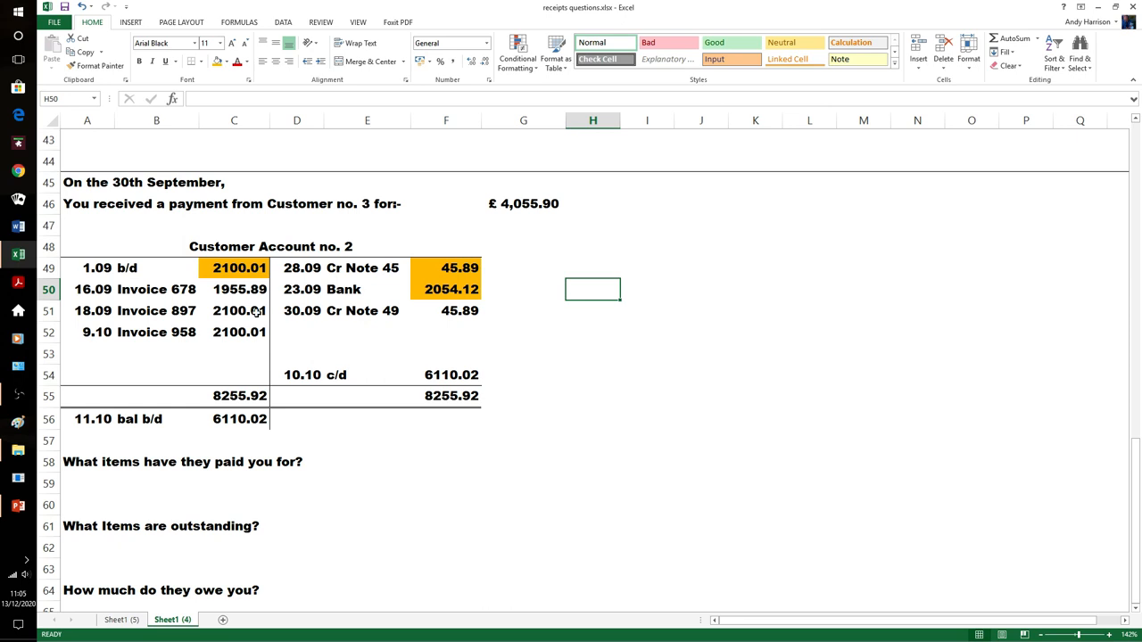
mouse_move(271, 314)
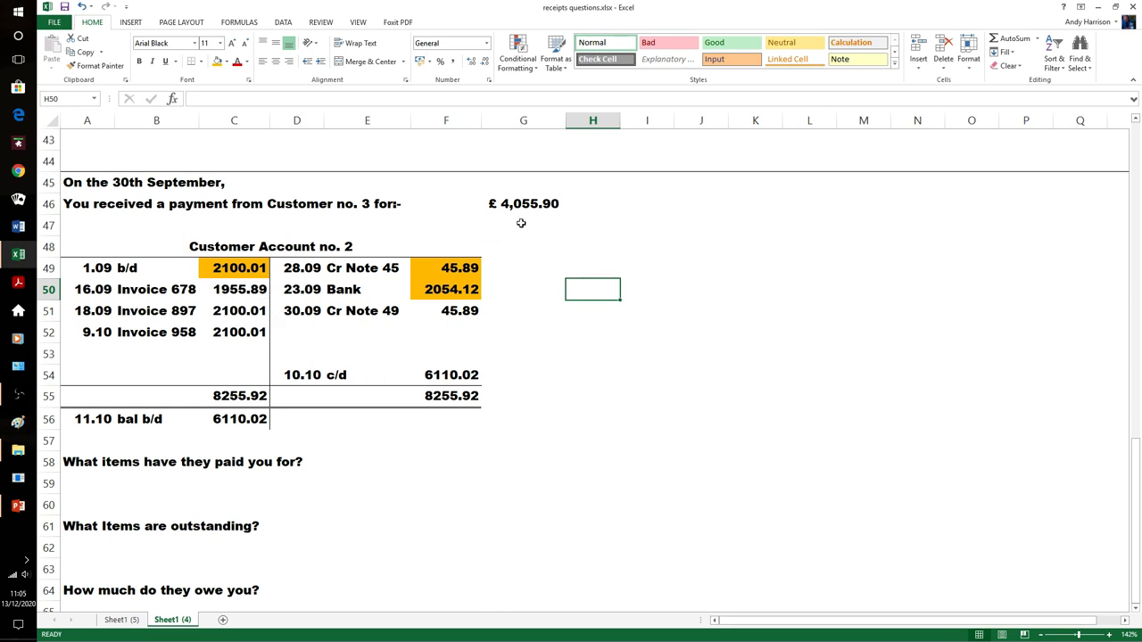
mouse_move(396, 307)
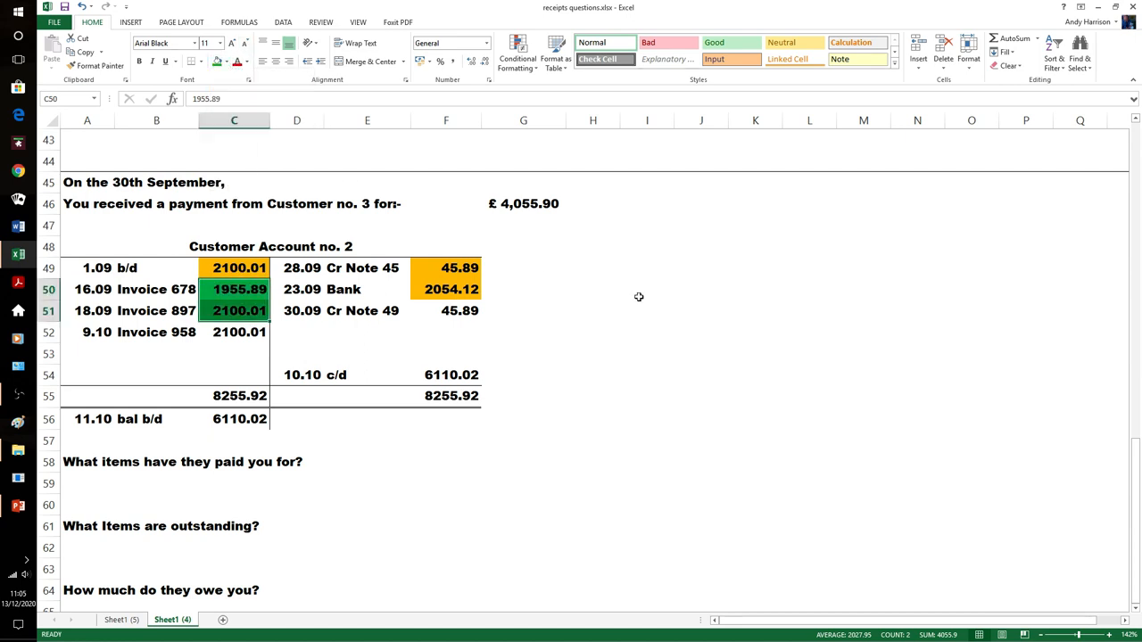
- Answer the paid-for question with 'inv 678 and 897'
left_click(593, 278)
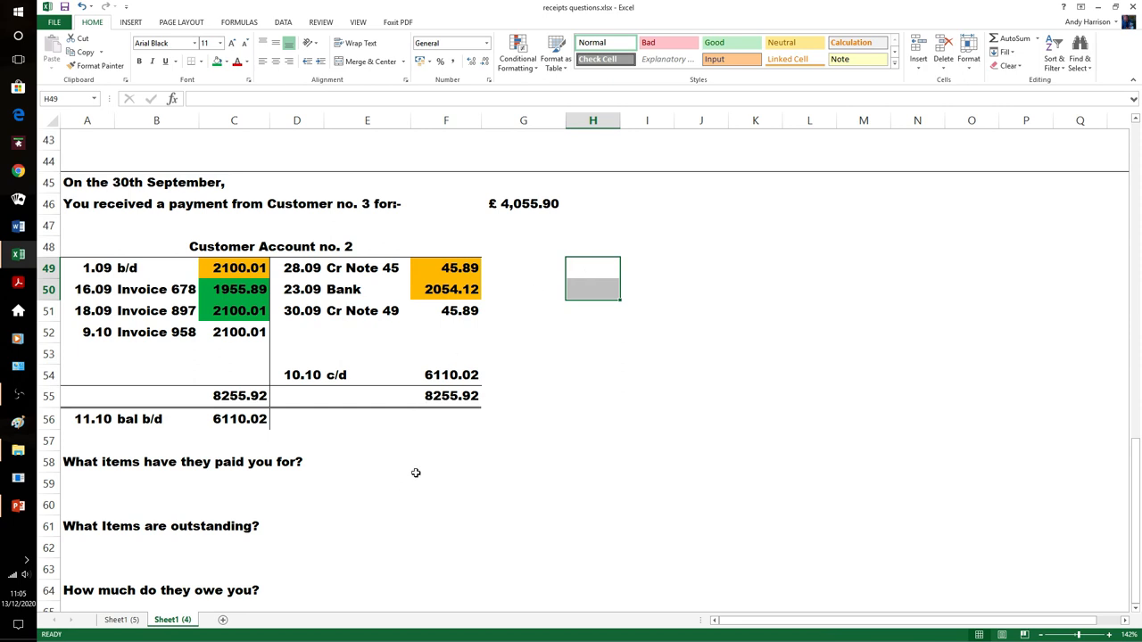
type("In")
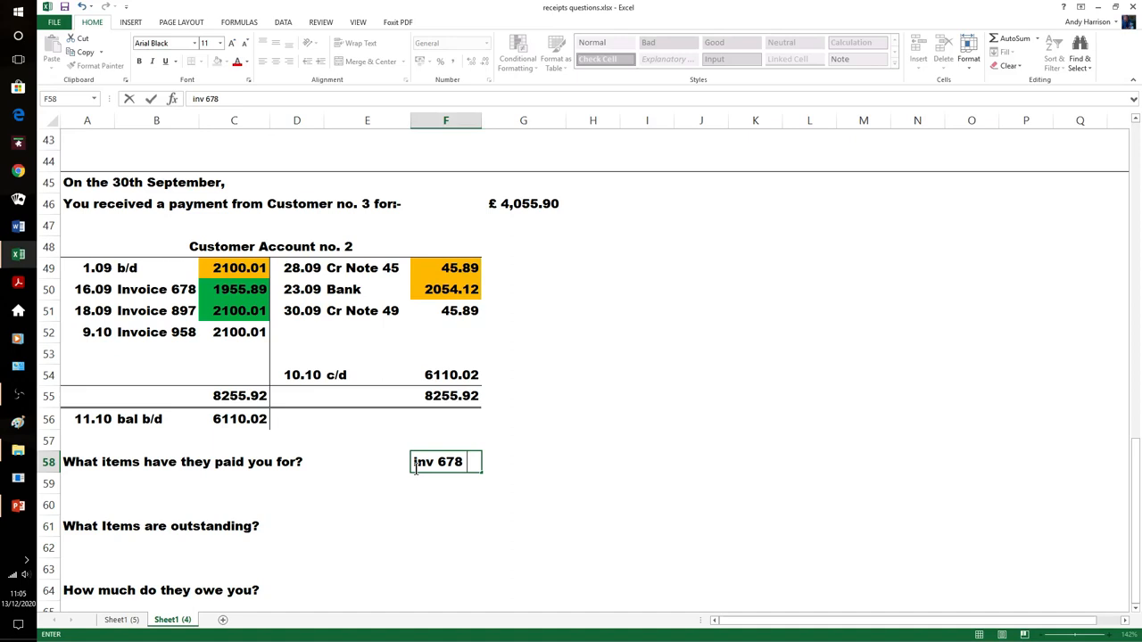
type("and")
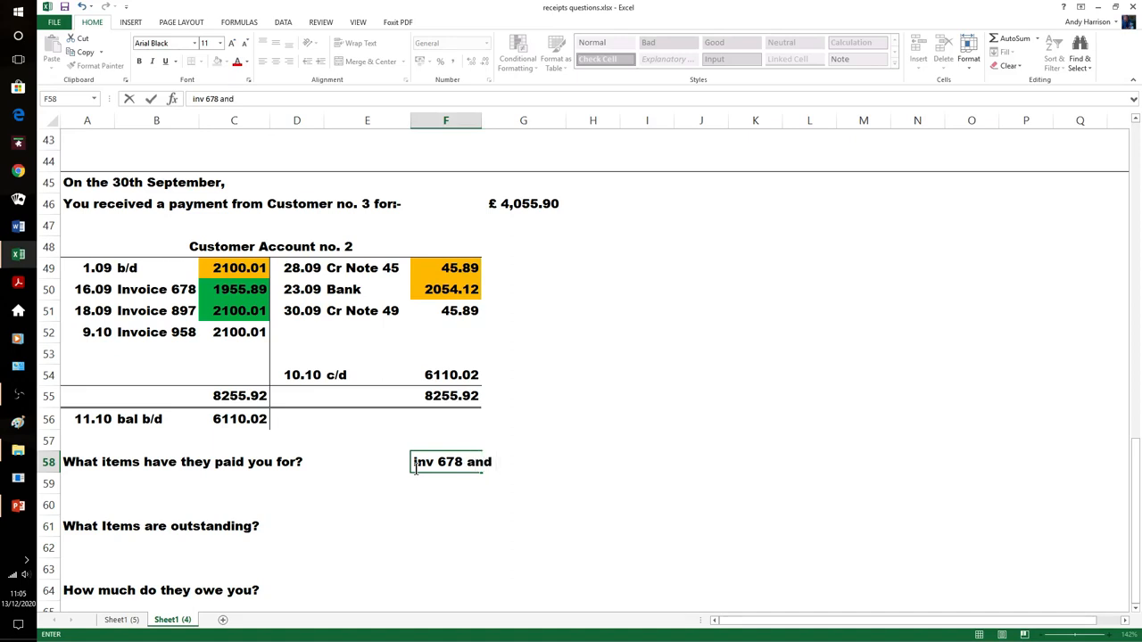
type("897")
left_click(446, 526)
type("in")
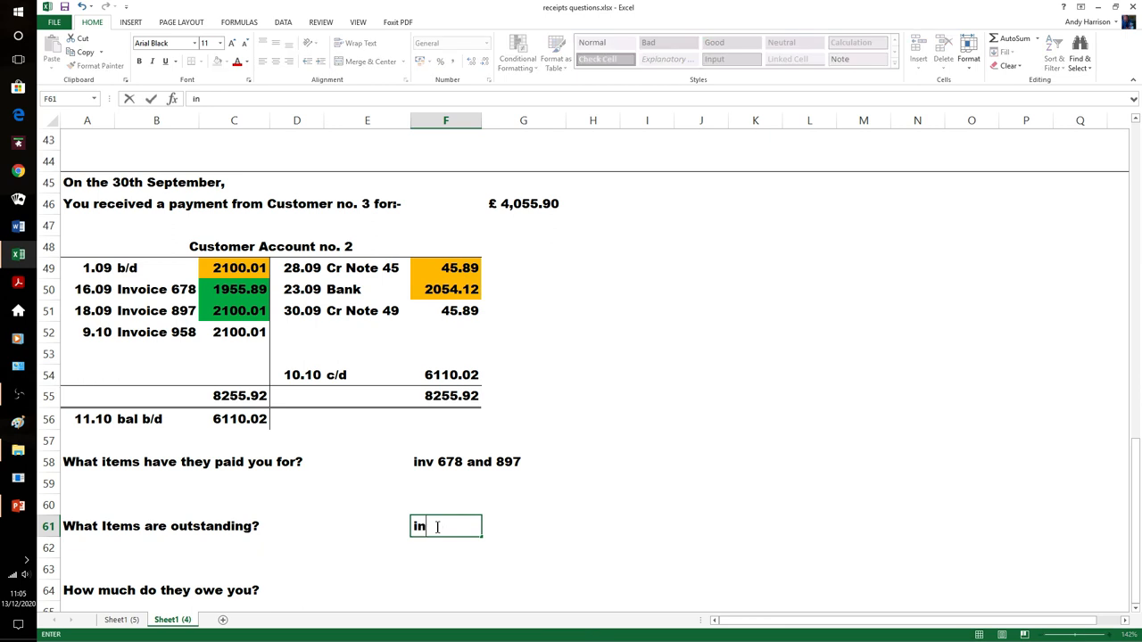
- List 'inv 958' and 'cr note 49' as the outstanding items
type("v")
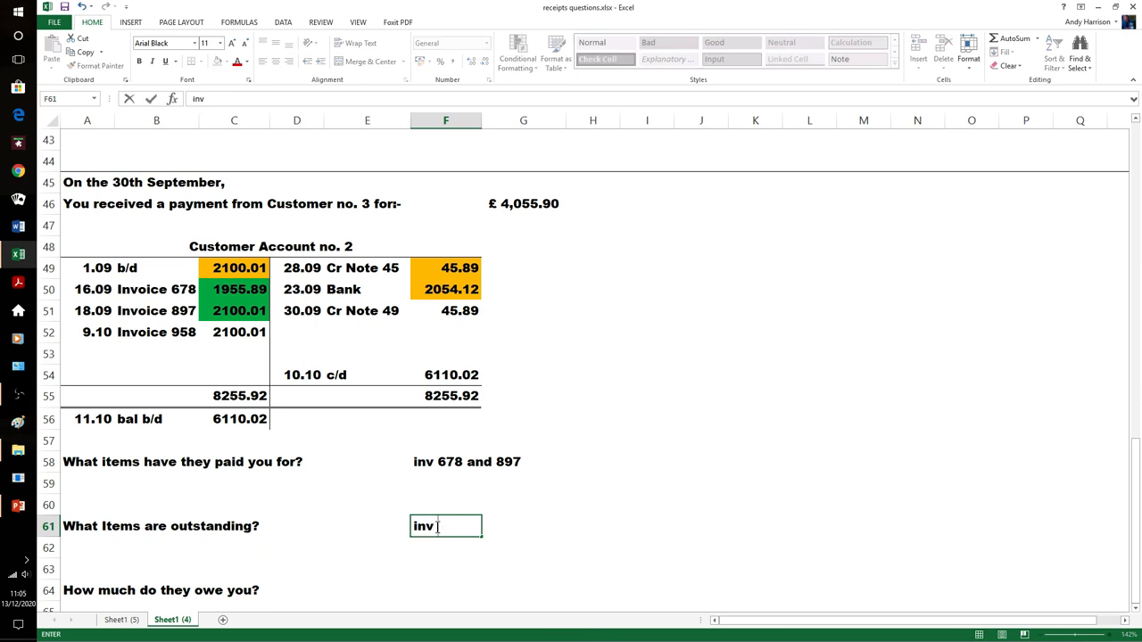
type("958")
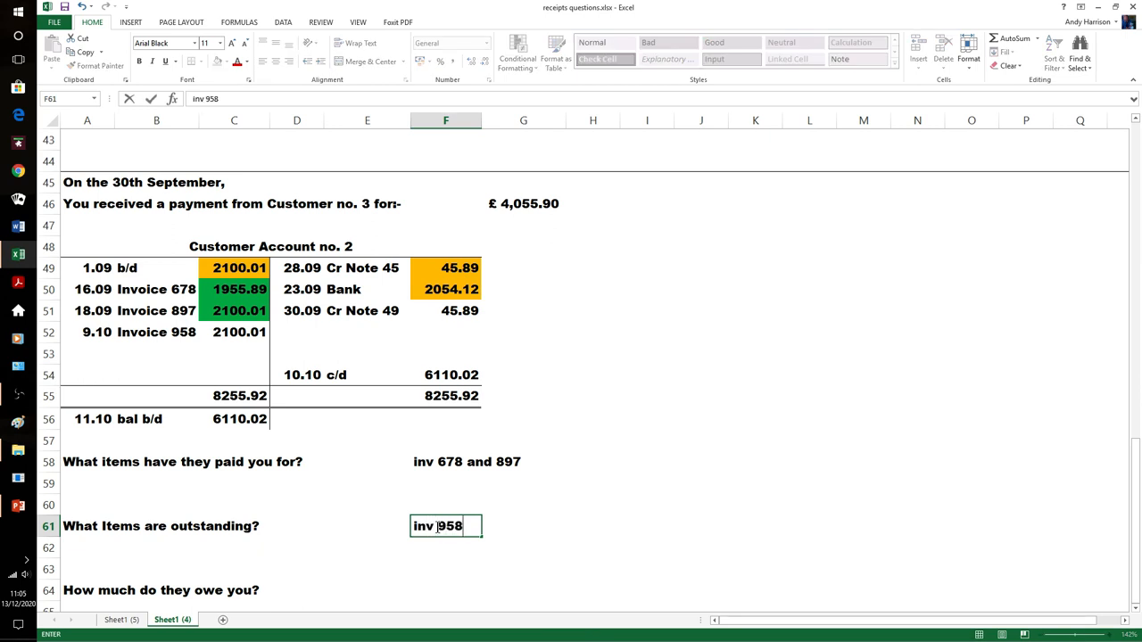
type("cr note")
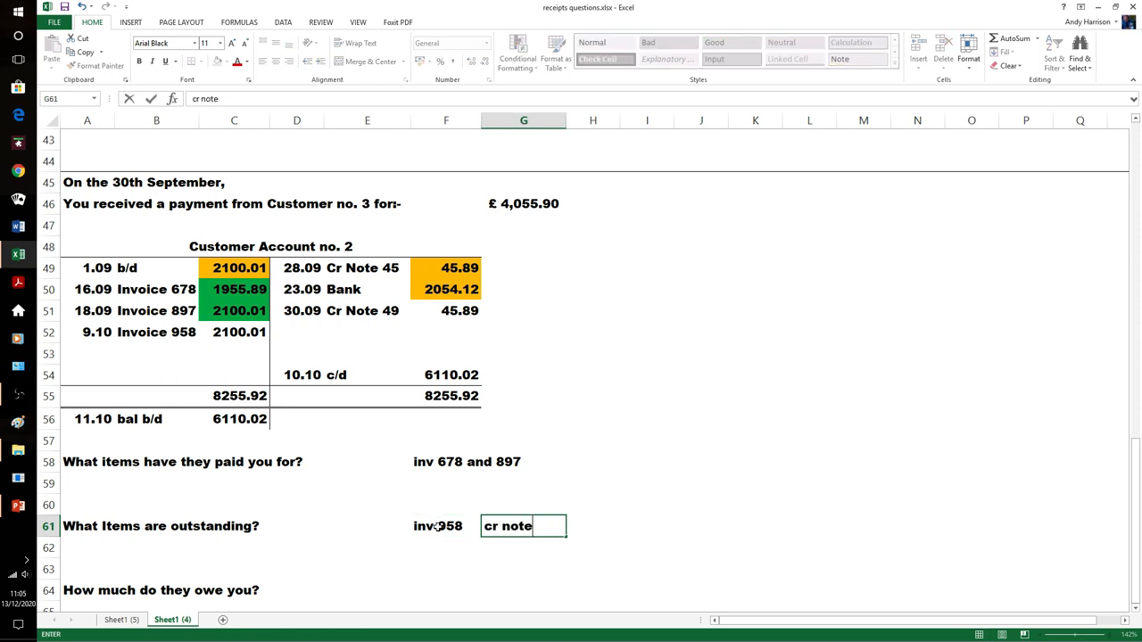
type("49")
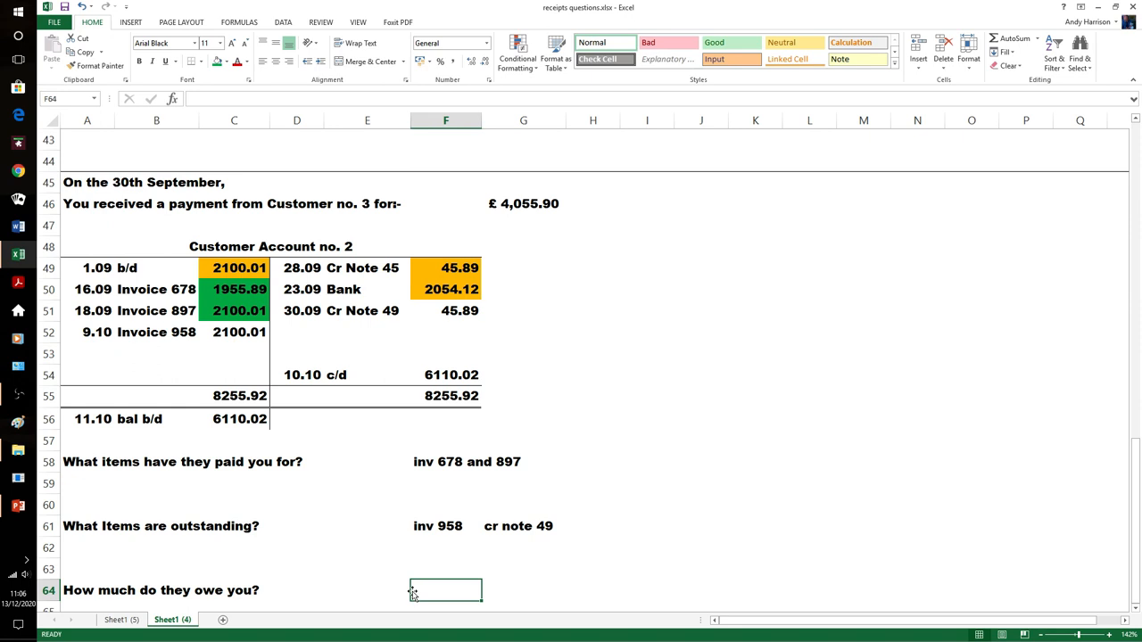
- Enter =C52-F51 to show 2054.12 owed, invoice 958 less credit note 49
type("=")
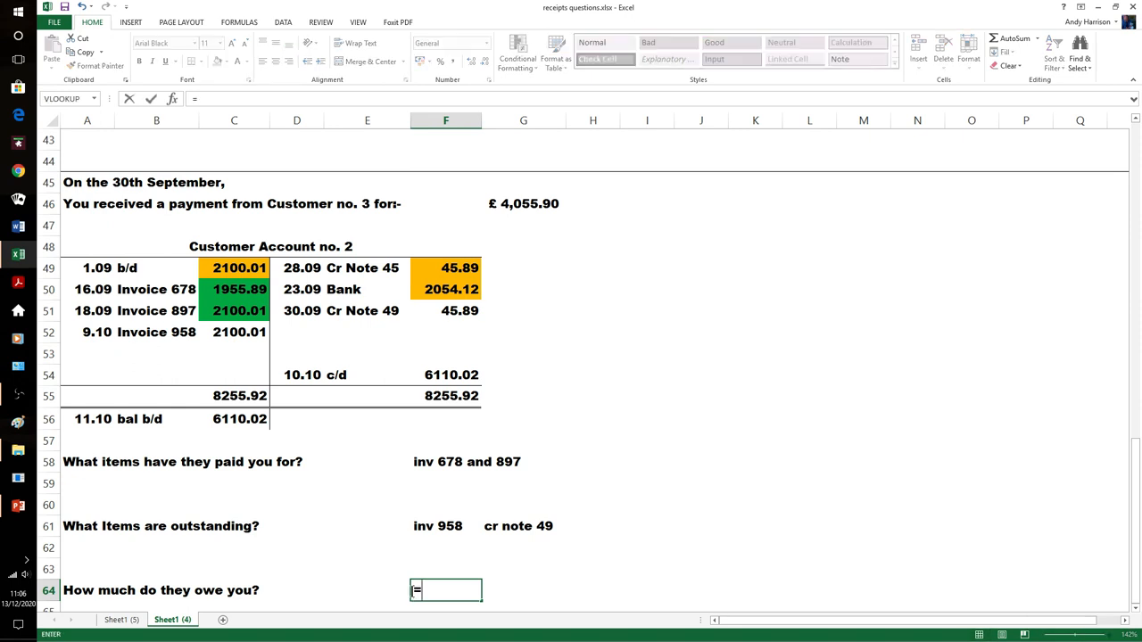
type("c52")
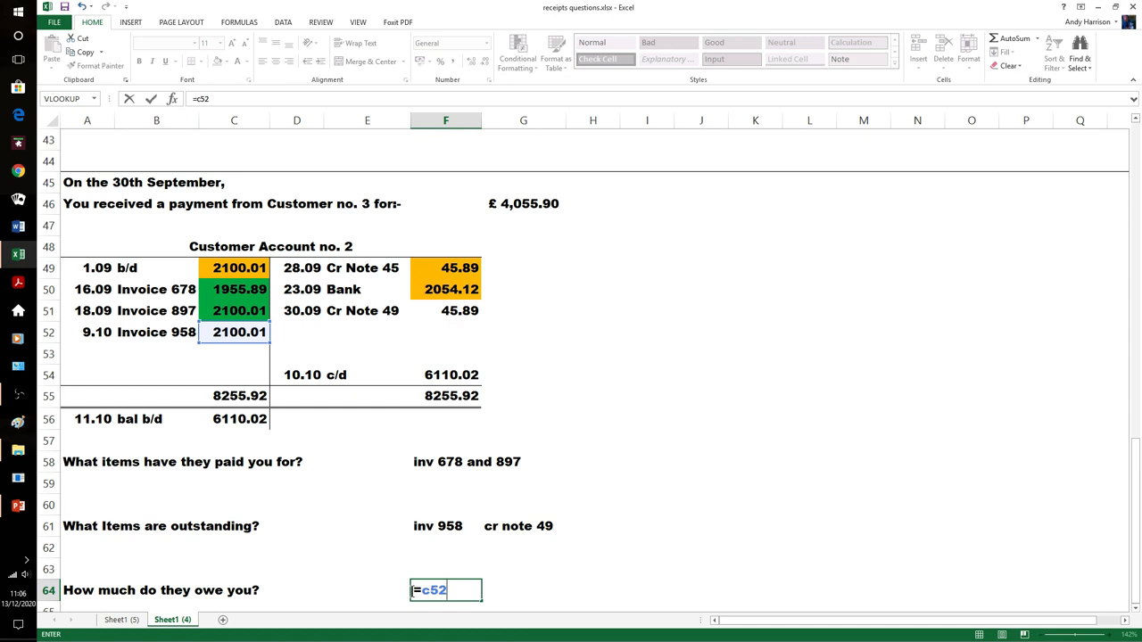
type("-f")
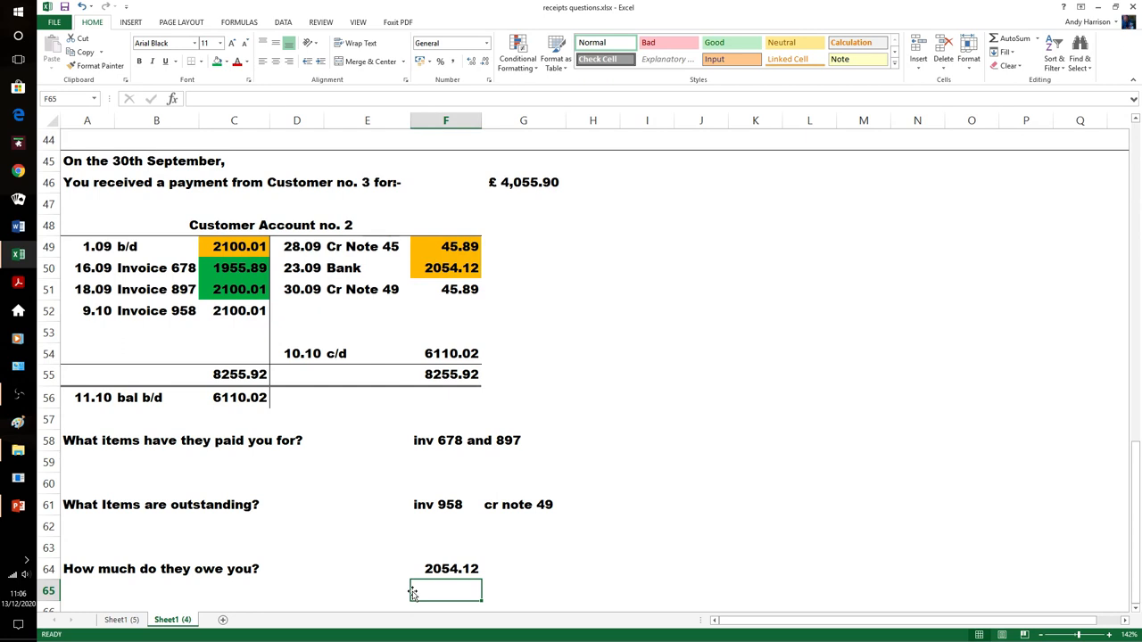
mouse_move(765, 471)
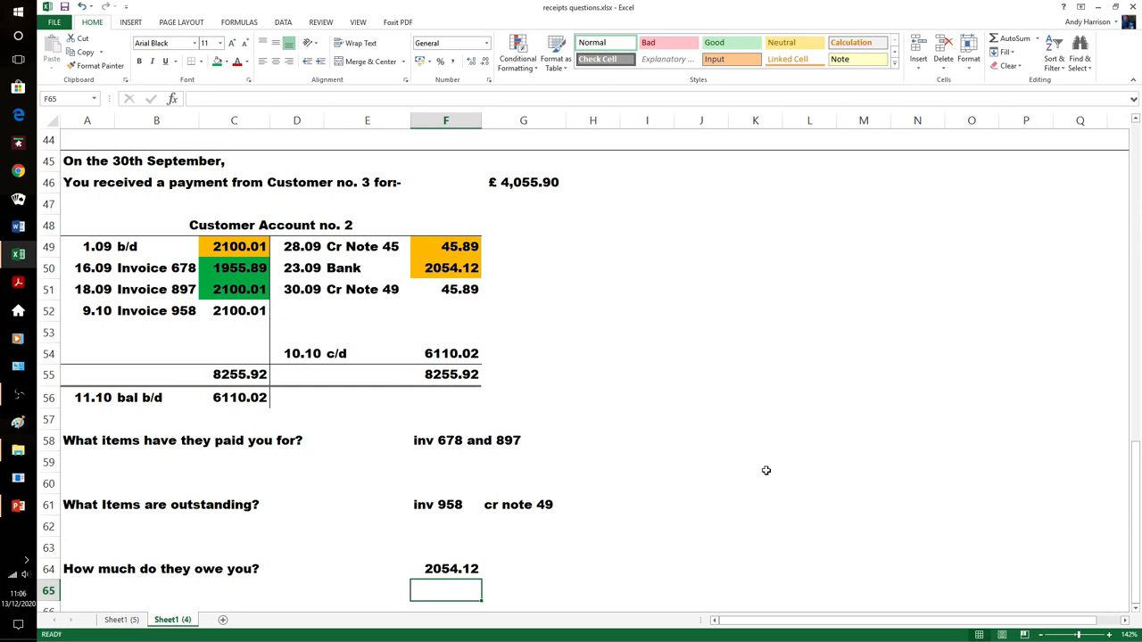
mouse_move(543, 273)
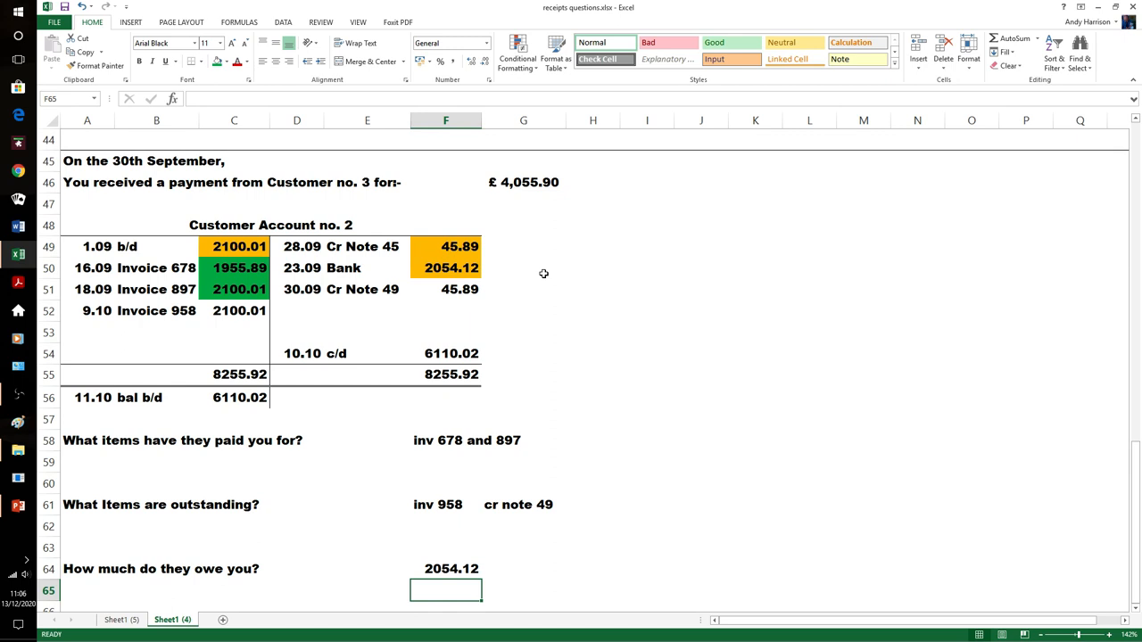
mouse_move(635, 314)
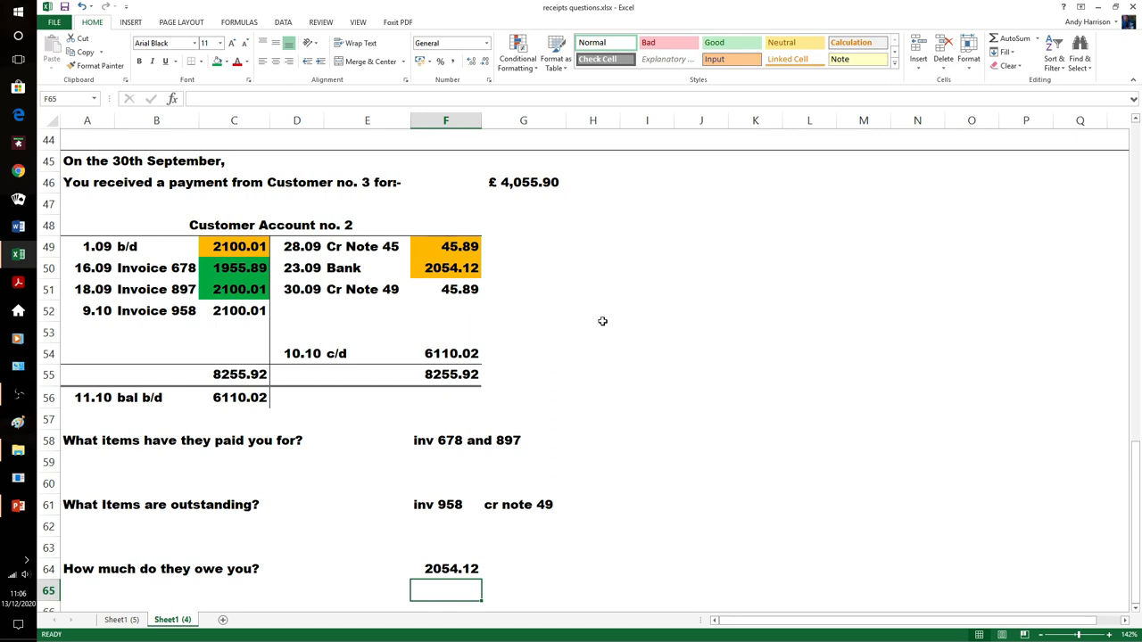
mouse_move(595, 318)
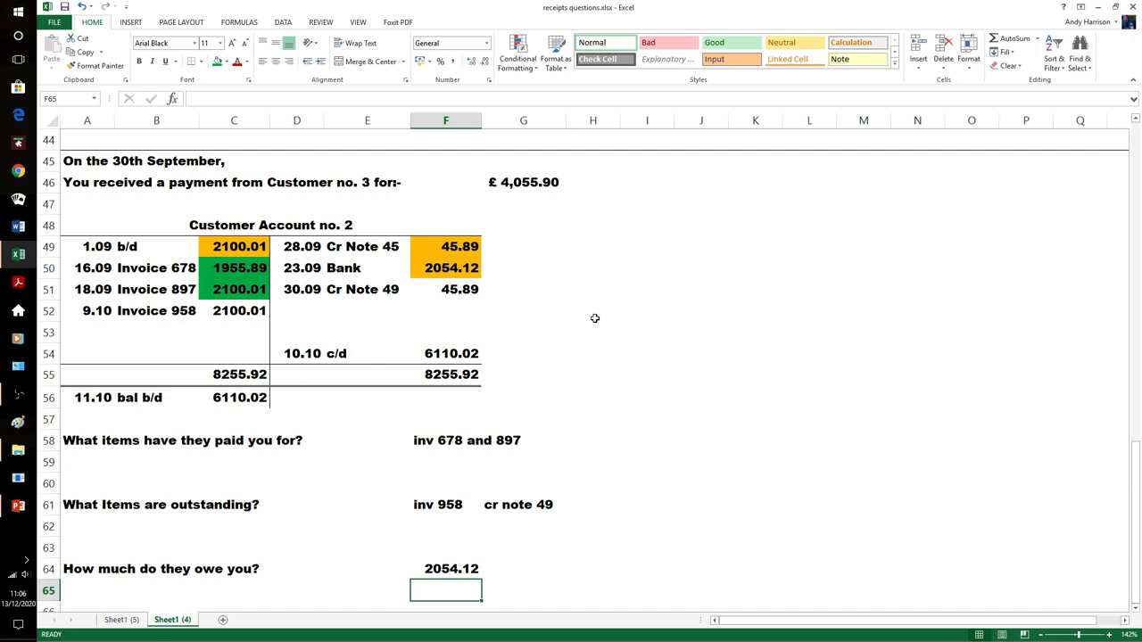